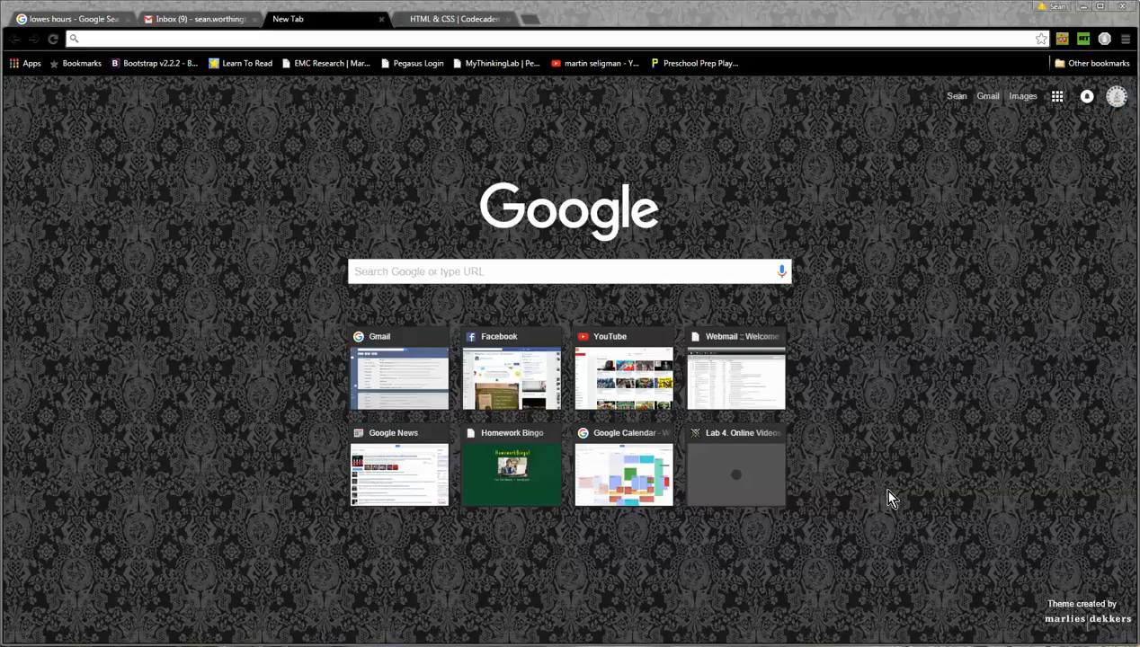
{"action": "mouse_move", "coordinate": [500, 63]}
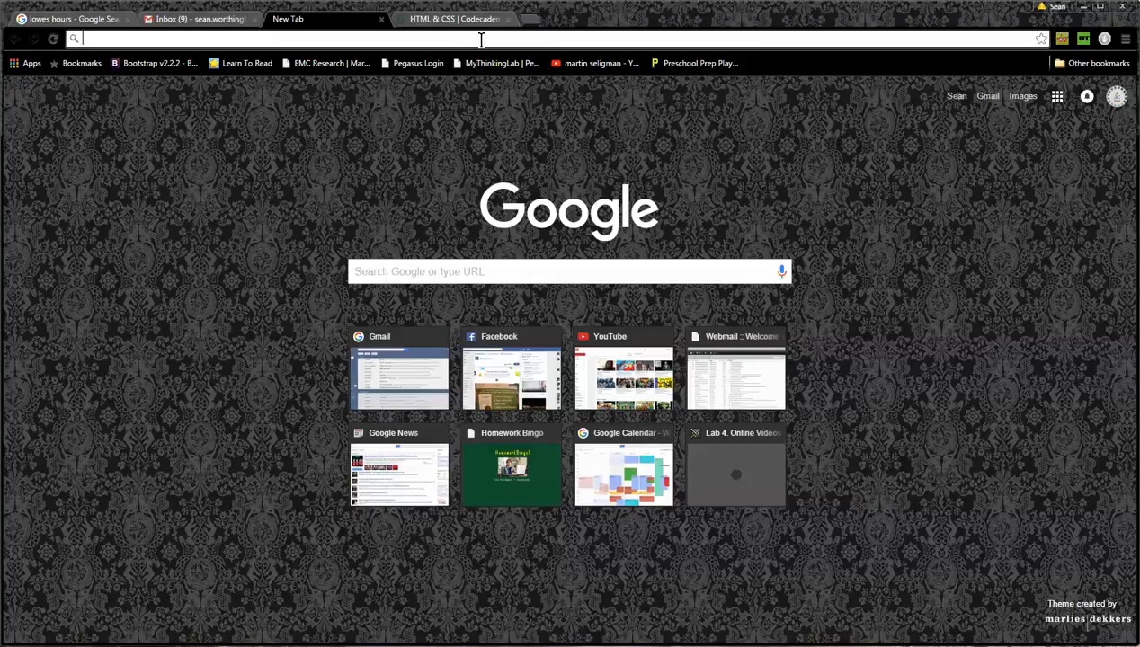
{"action": "type", "text": "www.codecademy.com/learn"}
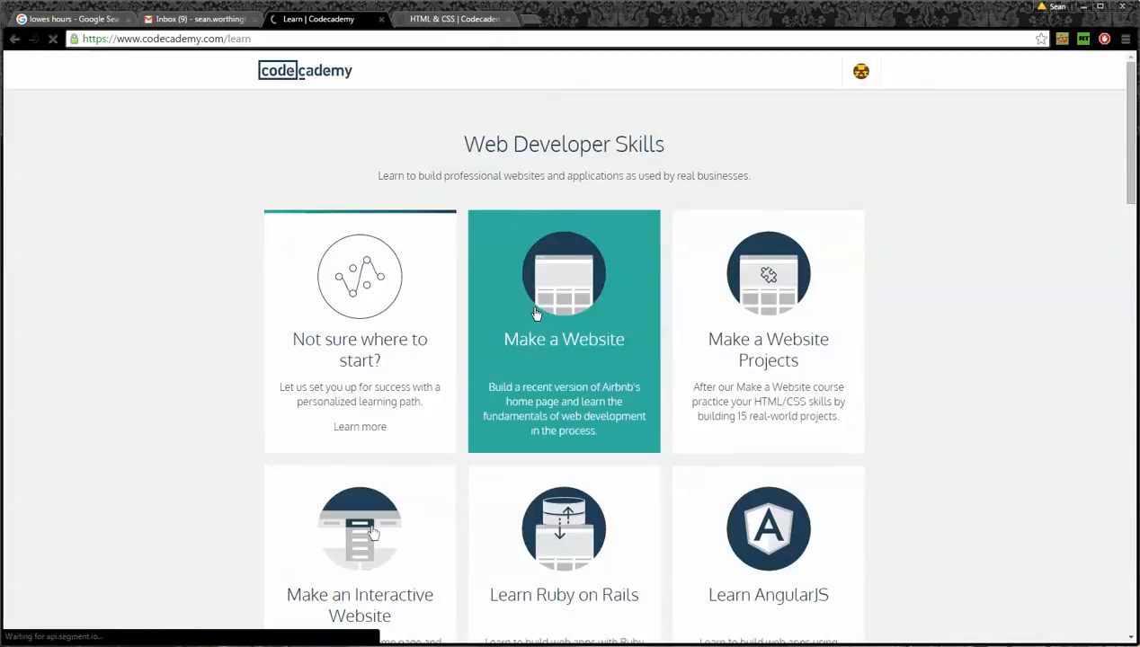
- Enter the HTML & CSS track under Language Skills and start its HTML Basics course
{"action": "scroll", "scroll_direction": "down", "scroll_amount": 3}
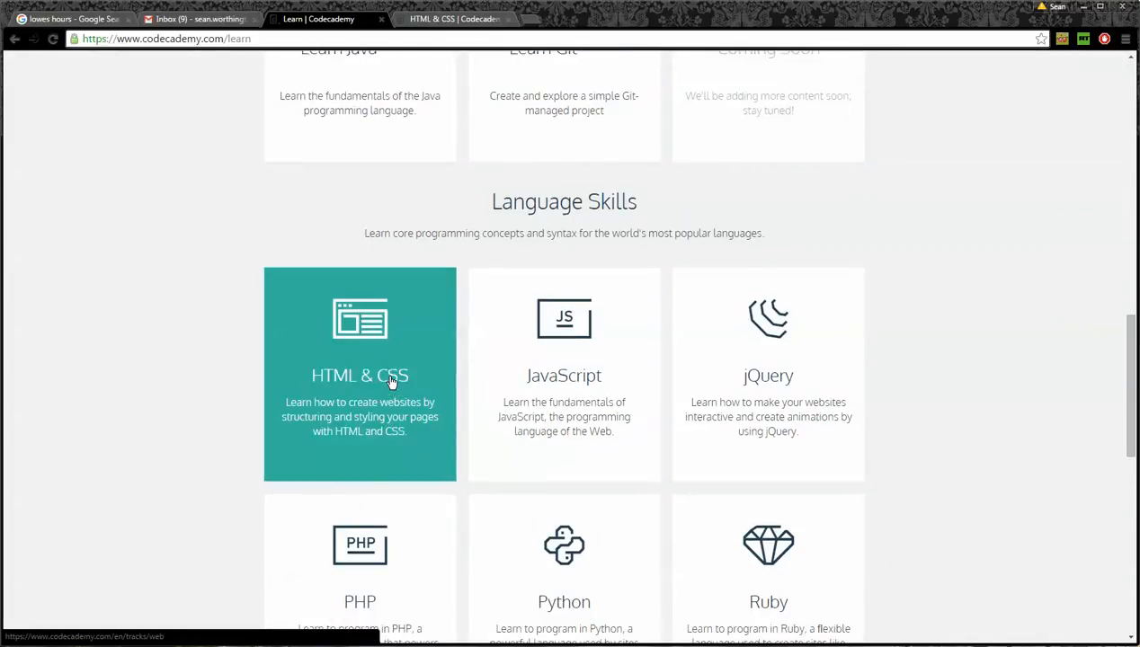
{"action": "left_click", "coordinate": [359, 376]}
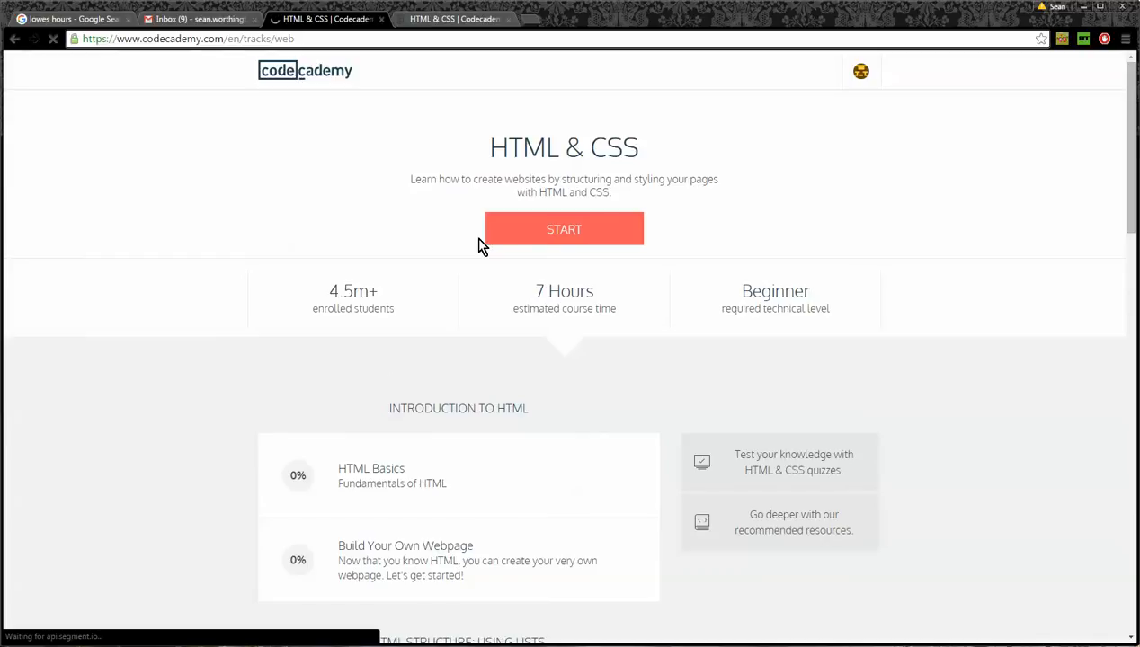
{"action": "scroll", "scroll_direction": "down", "scroll_amount": 3}
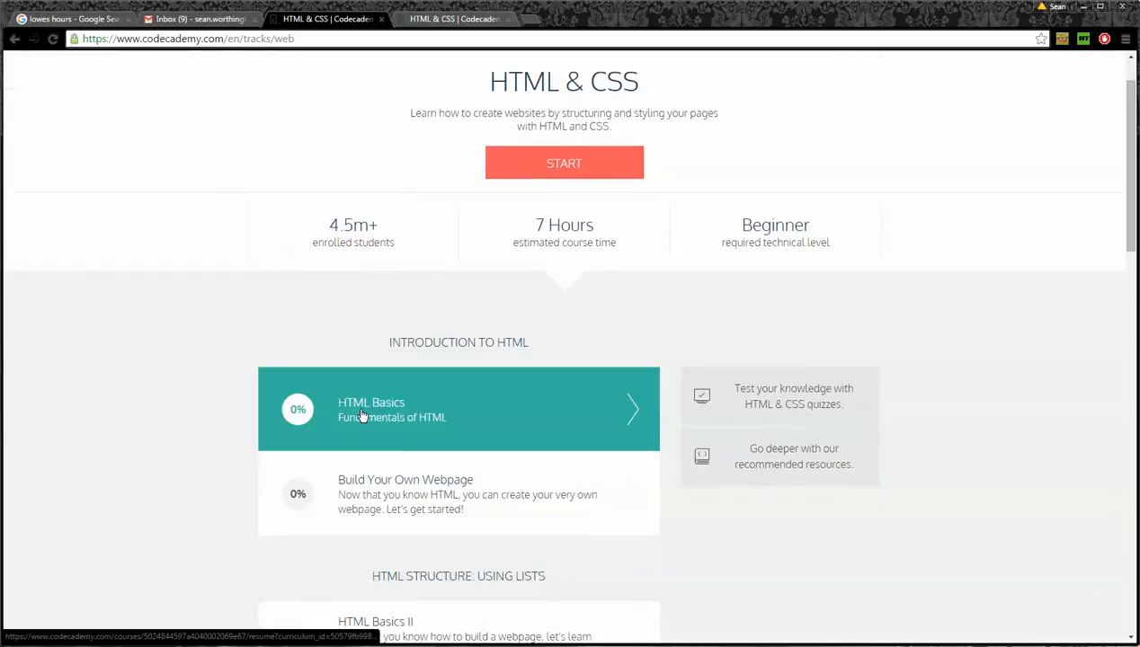
{"action": "left_click", "coordinate": [459, 410]}
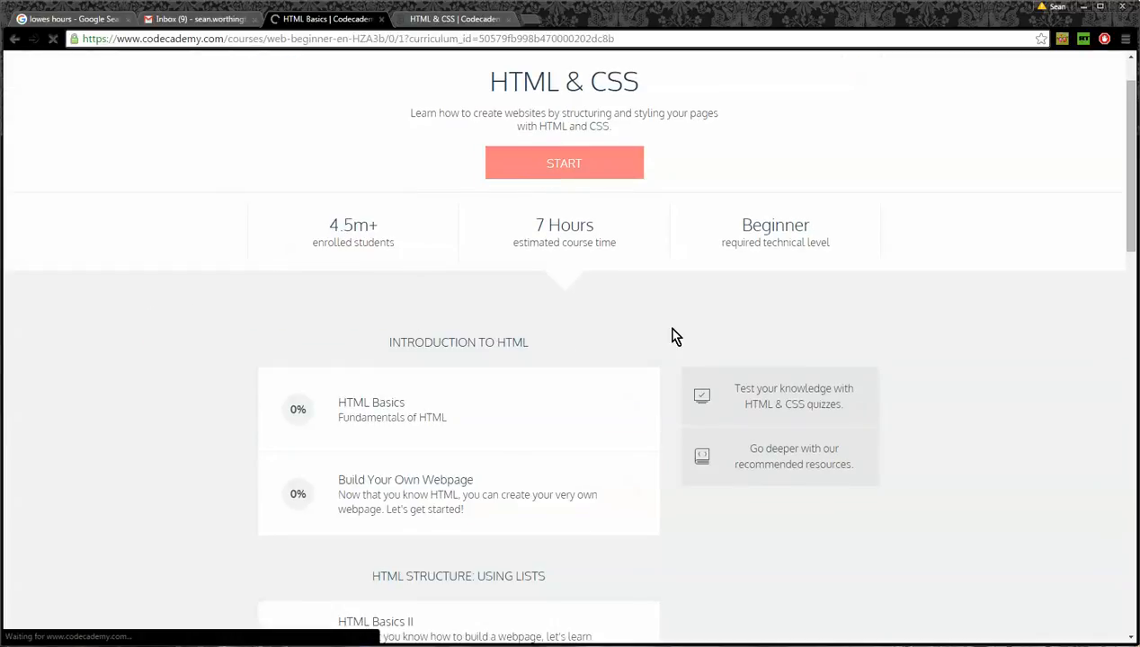
- Bring up the 'Why learn HTML?' lesson with its test.html editor and preview
{"action": "left_click", "coordinate": [565, 162]}
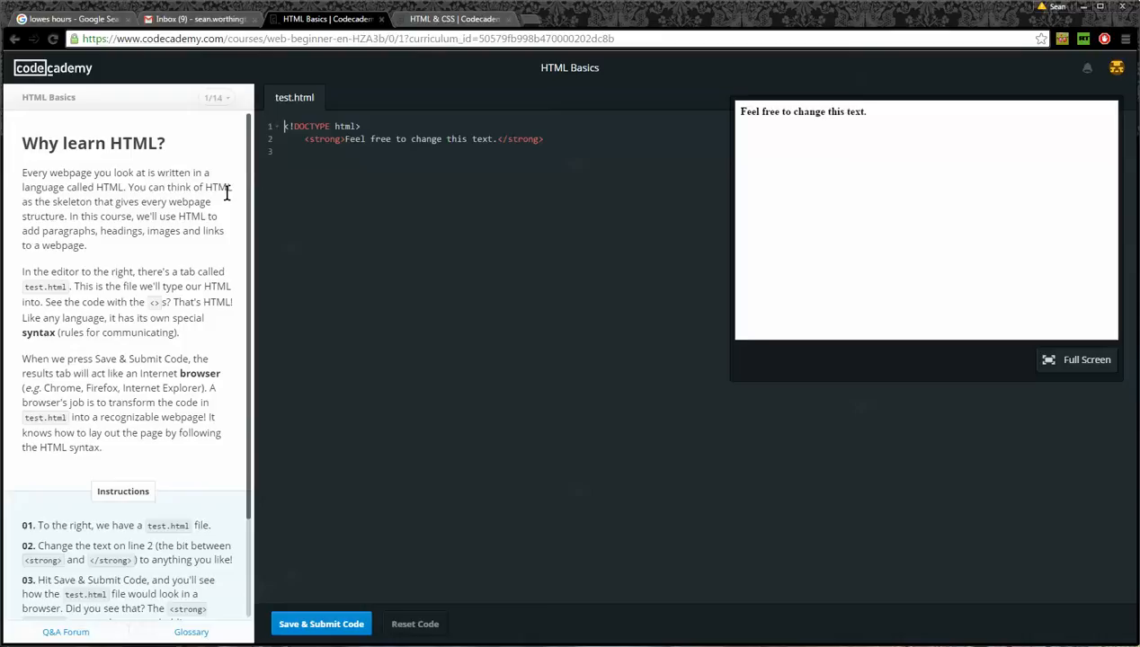
{"action": "mouse_move", "coordinate": [218, 216]}
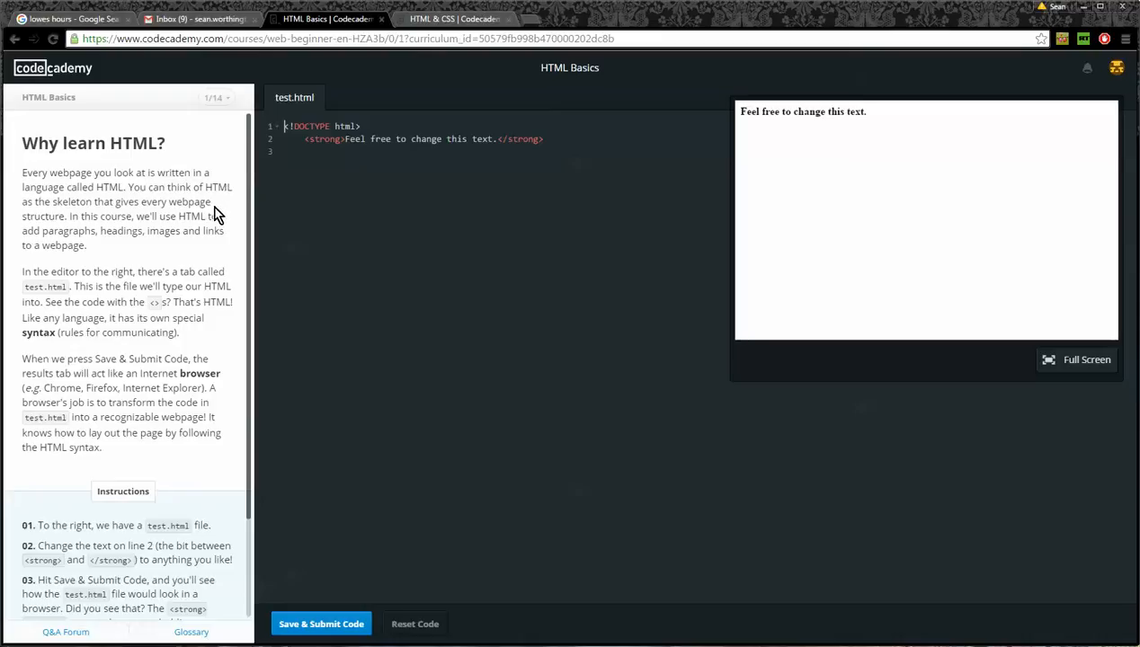
{"action": "mouse_move", "coordinate": [220, 218]}
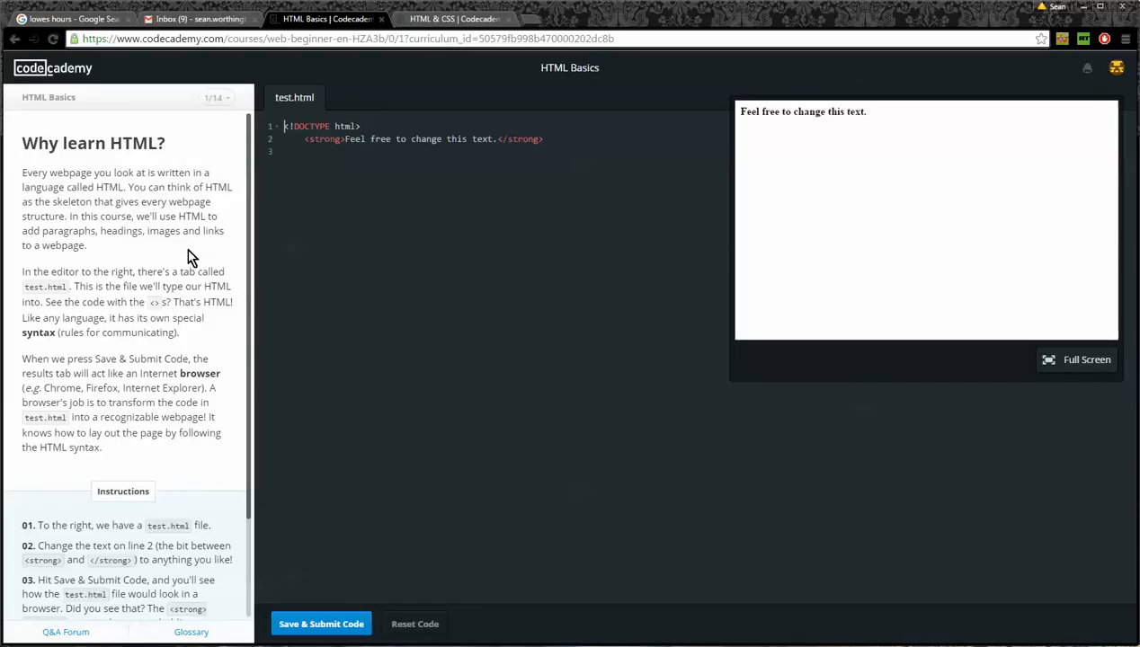
{"action": "mouse_move", "coordinate": [400, 279]}
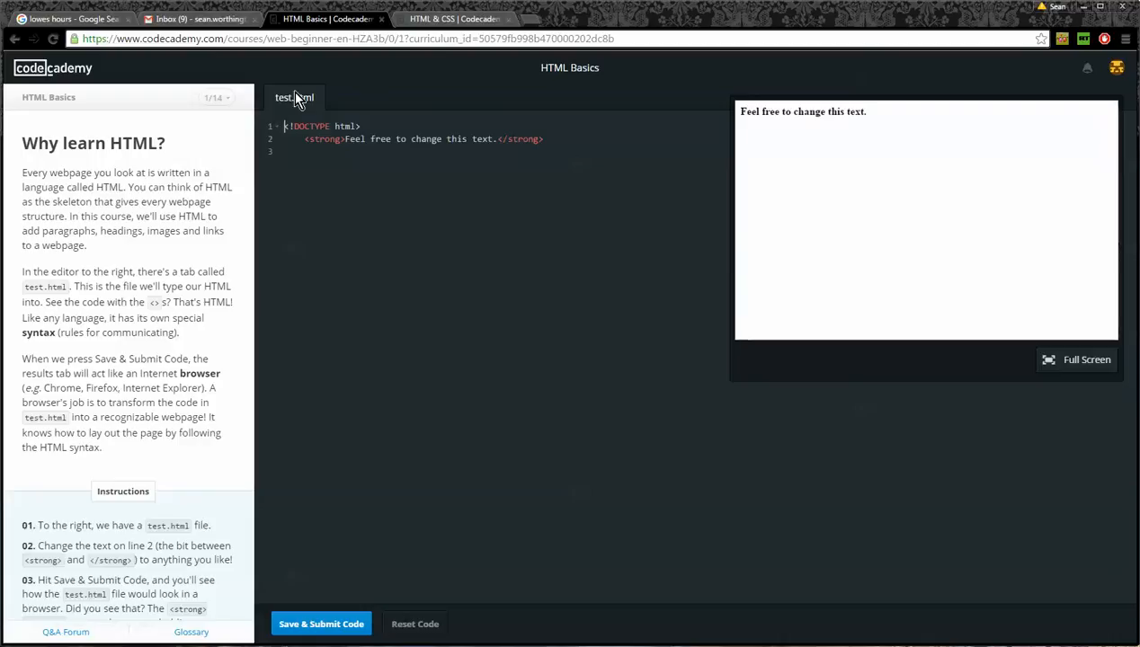
{"action": "mouse_move", "coordinate": [324, 116]}
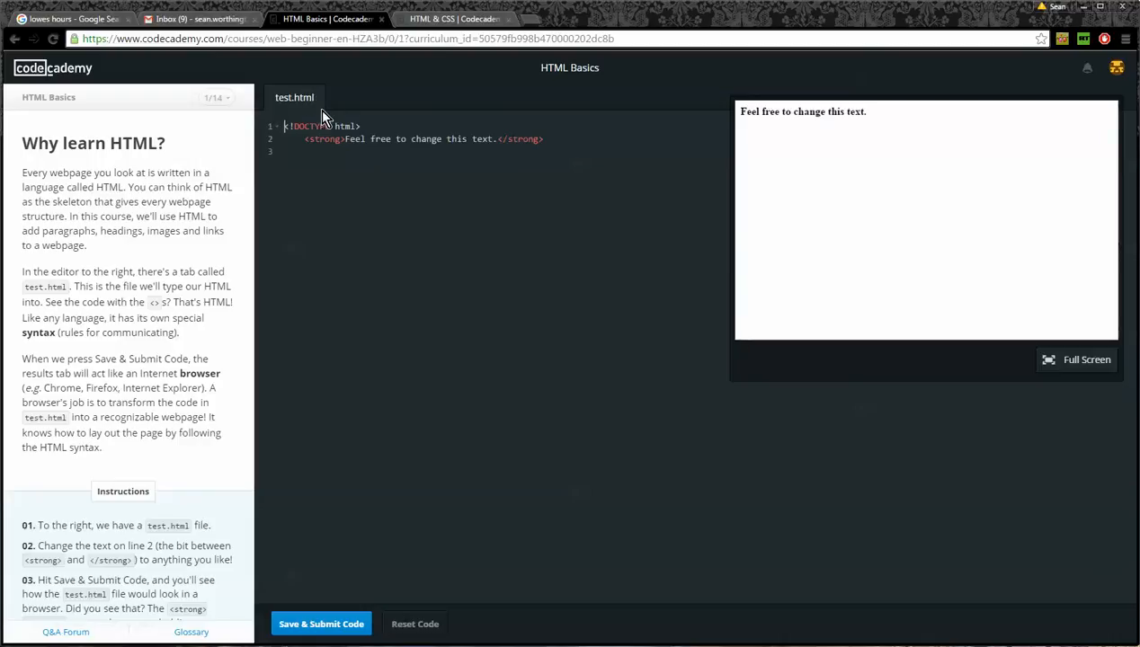
{"action": "mouse_move", "coordinate": [295, 100]}
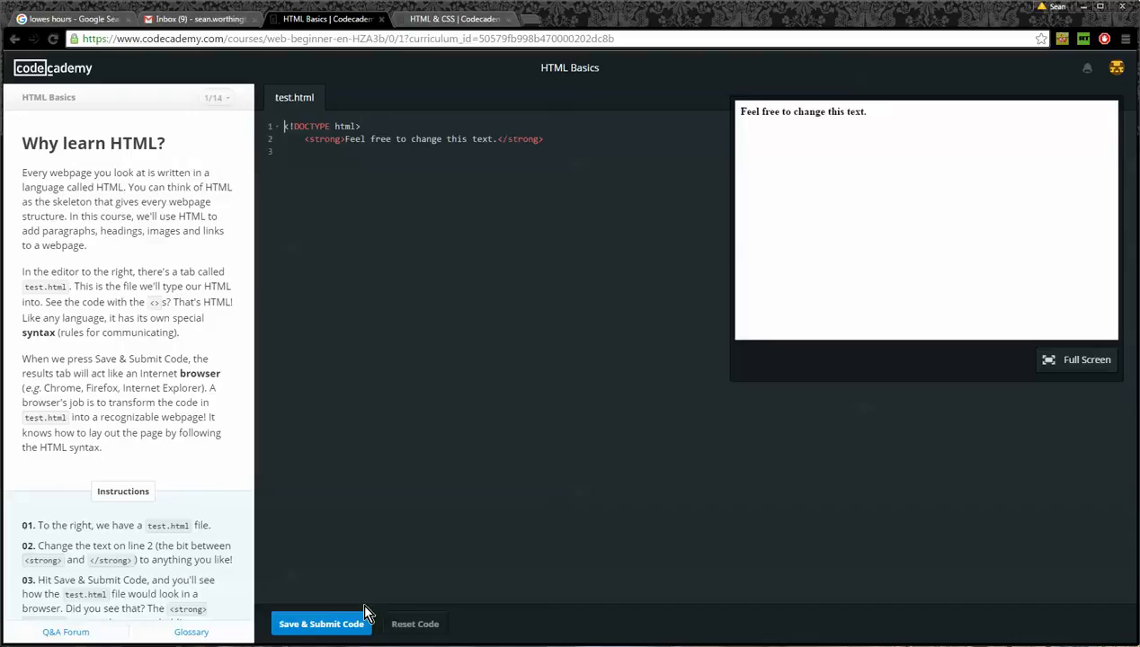
{"action": "mouse_move", "coordinate": [338, 624]}
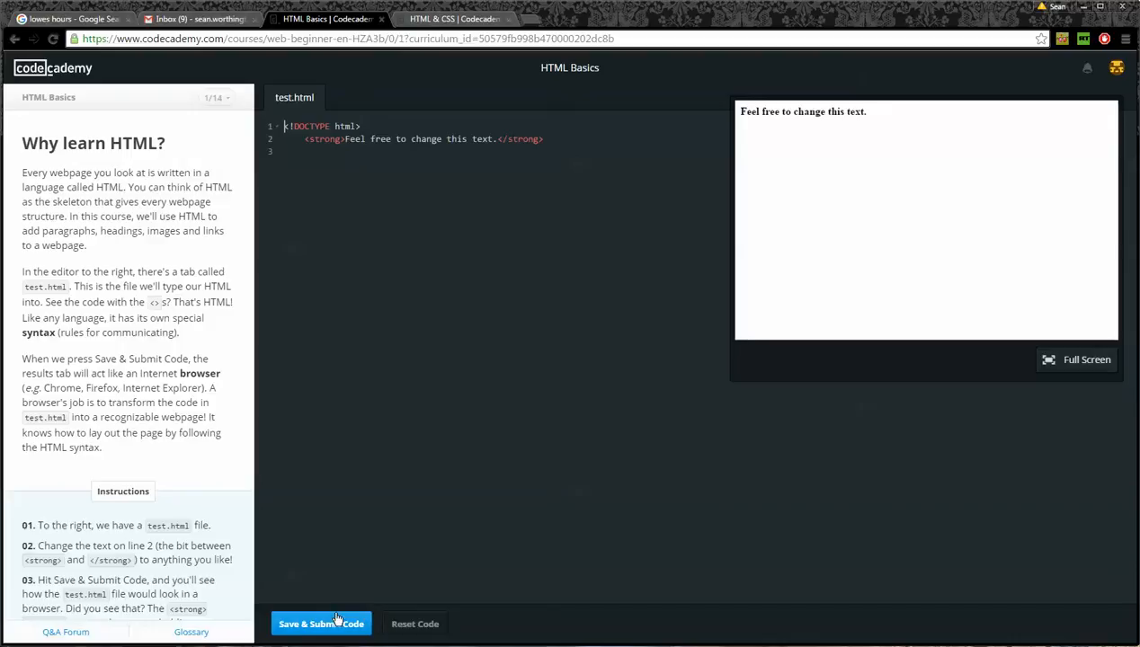
{"action": "mouse_move", "coordinate": [809, 351]}
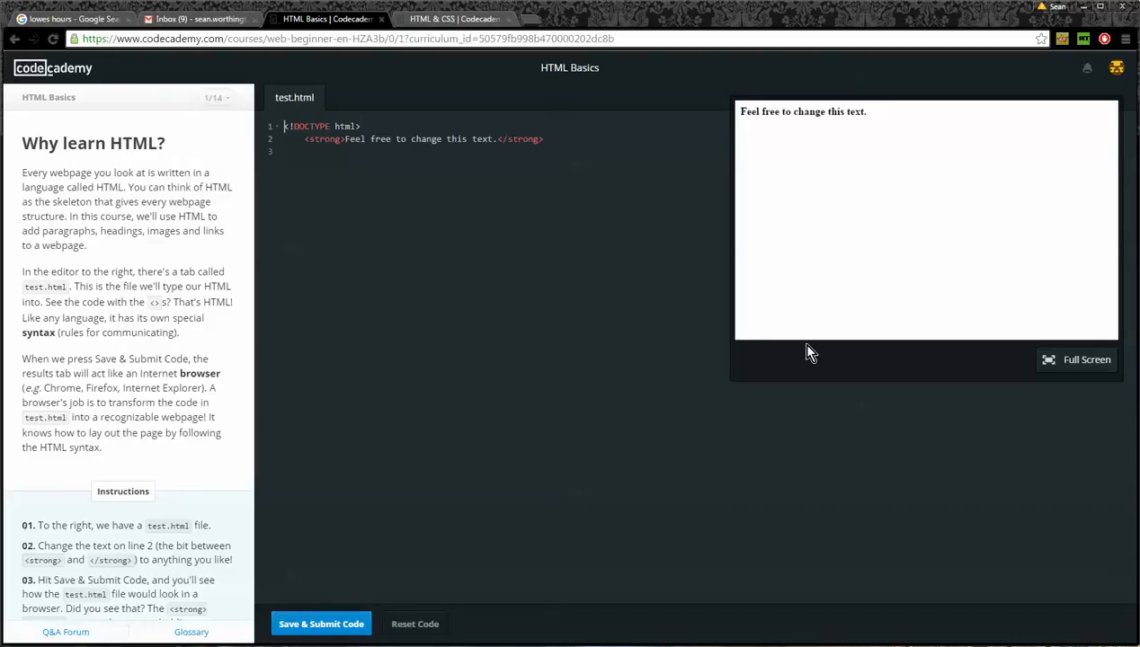
{"action": "mouse_move", "coordinate": [691, 342]}
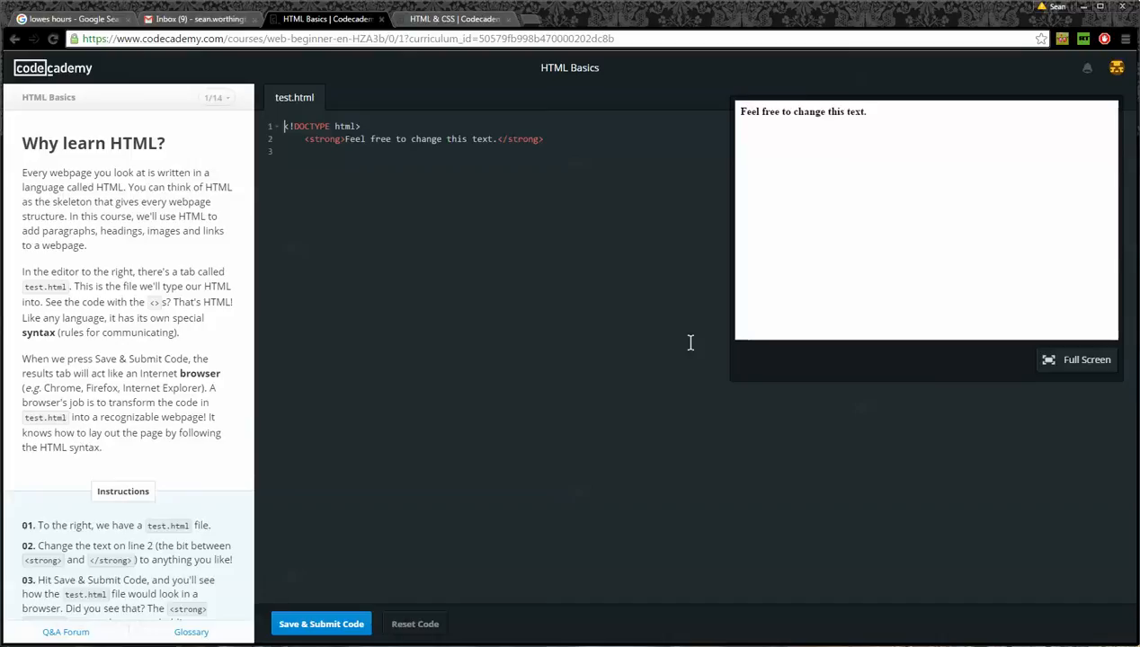
{"action": "mouse_move", "coordinate": [201, 471]}
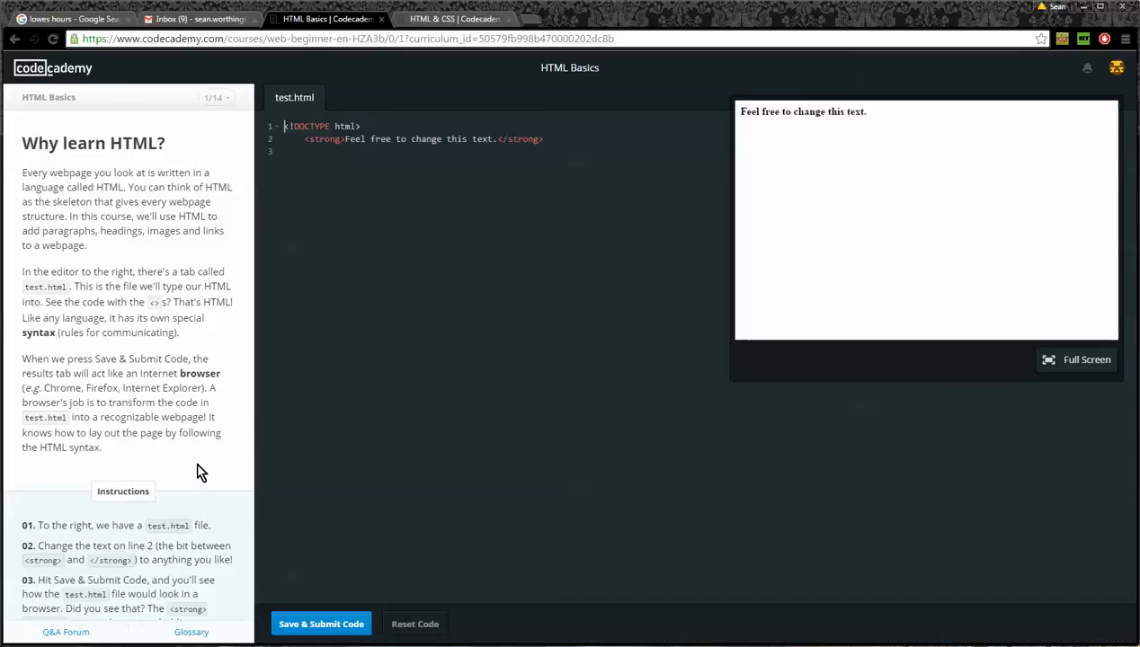
- Replace the strong-tag text on line 2 with 'Yea I can code HTML!'
{"action": "scroll", "scroll_direction": "down", "scroll_amount": 3}
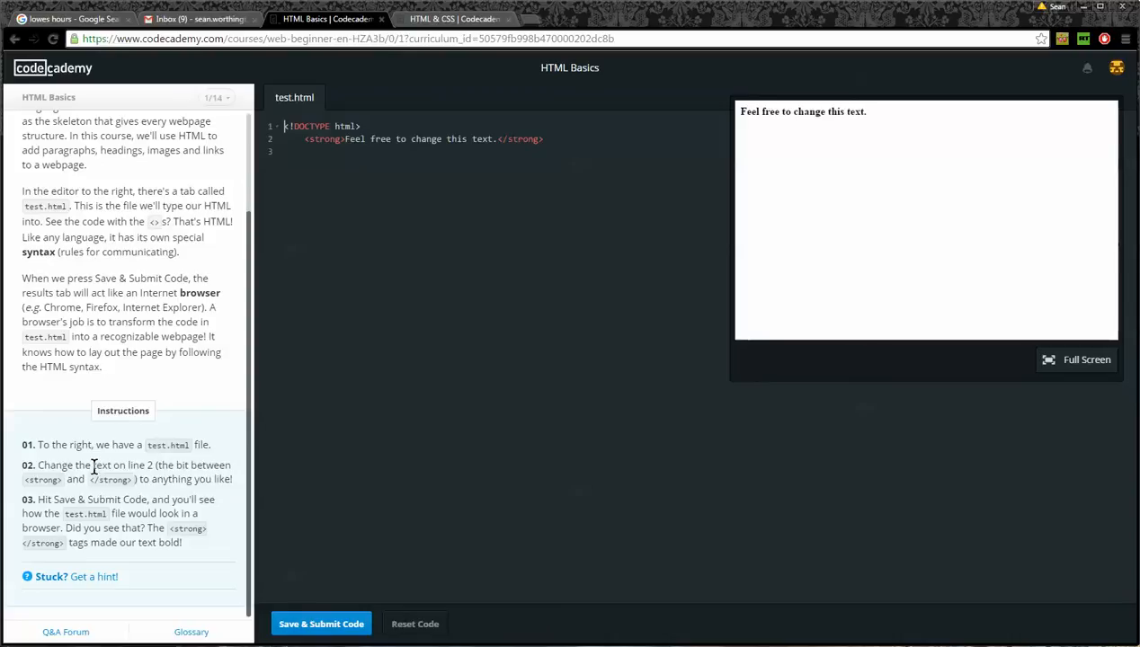
{"action": "mouse_move", "coordinate": [176, 446]}
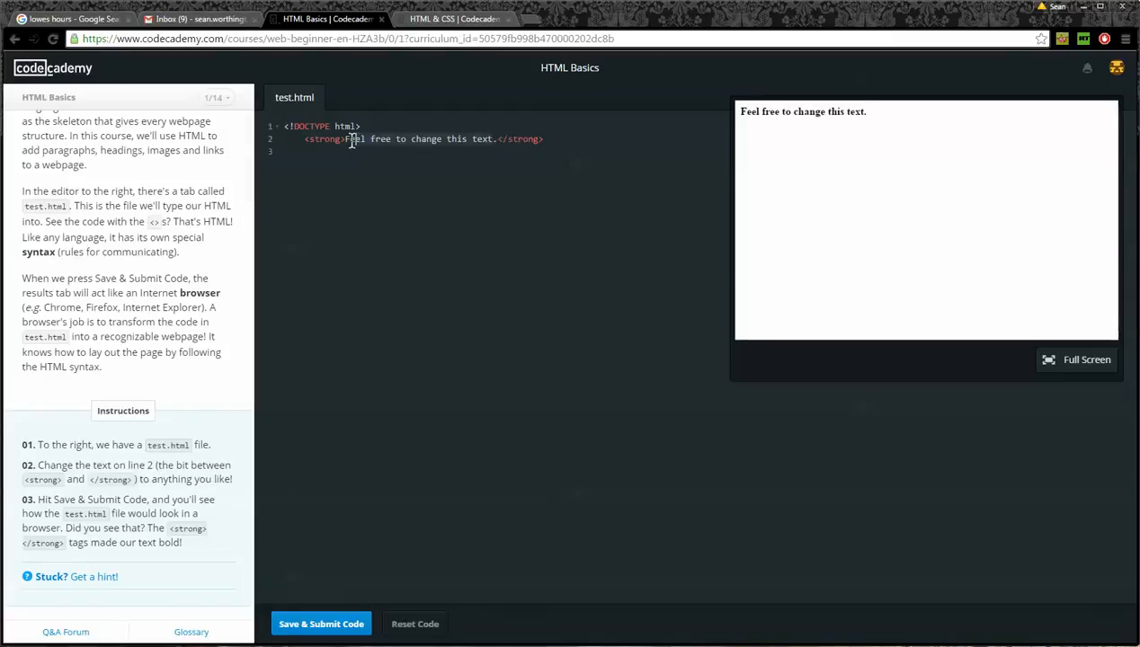
{"action": "type", "text": "F.</strong>"}
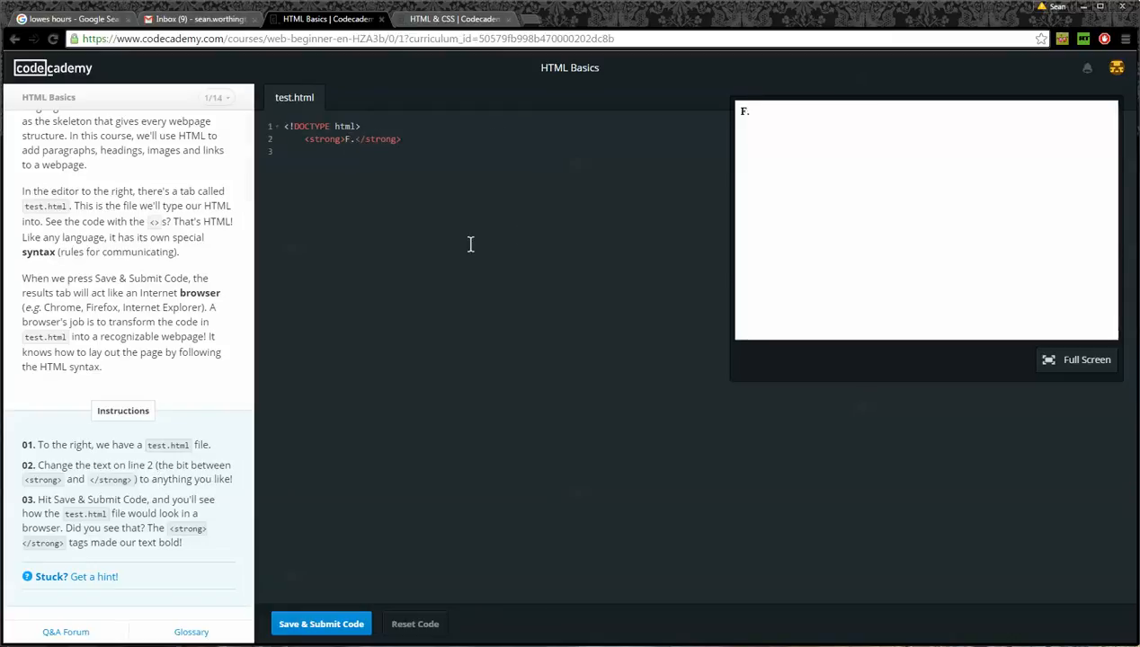
{"action": "type", "text": "Yea I can"}
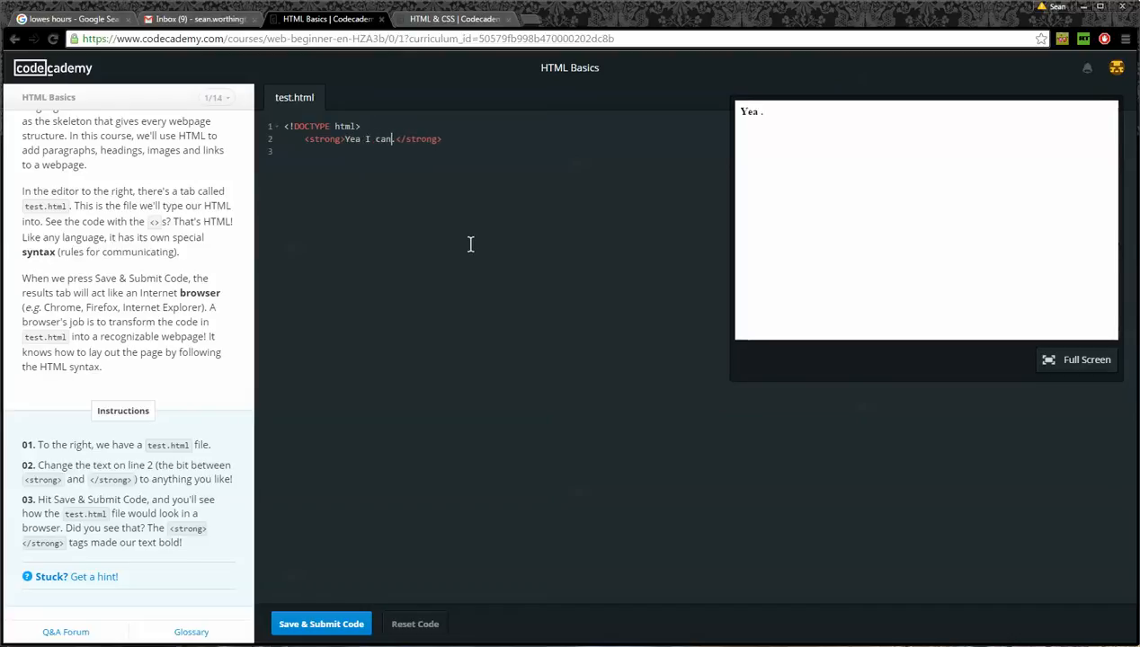
{"action": "type", "text": "code HTML"}
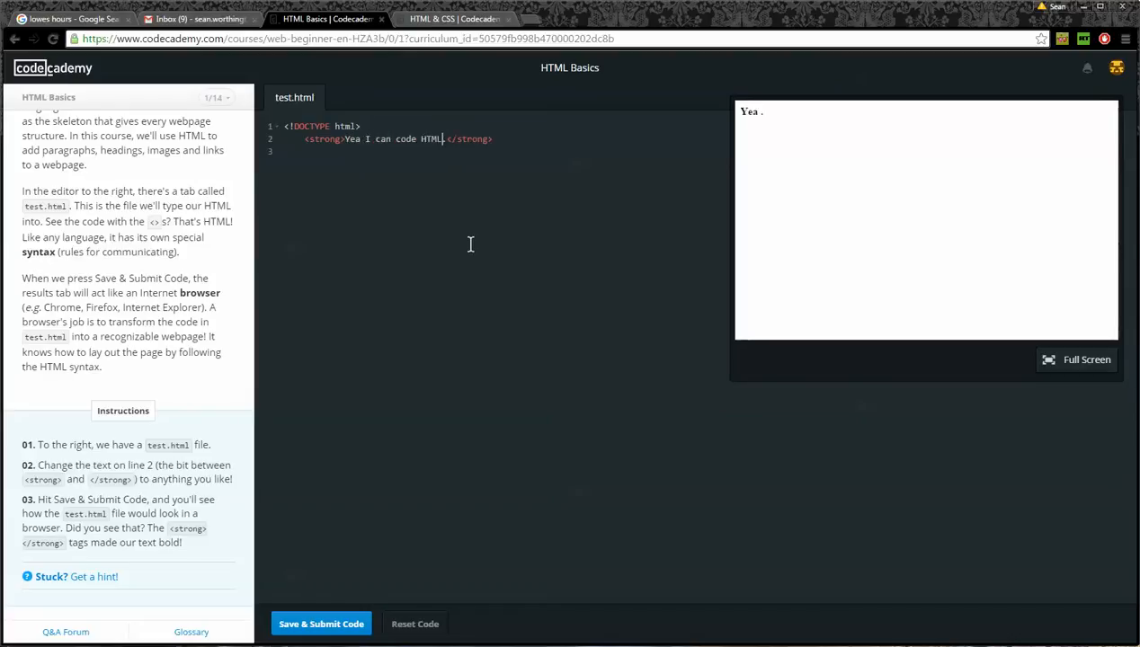
{"action": "type", "text": "."}
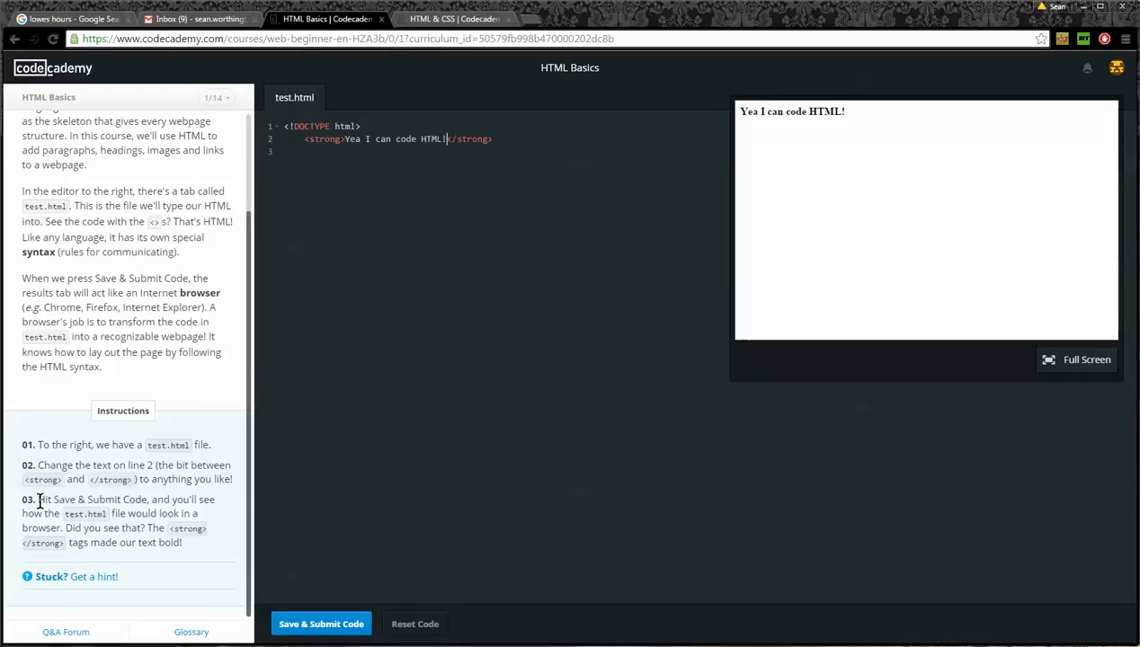
{"action": "mouse_move", "coordinate": [108, 500]}
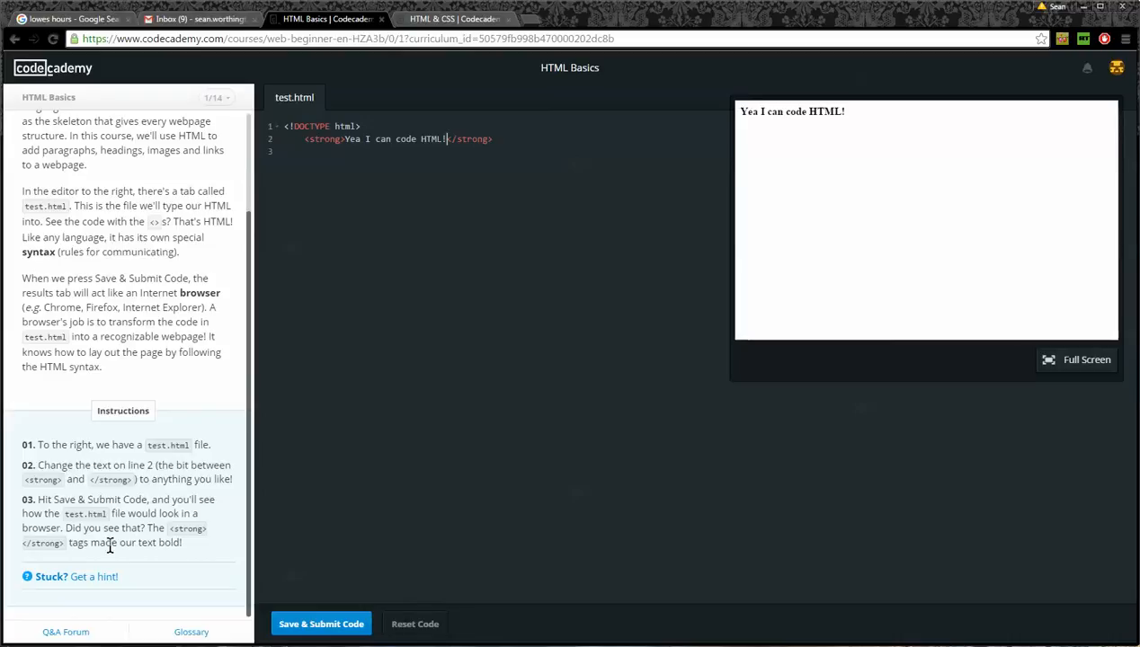
- Submit the code so it passes, dismiss the badge, and start the 'HTML and CSS' lesson
{"action": "left_click", "coordinate": [322, 624]}
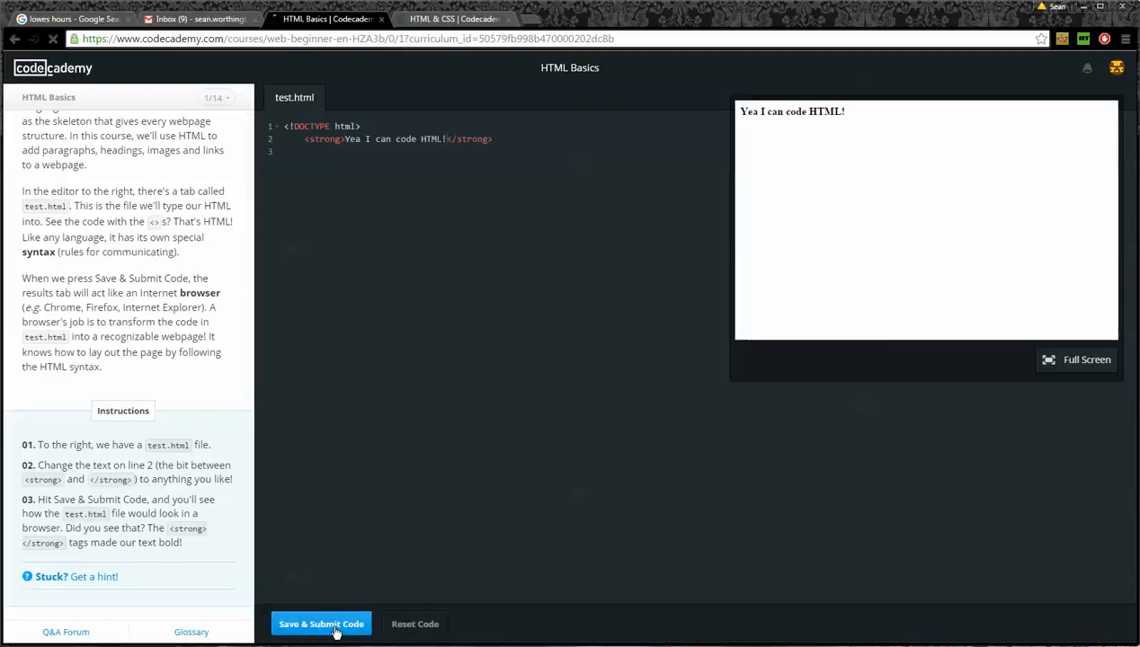
{"action": "left_click", "coordinate": [322, 624]}
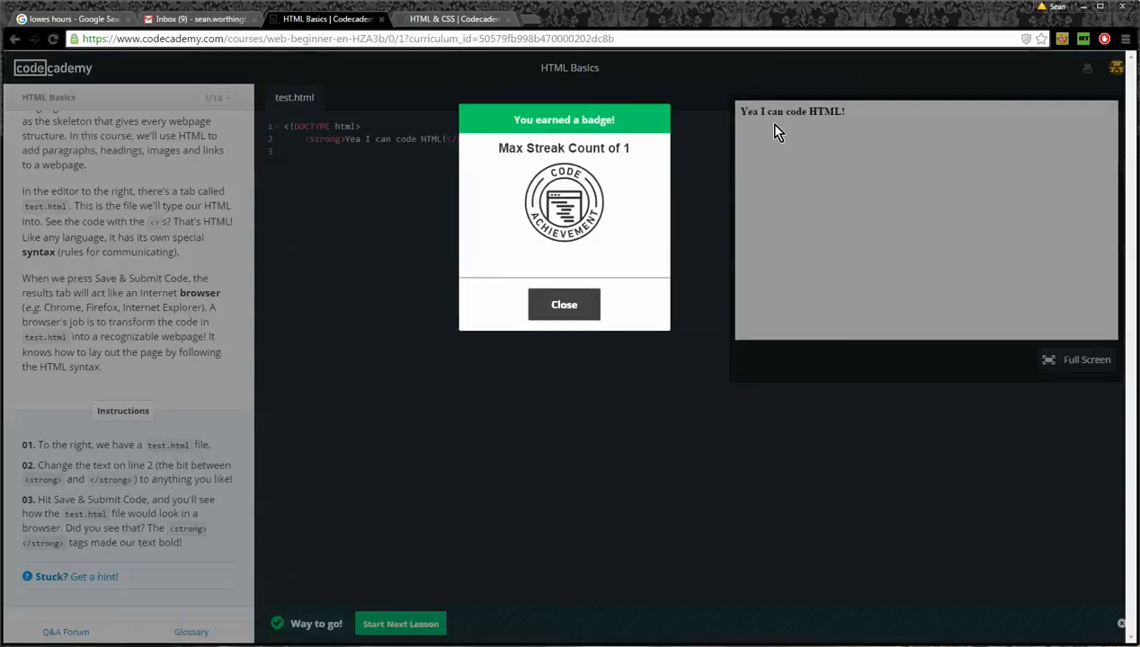
{"action": "mouse_move", "coordinate": [504, 297]}
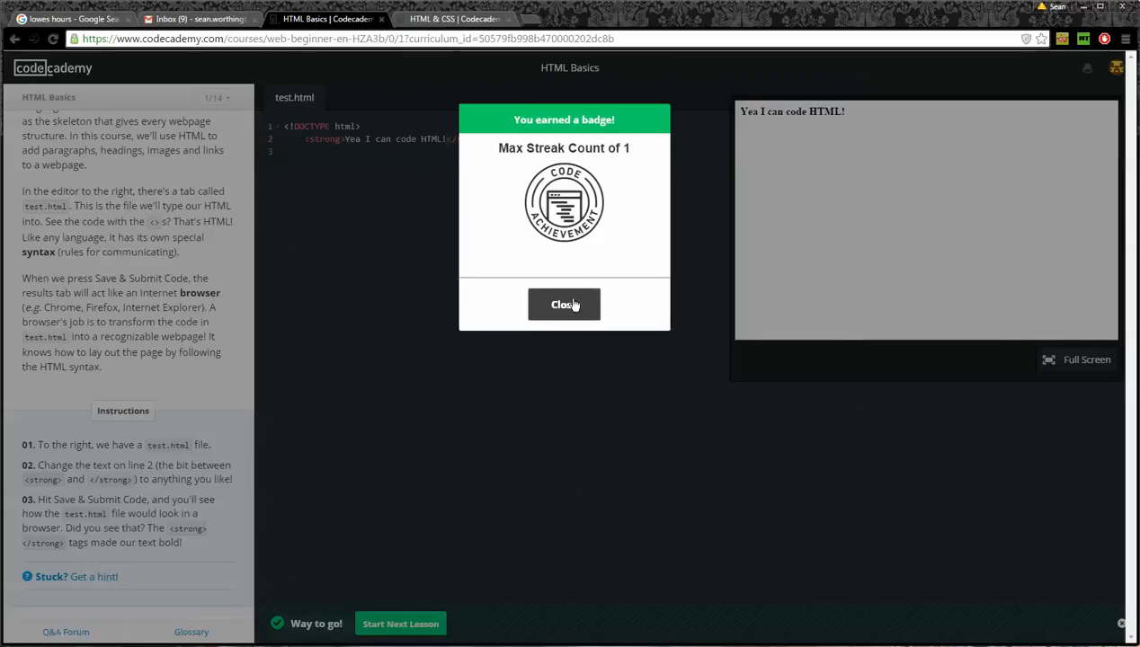
{"action": "left_click", "coordinate": [565, 304]}
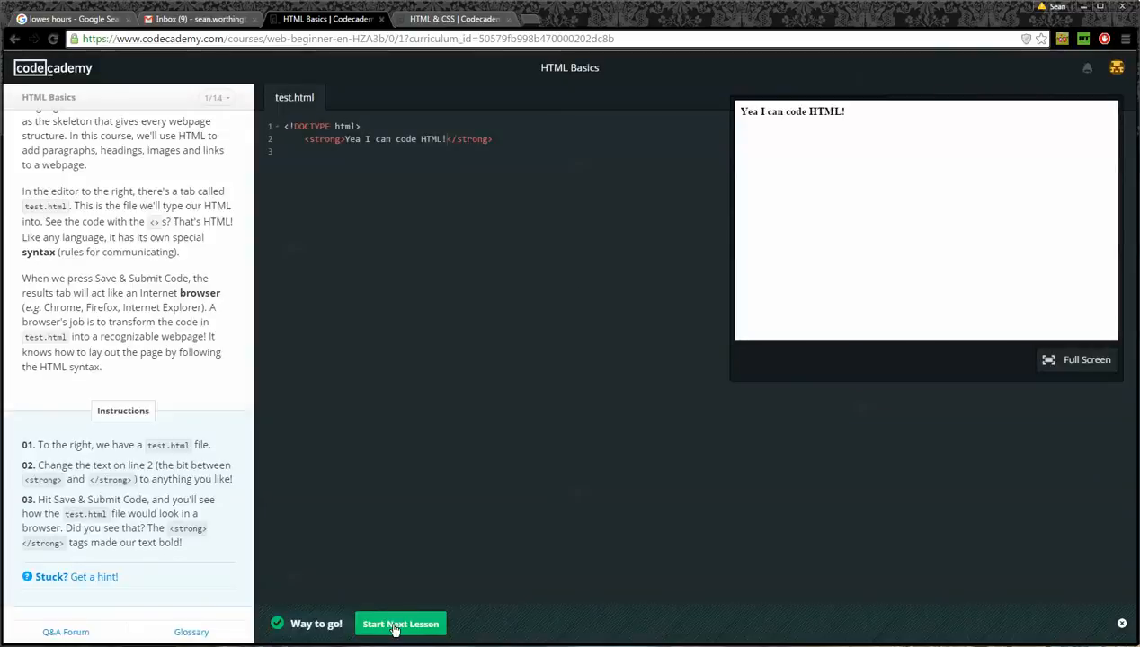
{"action": "left_click", "coordinate": [399, 623]}
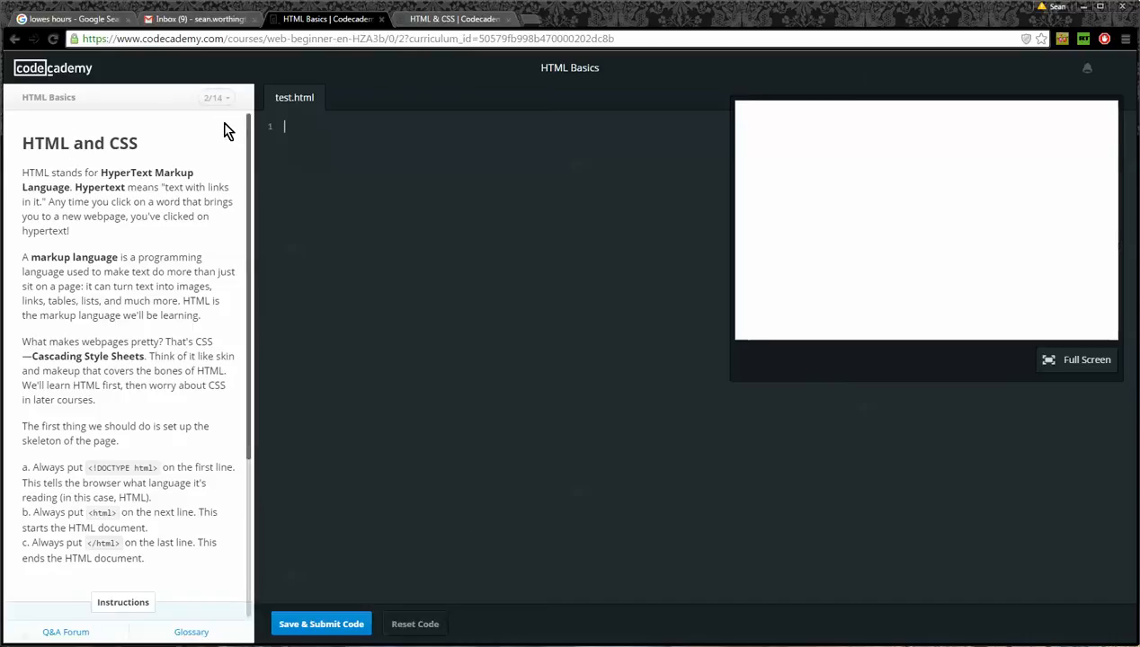
{"action": "mouse_move", "coordinate": [239, 167]}
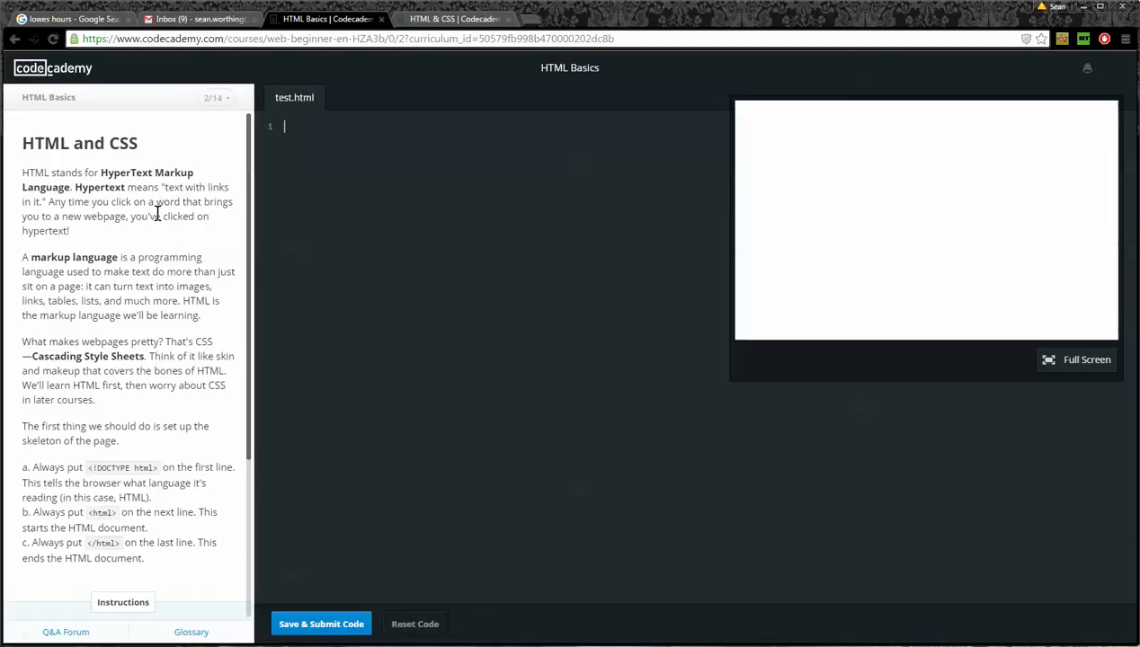
{"action": "mouse_move", "coordinate": [207, 243]}
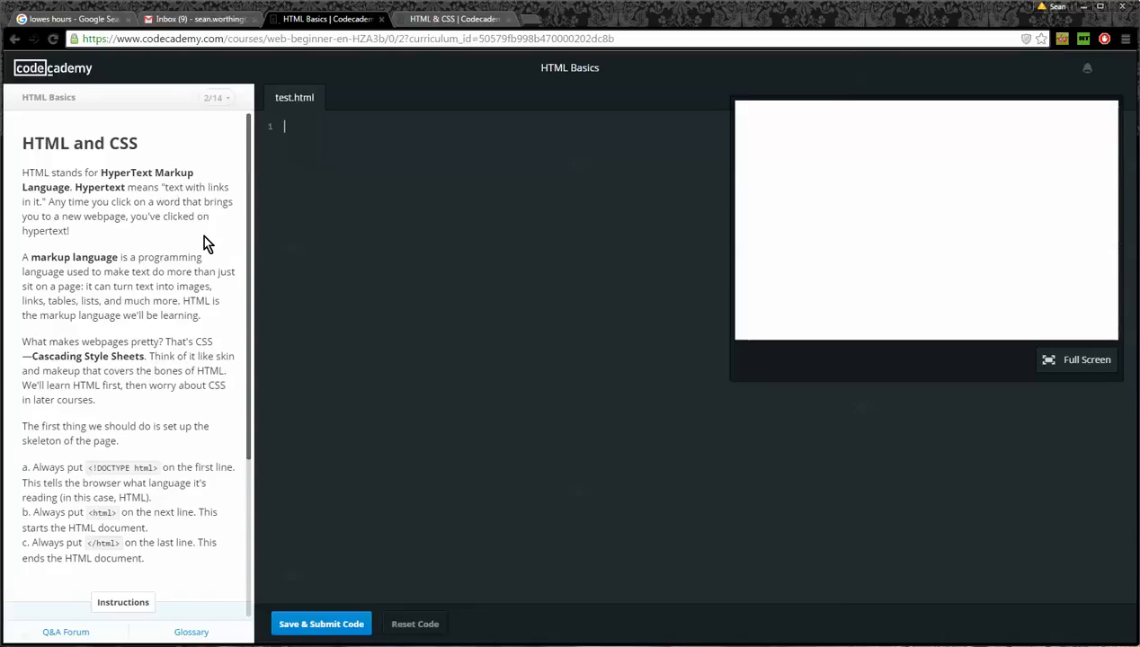
{"action": "mouse_move", "coordinate": [205, 302]}
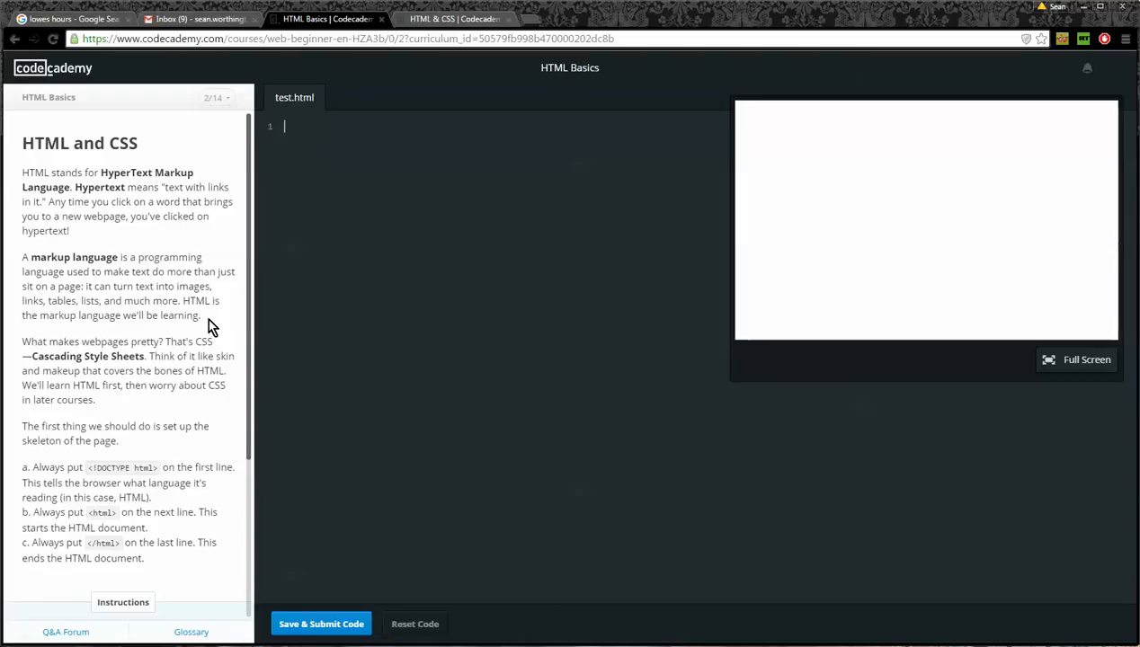
{"action": "mouse_move", "coordinate": [200, 341]}
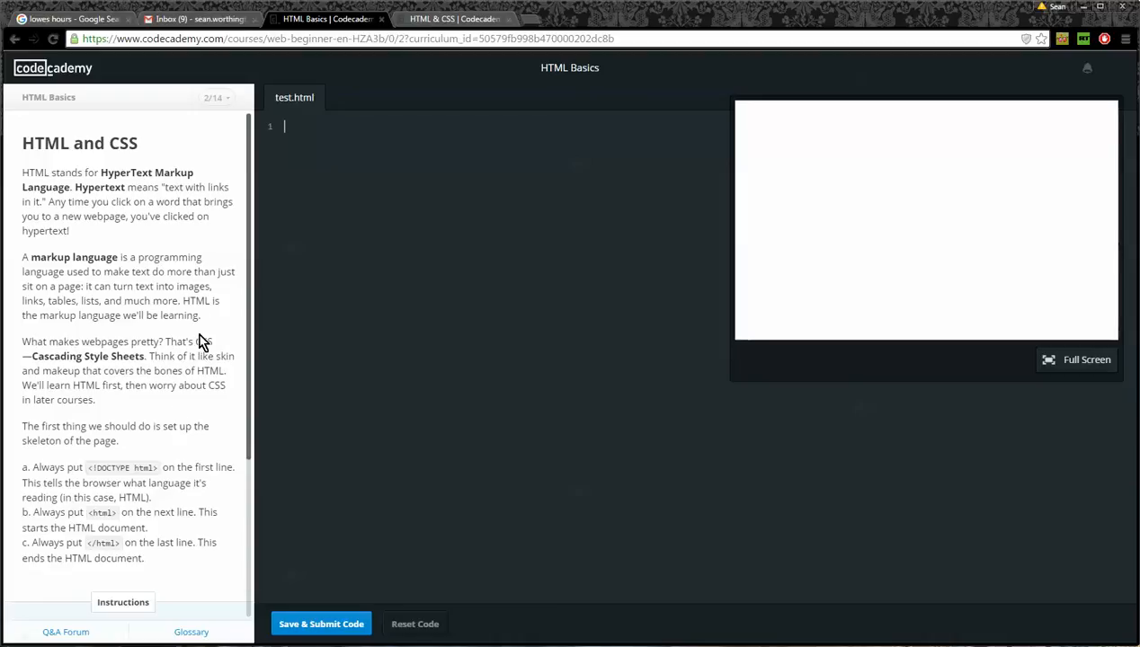
{"action": "mouse_move", "coordinate": [147, 430]}
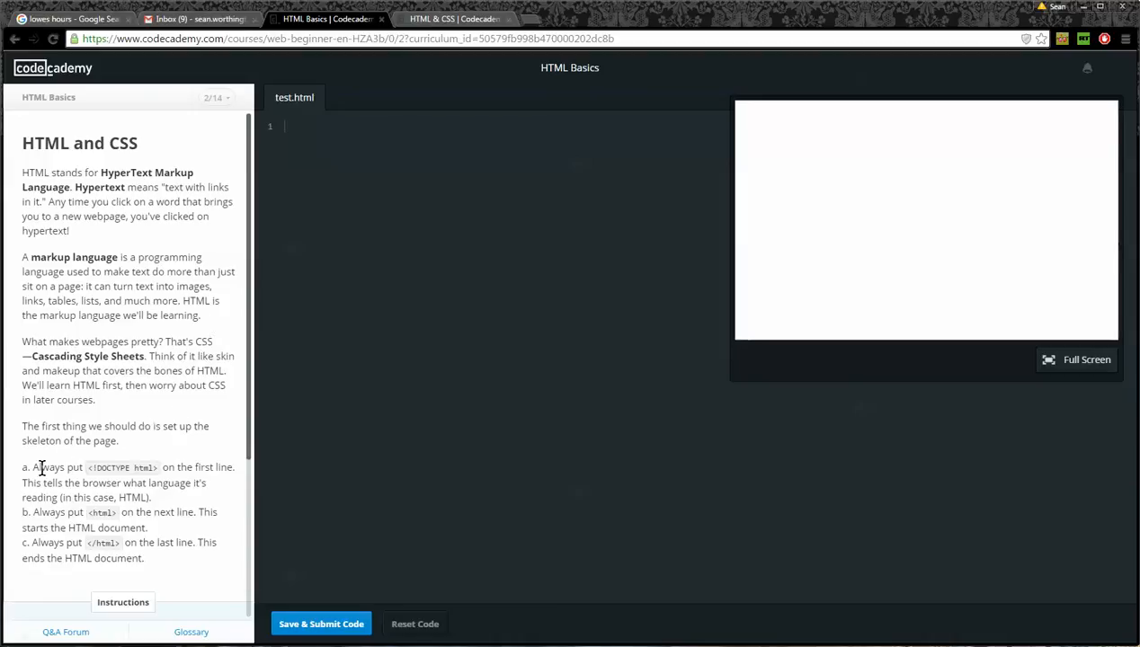
{"action": "left_click_drag", "start_coordinate": [33, 468], "coordinate": [86, 482]}
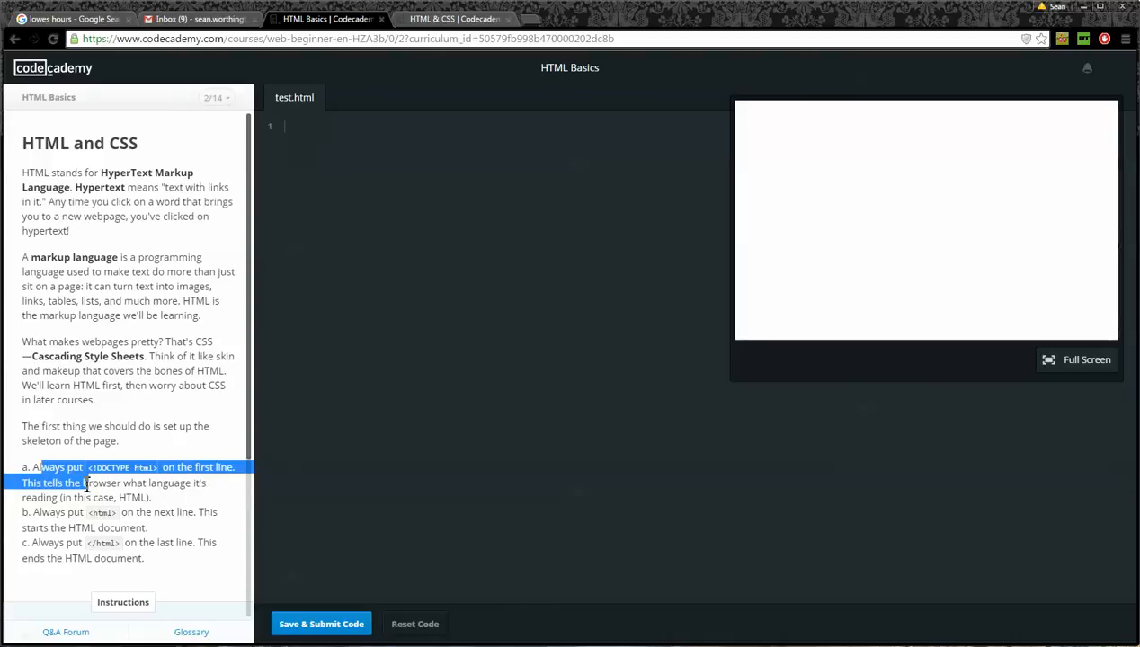
{"action": "mouse_move", "coordinate": [93, 482]}
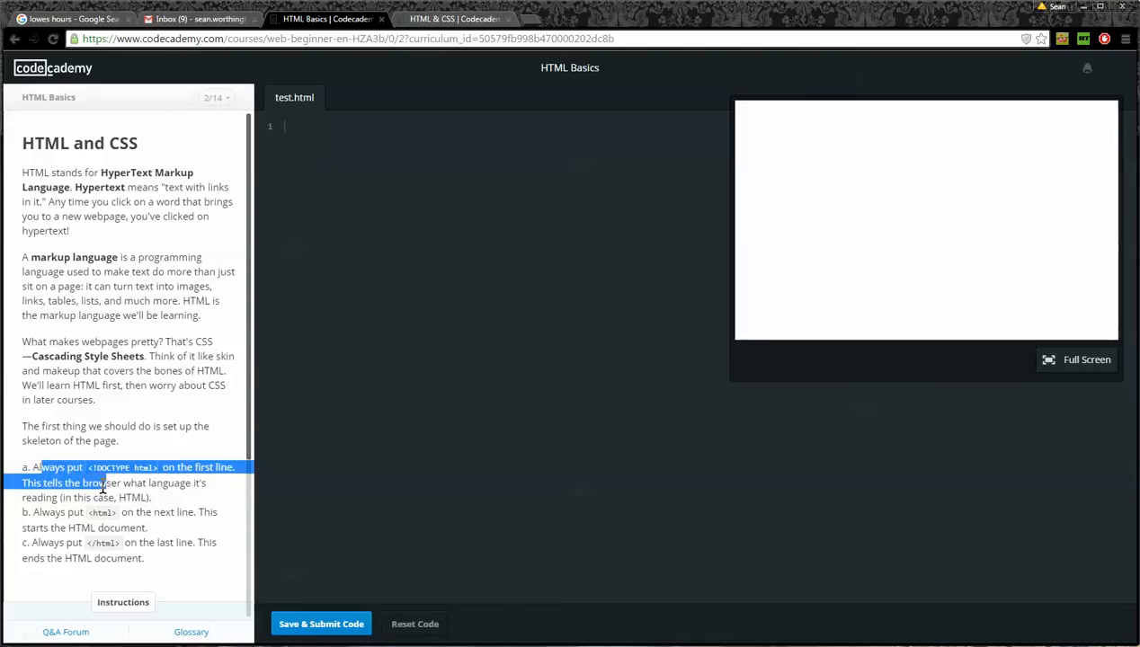
{"action": "left_click_drag", "start_coordinate": [105, 482], "coordinate": [153, 497]}
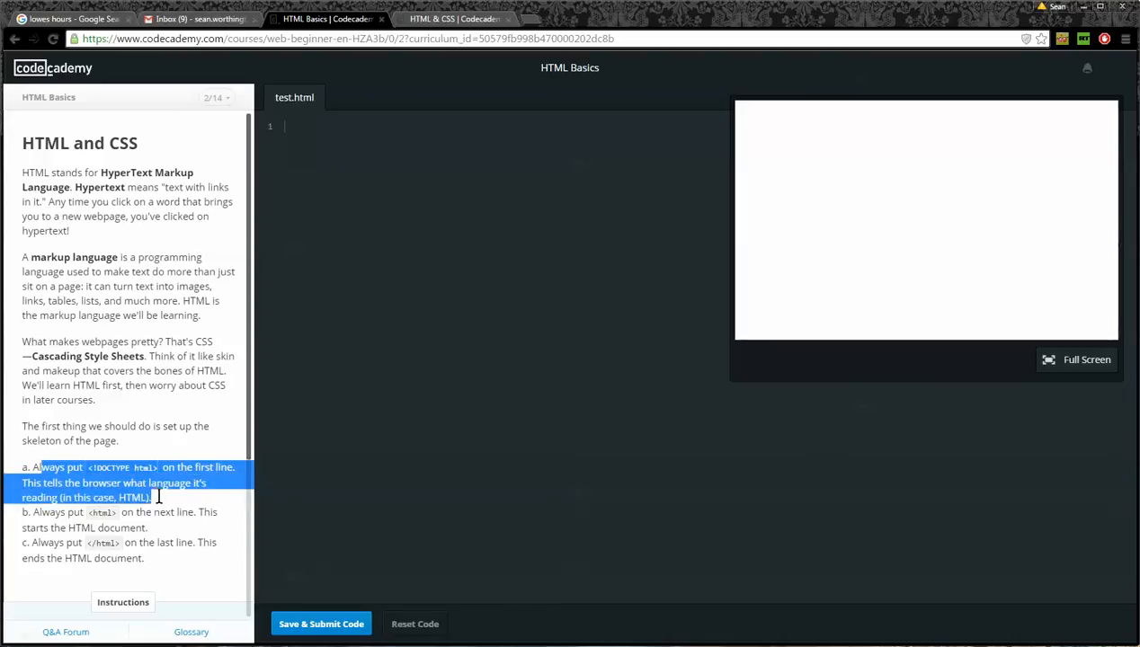
{"action": "scroll", "scroll_direction": "down", "scroll_amount": 3}
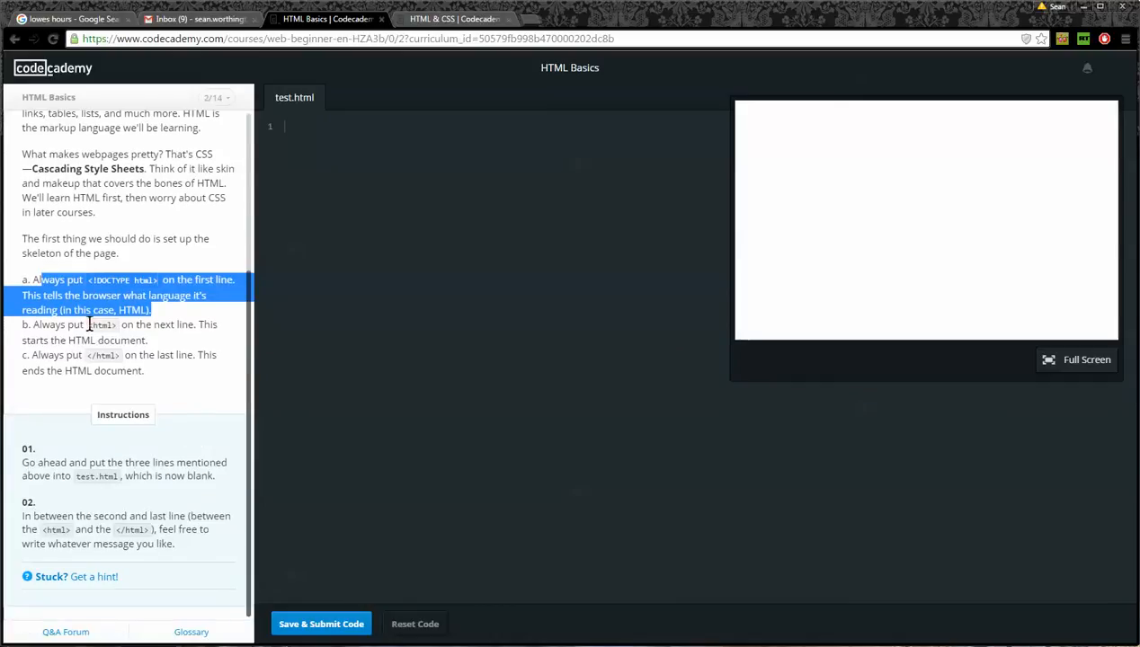
{"action": "mouse_move", "coordinate": [174, 331]}
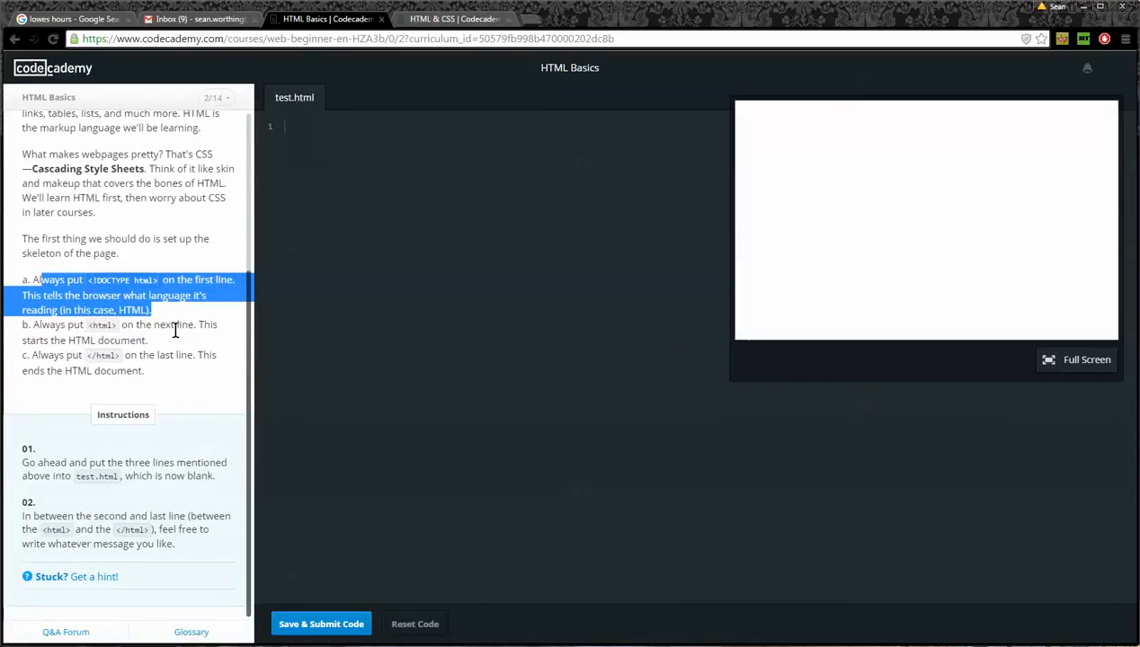
{"action": "mouse_move", "coordinate": [153, 349]}
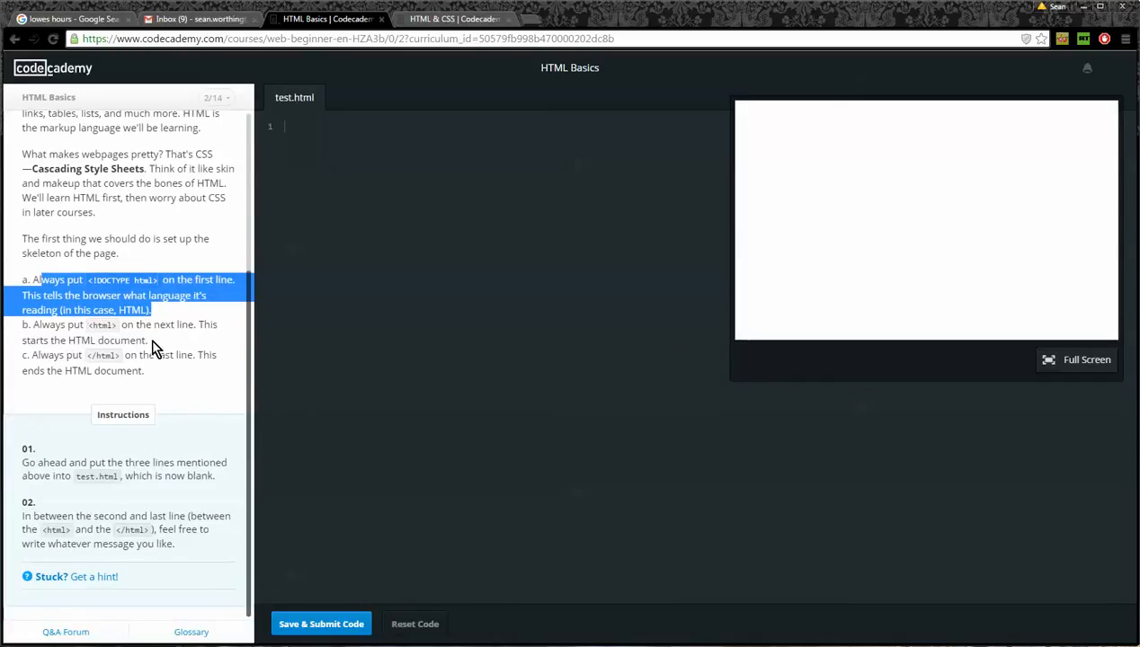
{"action": "mouse_move", "coordinate": [81, 360]}
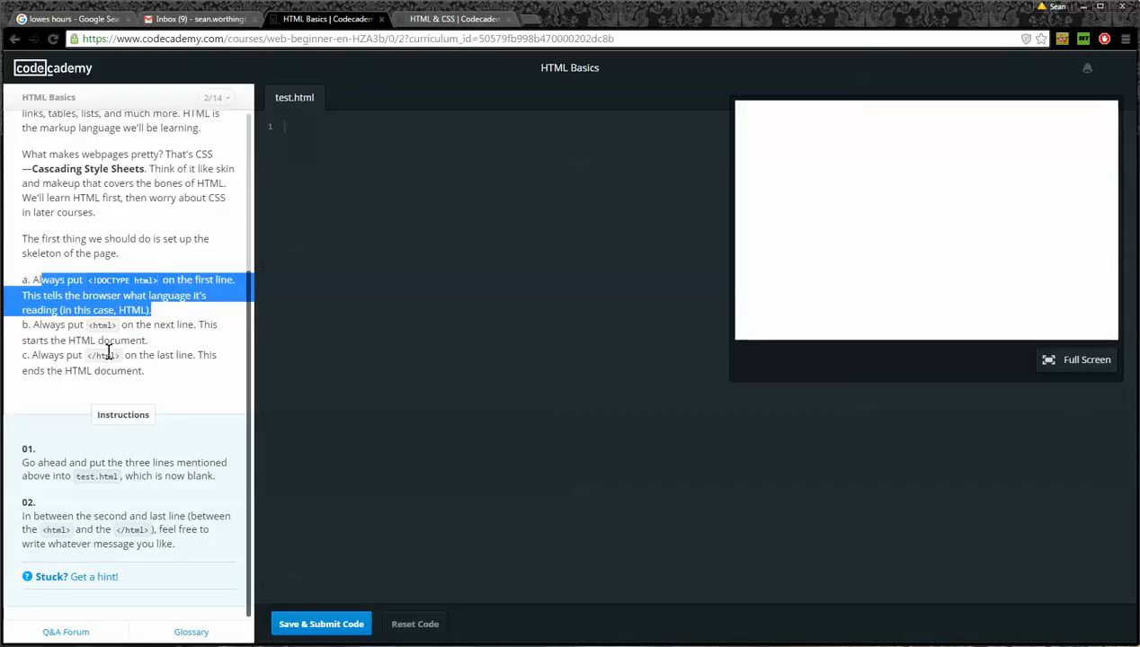
{"action": "mouse_move", "coordinate": [158, 378]}
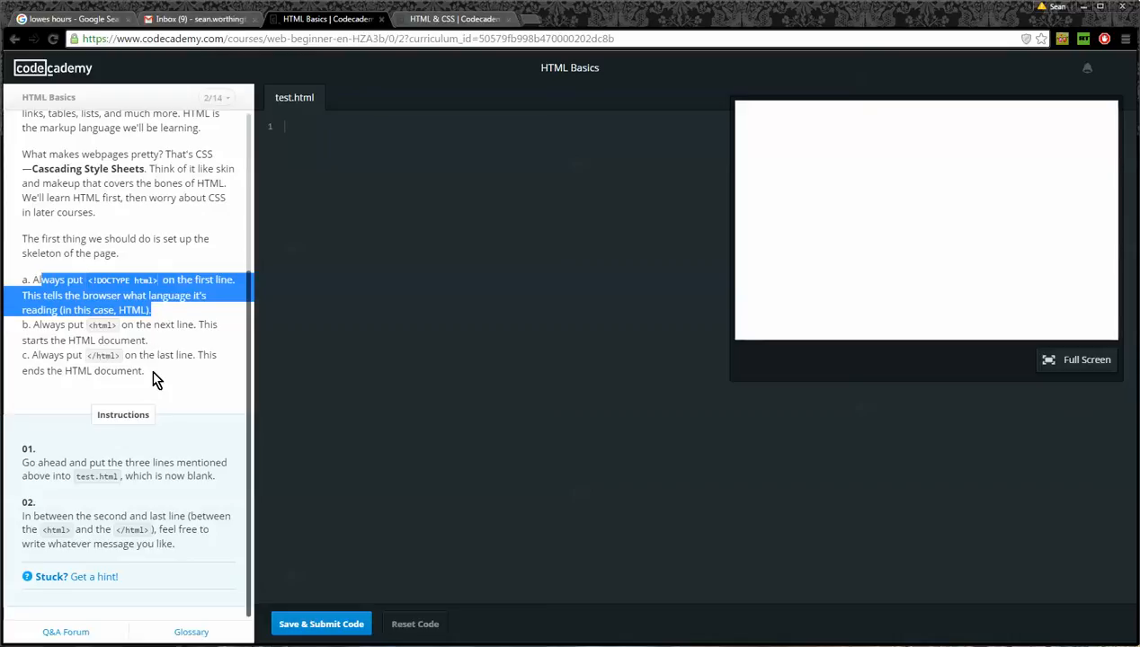
{"action": "left_click_drag", "start_coordinate": [33, 281], "coordinate": [143, 371]}
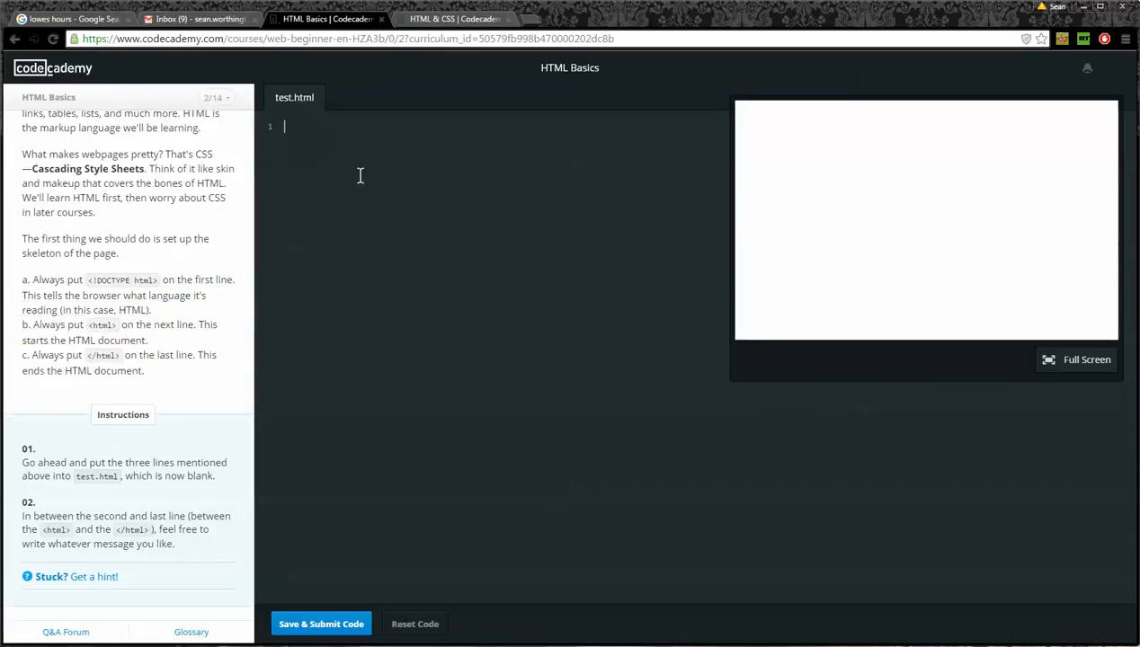
- Write the <!DOCTYPE html> line with opening and closing <html> tags in test.html
{"action": "type", "text": "<!"}
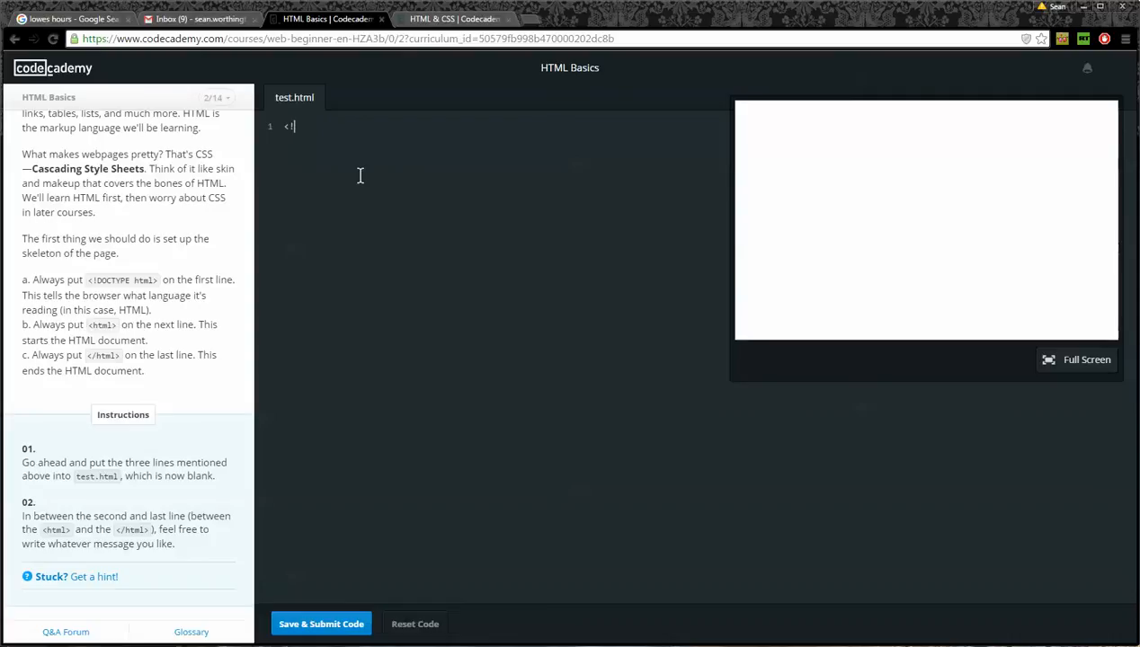
{"action": "type", "text": "DOCTYPE html>"}
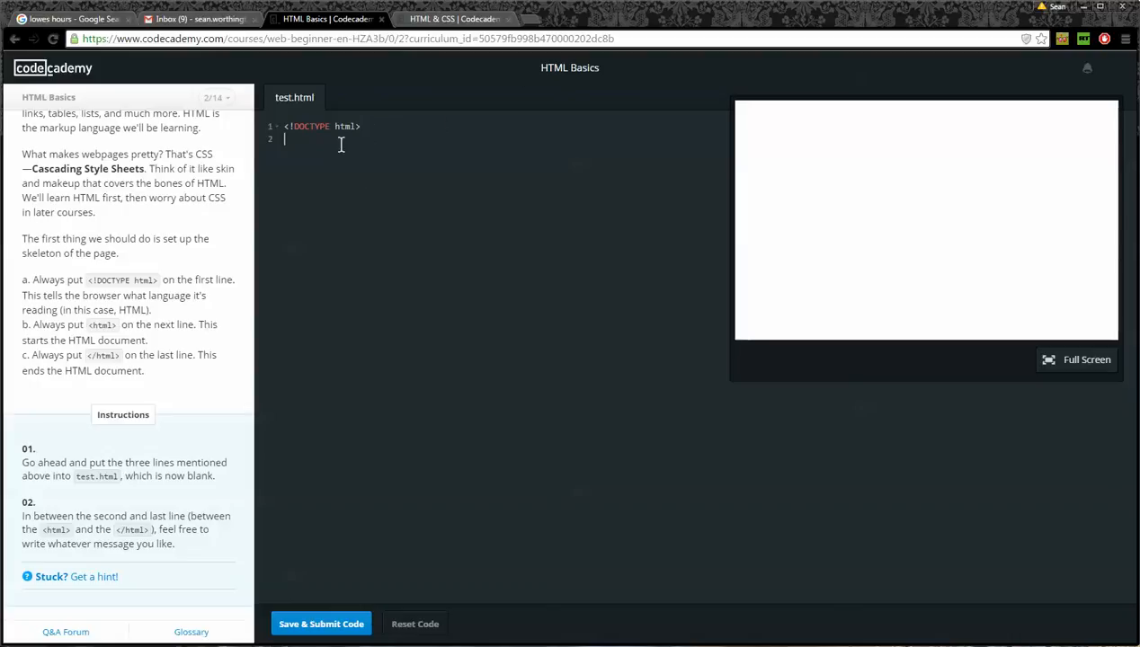
{"action": "type", "text": "<"}
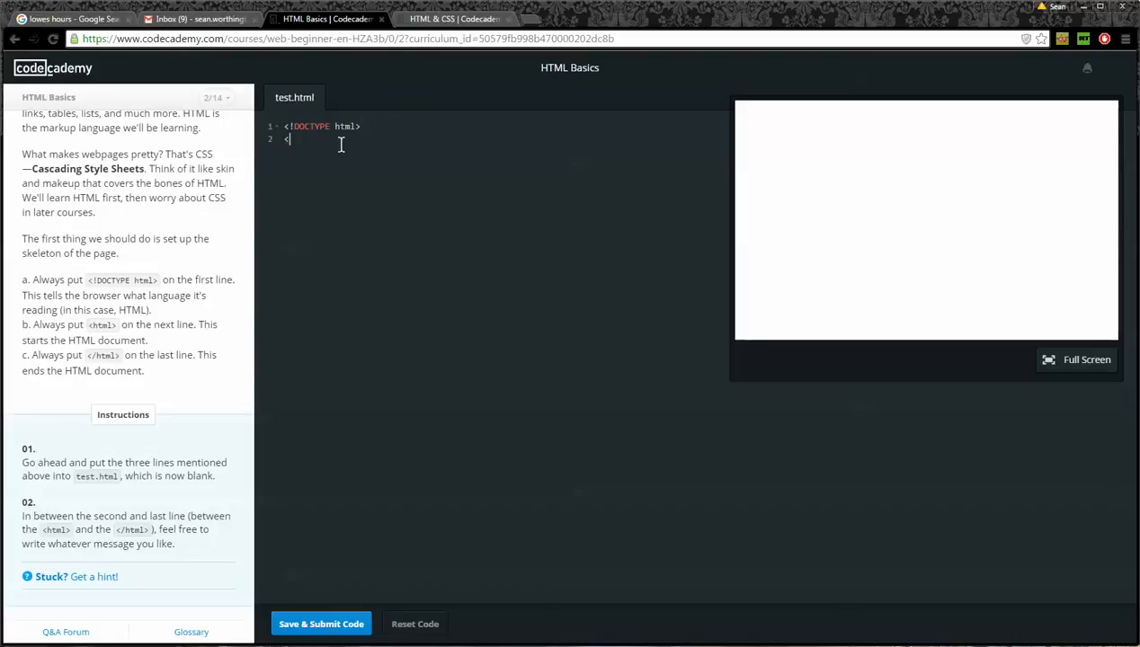
{"action": "type", "text": "<html>"}
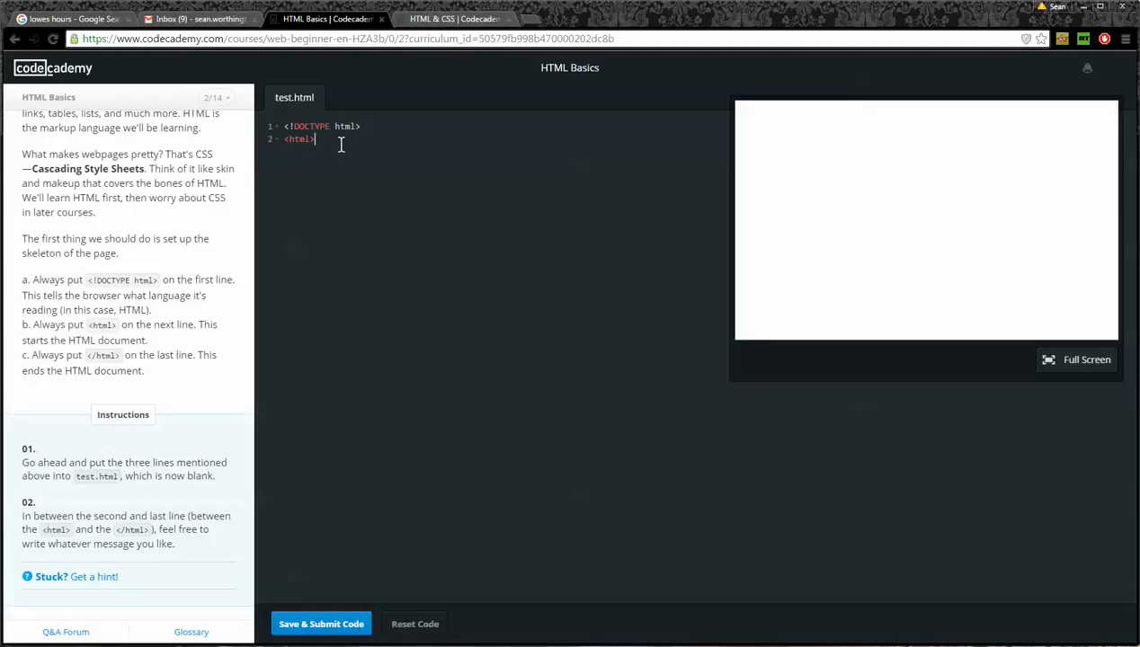
{"action": "key", "text": "Enter"}
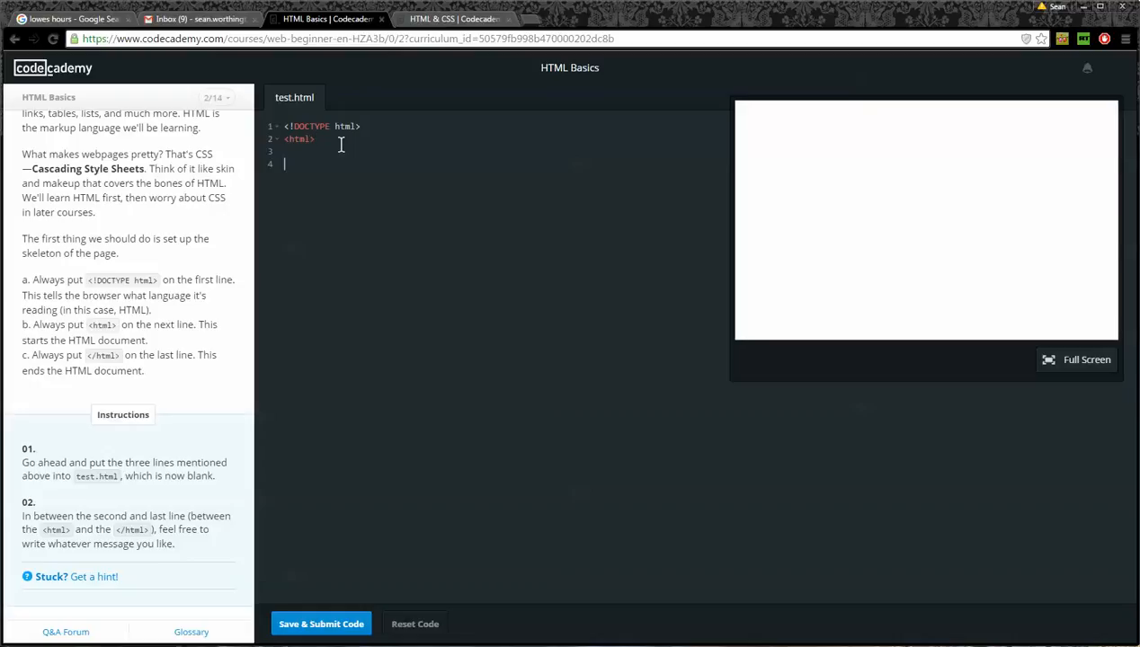
{"action": "type", "text": "</h"}
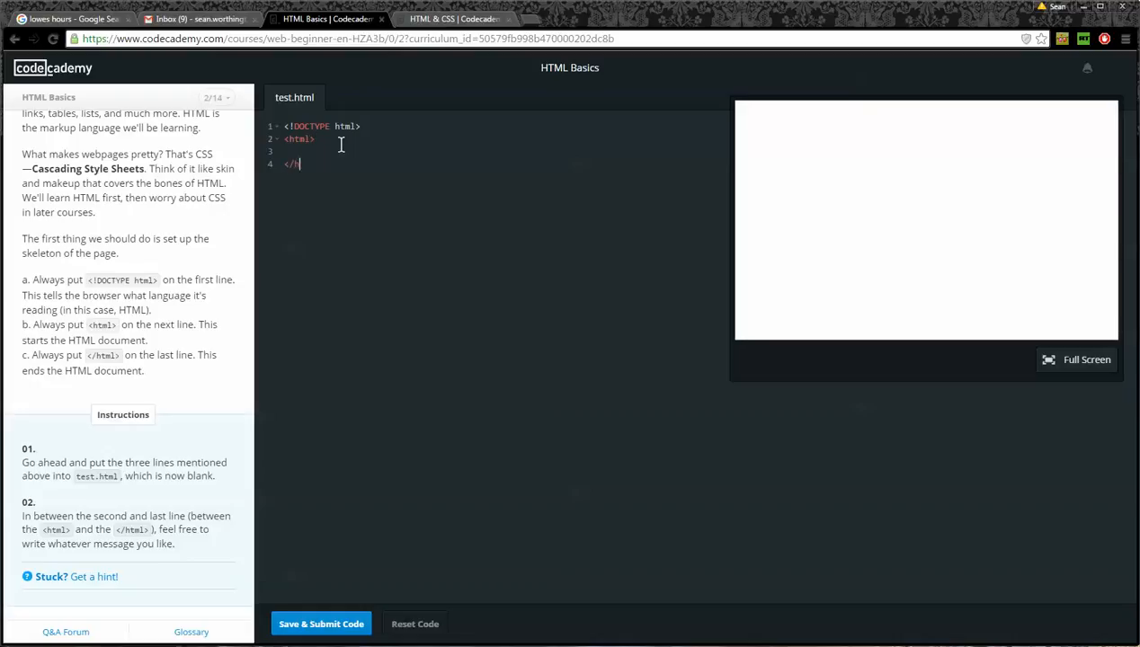
{"action": "type", "text": "tml"}
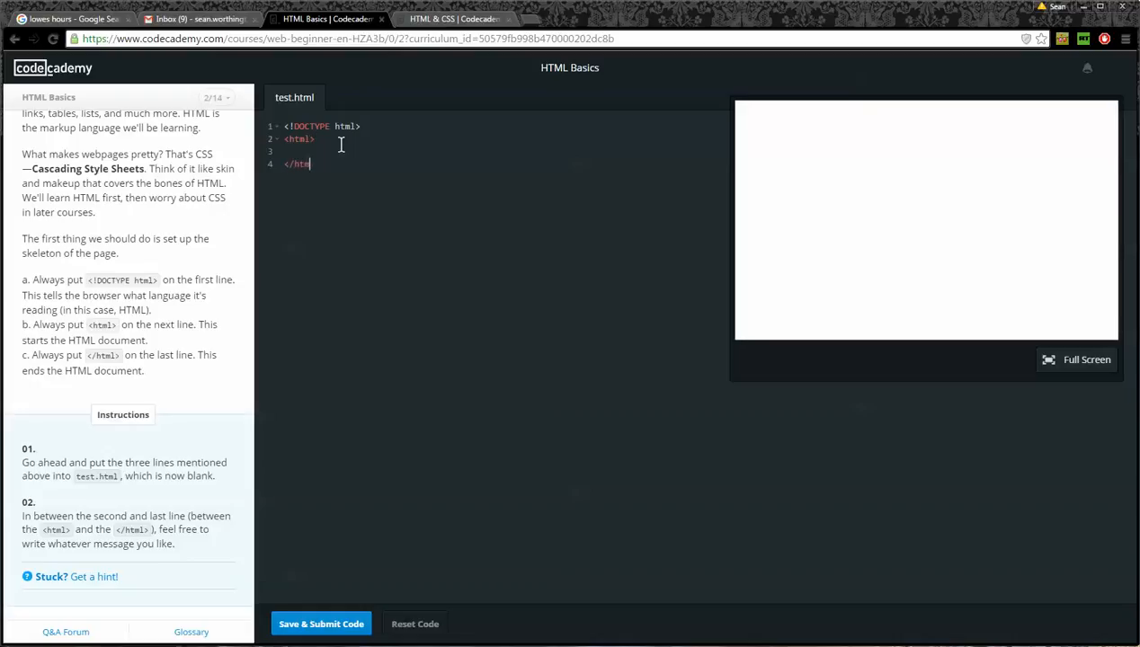
{"action": "type", "text": "l>"}
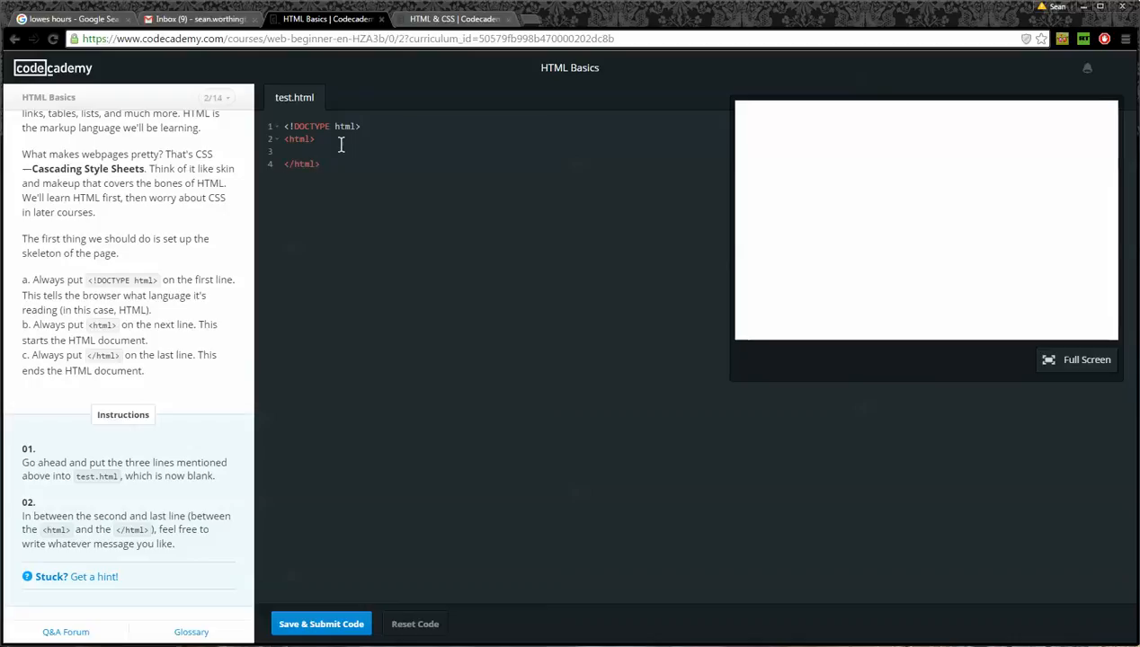
- Put 'Hello!' between the html tags, submit it, and start the 'Basic terminology' lesson
{"action": "left_click", "coordinate": [288, 151]}
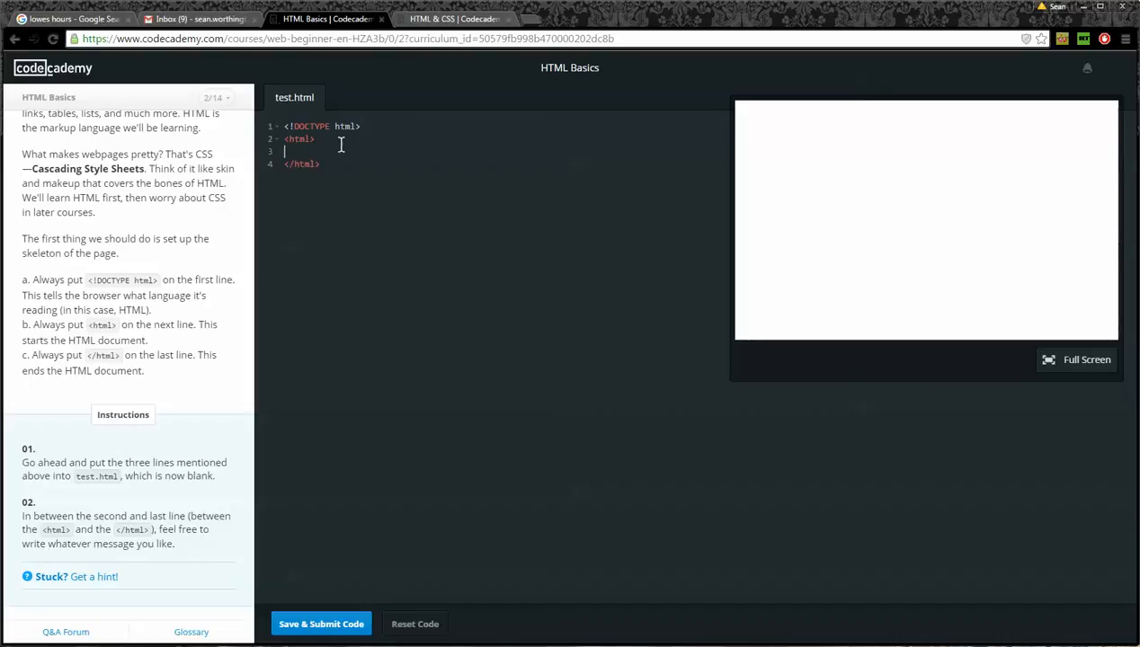
{"action": "type", "text": "Hello!"}
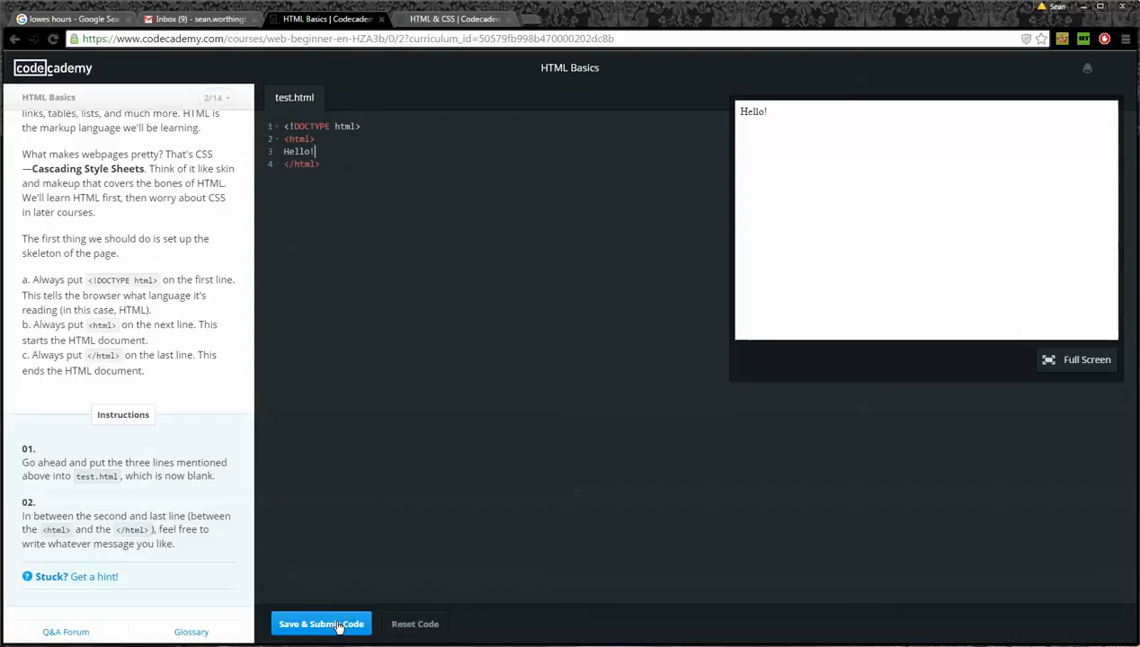
{"action": "left_click", "coordinate": [322, 624]}
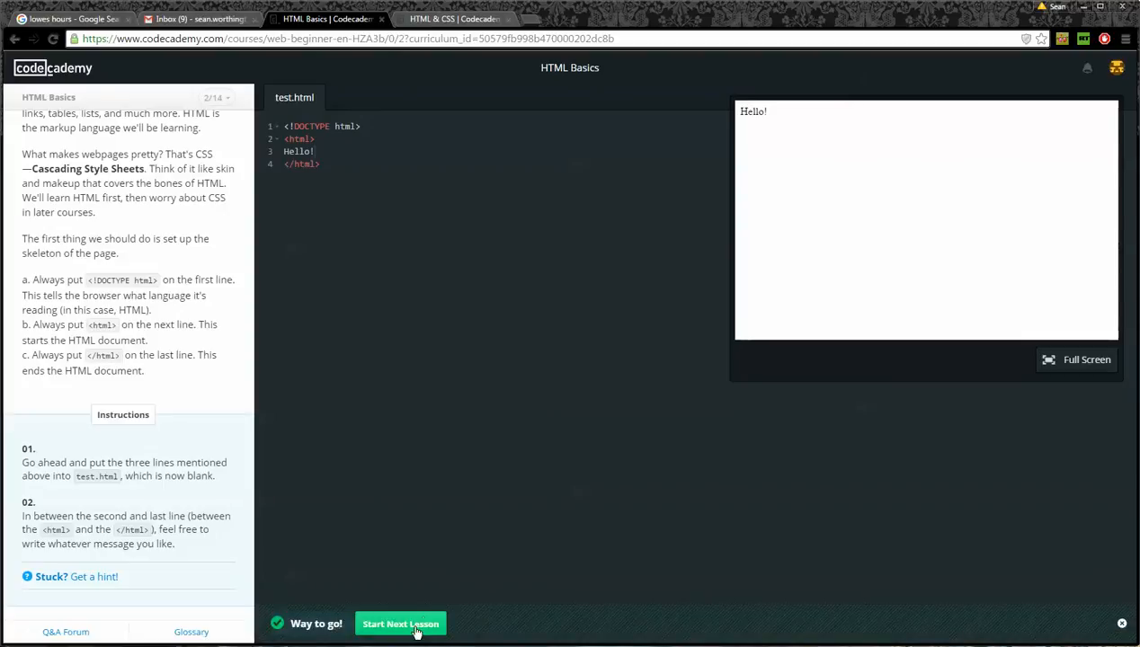
{"action": "left_click", "coordinate": [399, 622]}
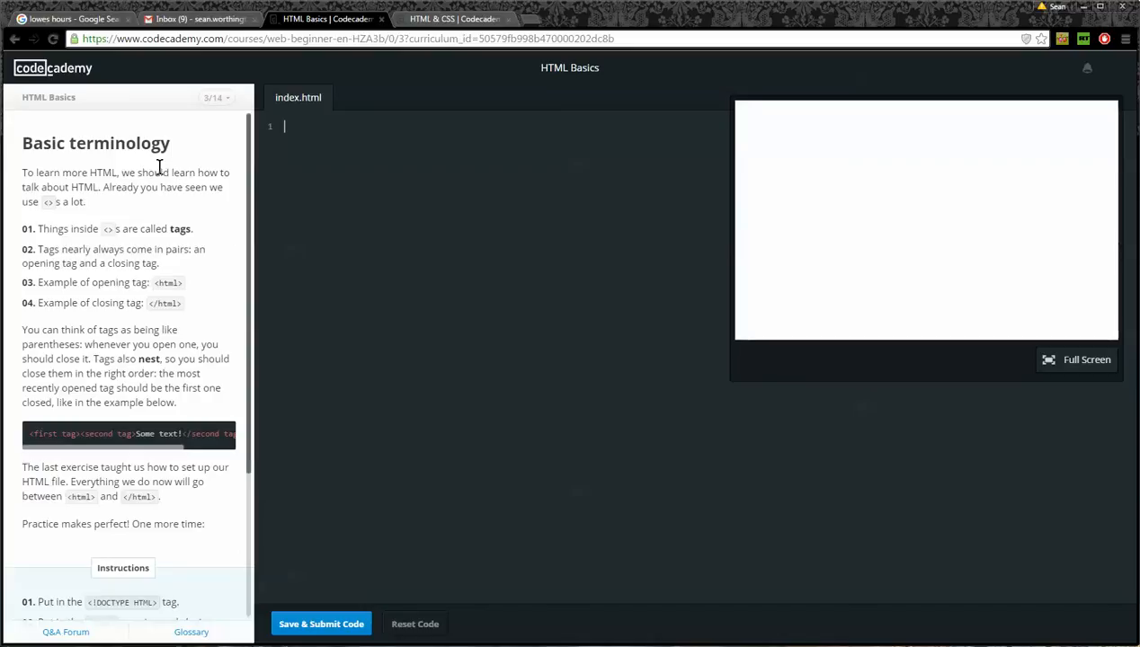
{"action": "mouse_move", "coordinate": [158, 209]}
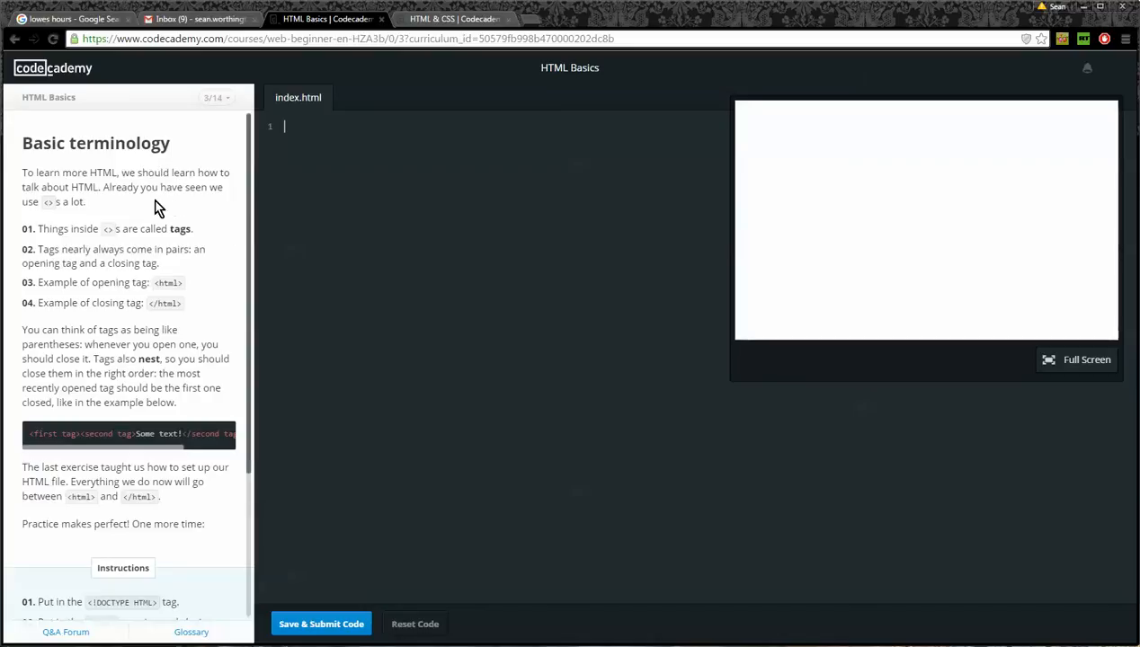
{"action": "mouse_move", "coordinate": [148, 201]}
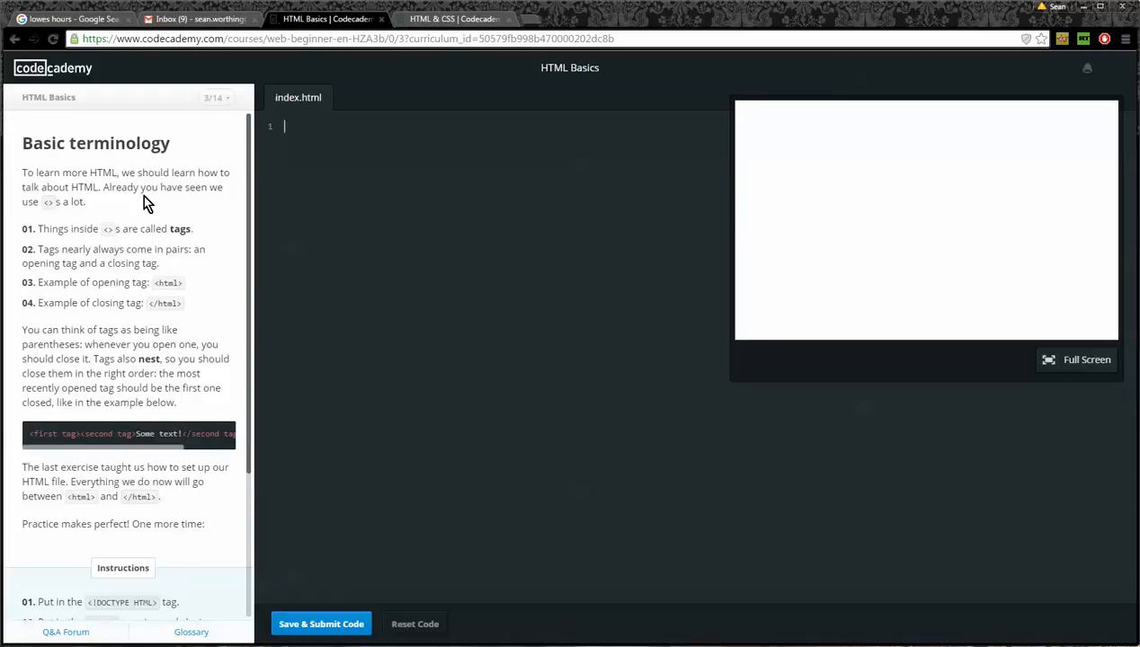
{"action": "mouse_move", "coordinate": [51, 214]}
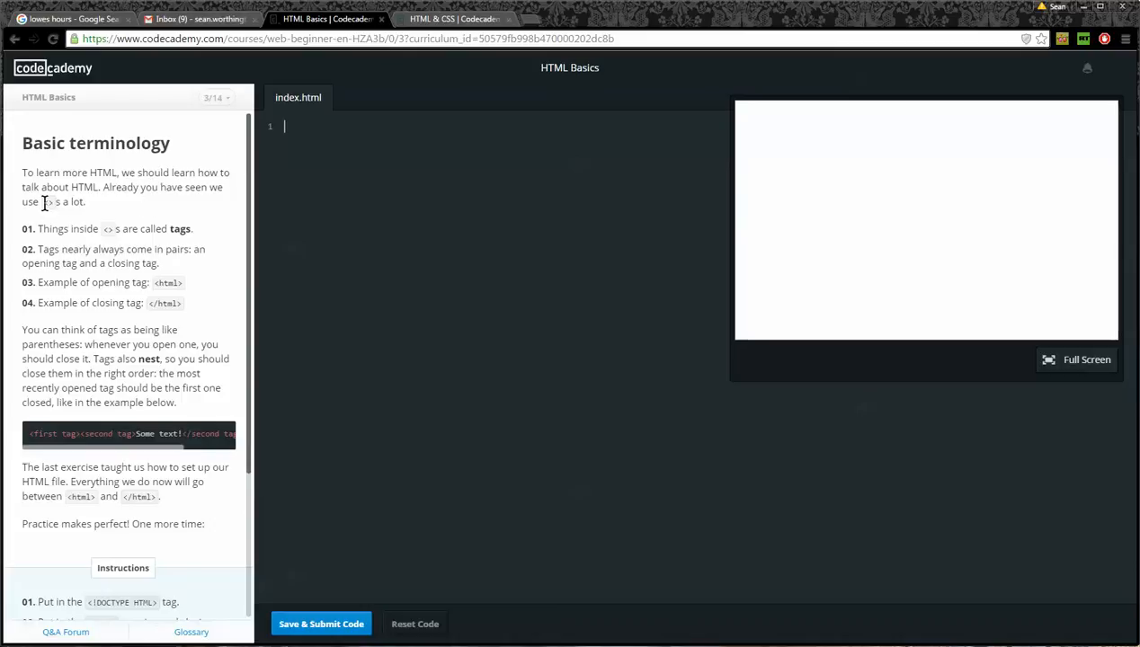
{"action": "mouse_move", "coordinate": [106, 252]}
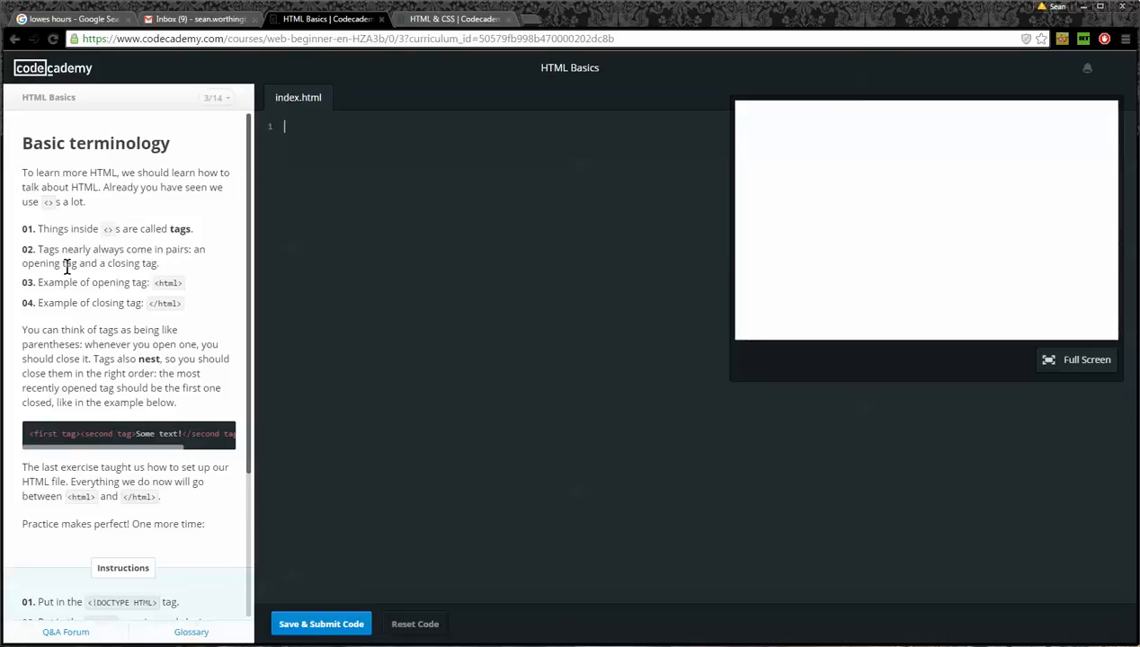
{"action": "left_click_drag", "start_coordinate": [40, 248], "coordinate": [159, 262]}
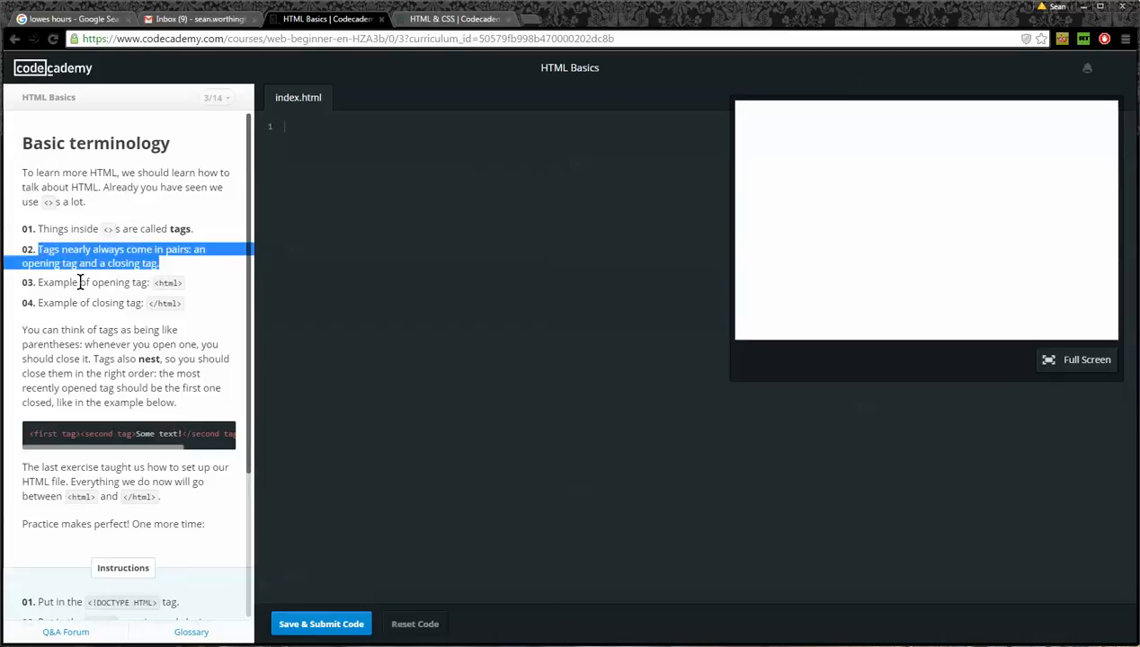
{"action": "mouse_move", "coordinate": [156, 284]}
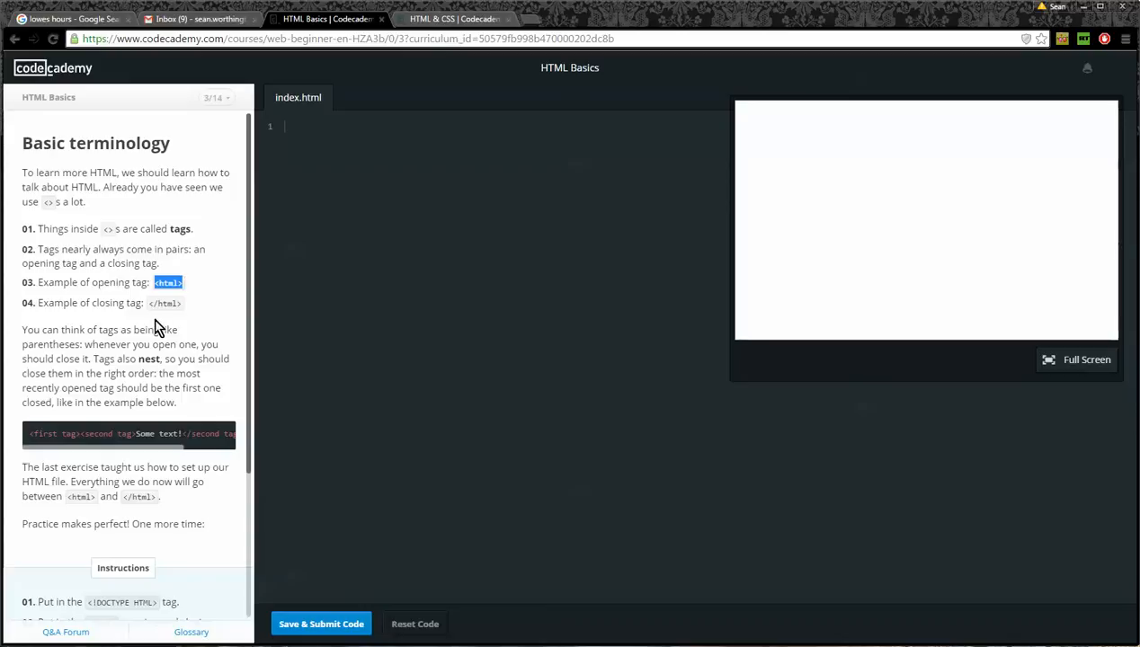
{"action": "mouse_move", "coordinate": [151, 306]}
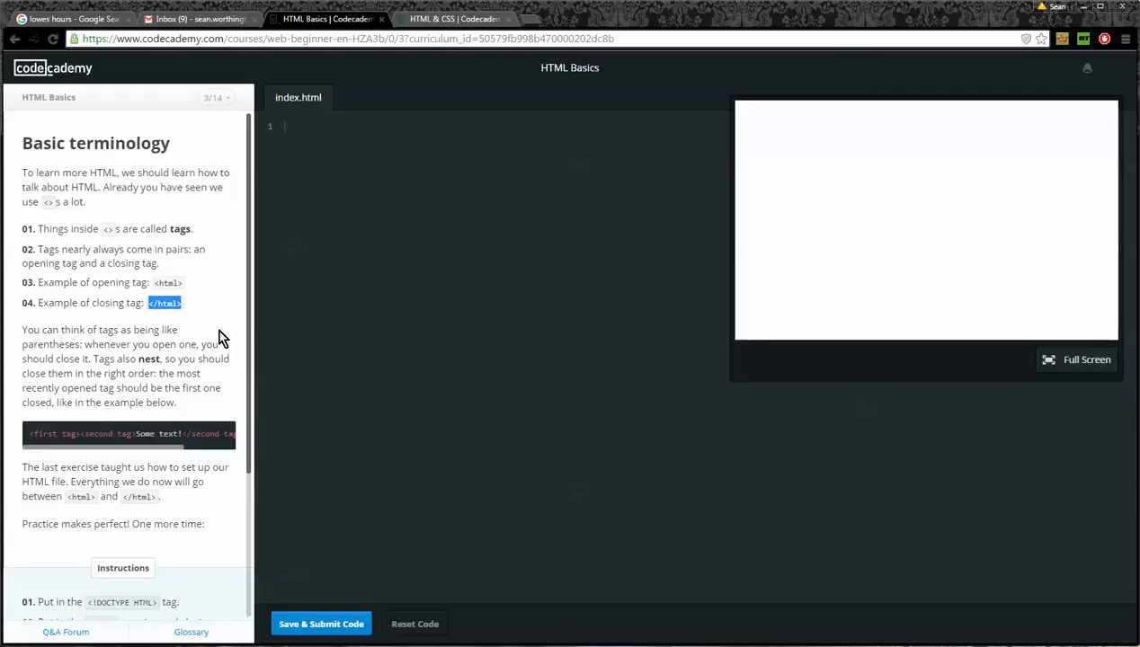
{"action": "mouse_move", "coordinate": [223, 349]}
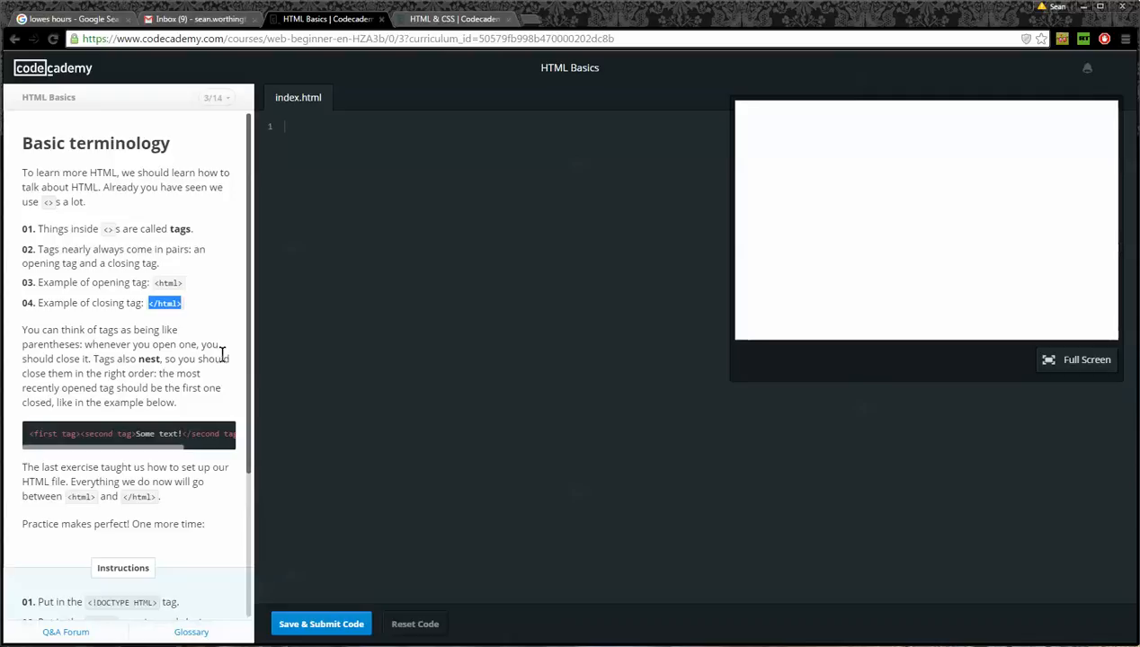
{"action": "mouse_move", "coordinate": [223, 376]}
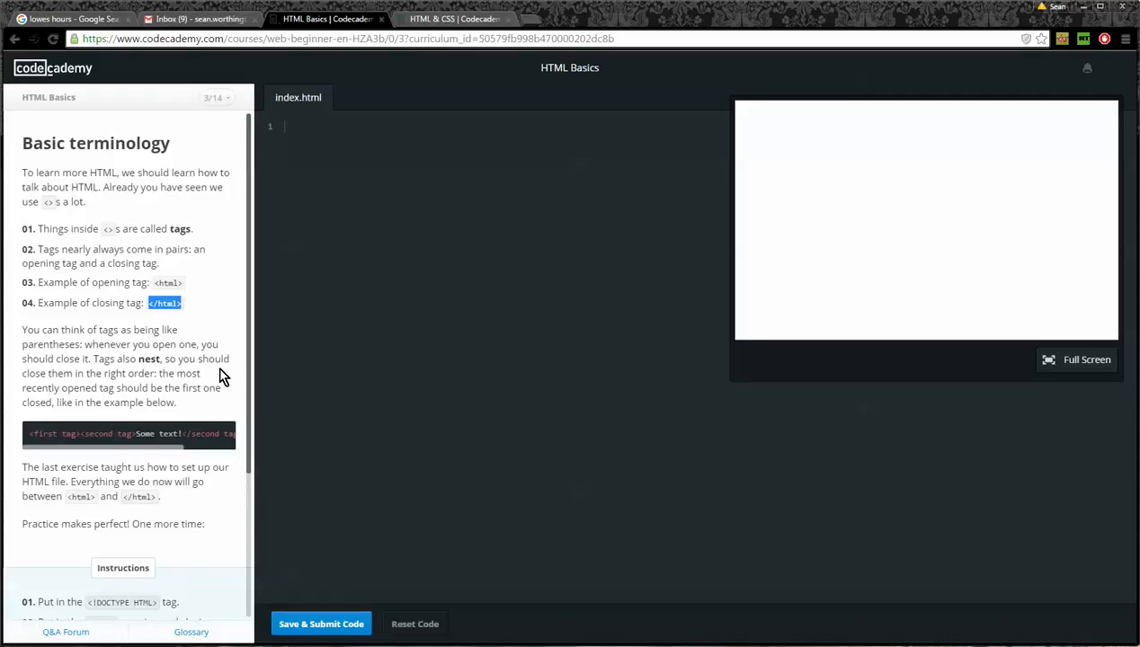
{"action": "mouse_move", "coordinate": [63, 434]}
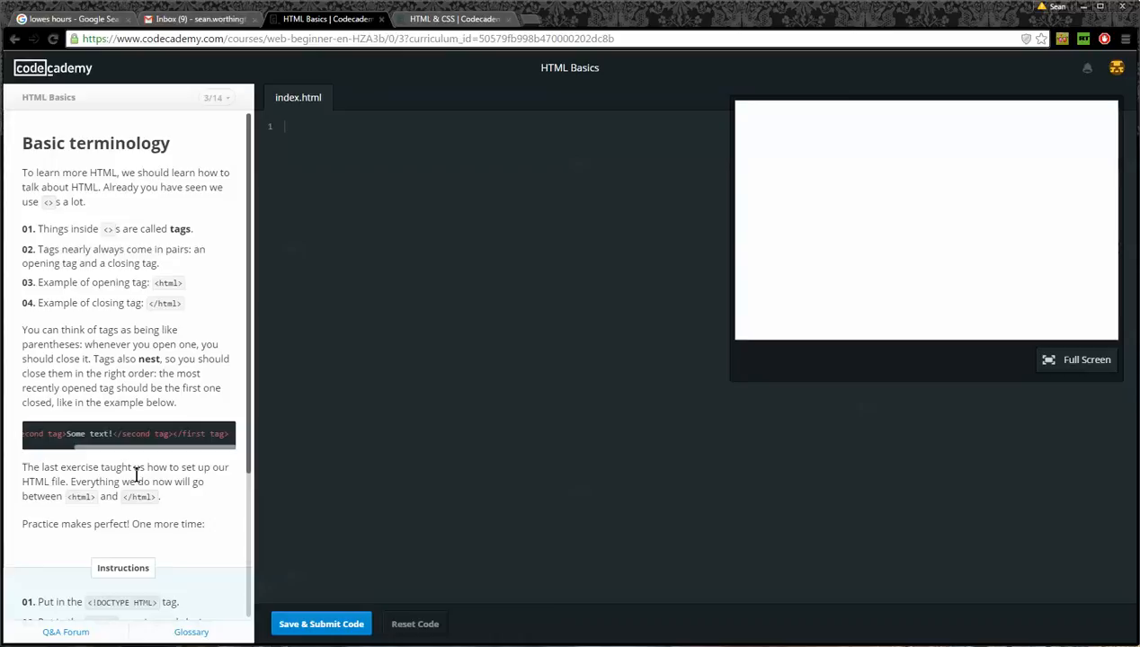
{"action": "mouse_move", "coordinate": [216, 492]}
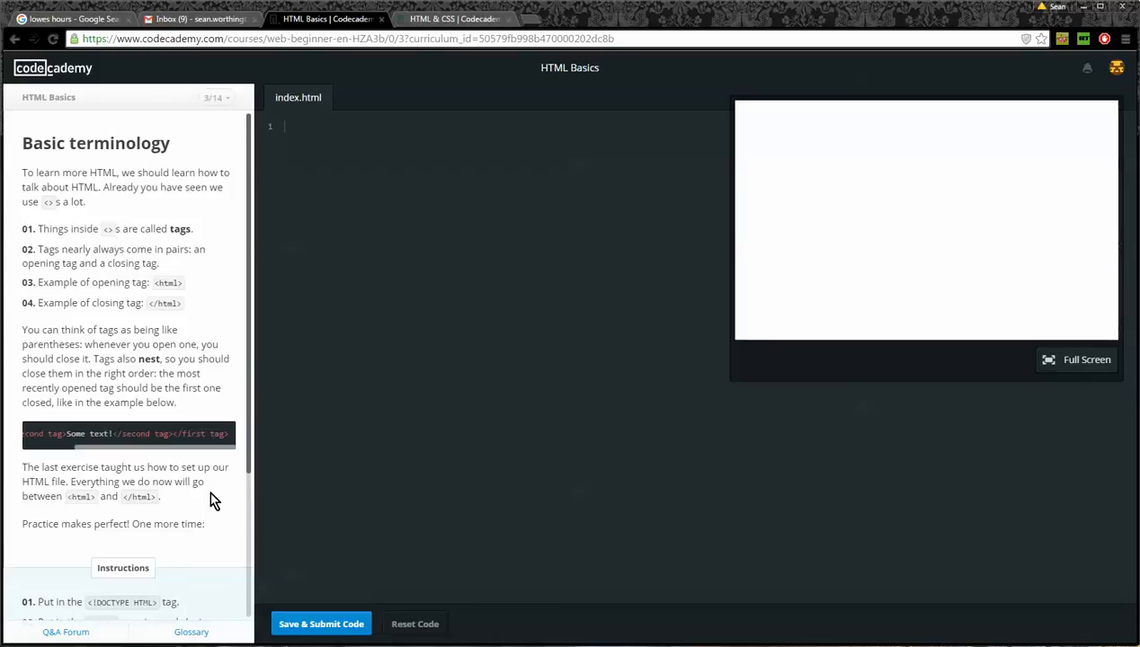
{"action": "mouse_move", "coordinate": [202, 507]}
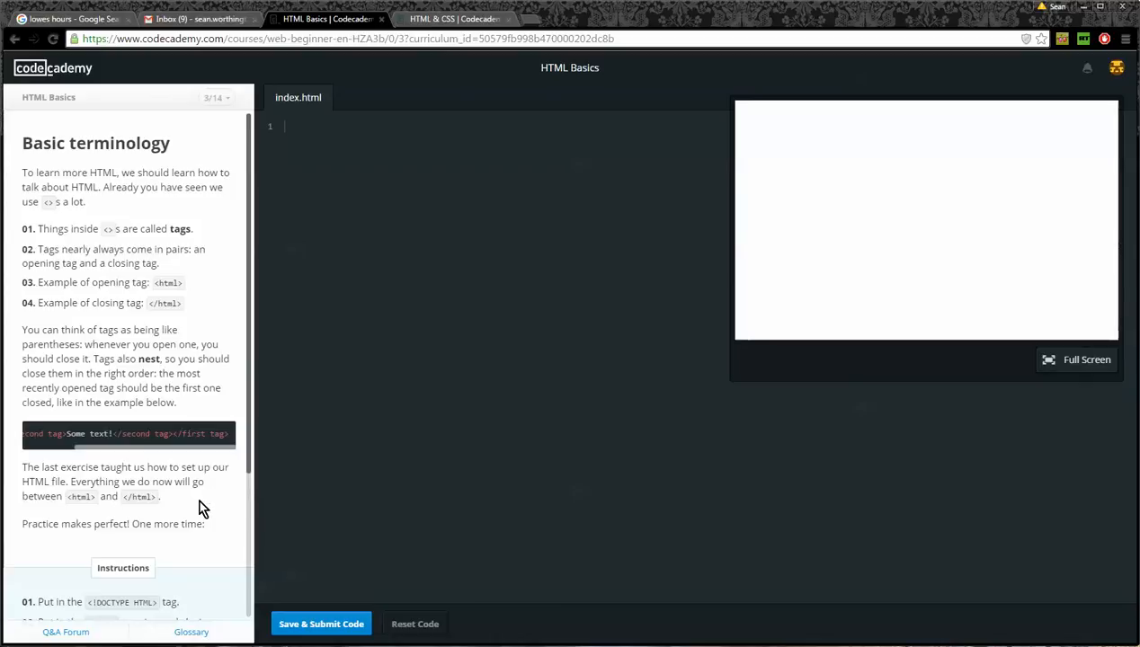
{"action": "scroll", "scroll_direction": "down", "scroll_amount": 3}
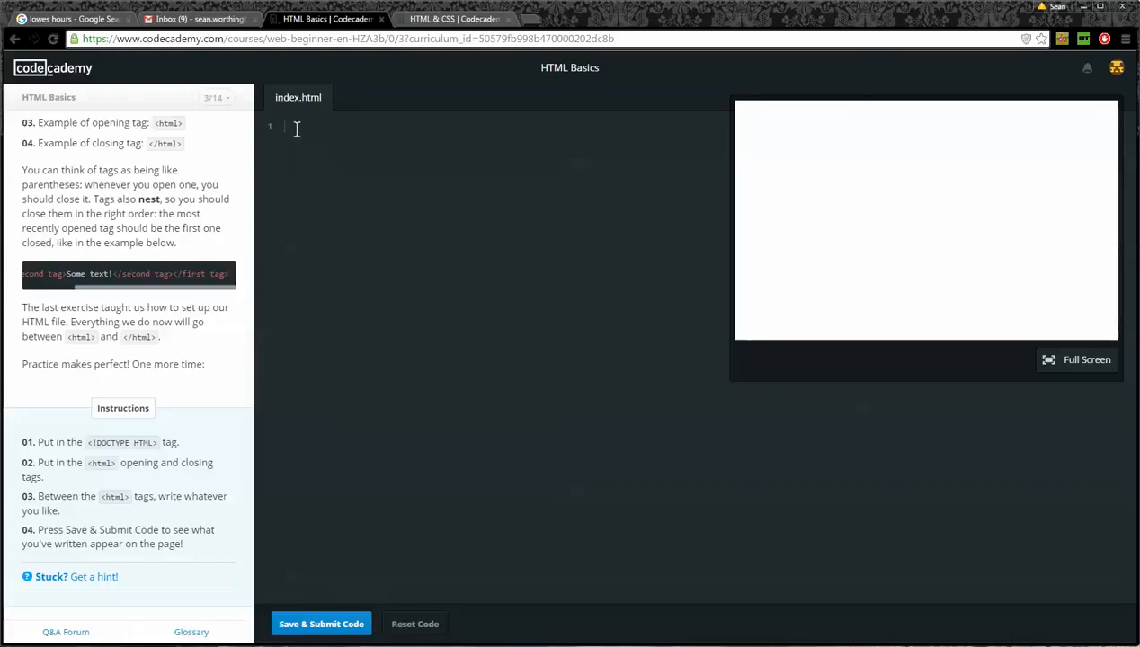
- Write the <!DOCTYPE html> line and the <html></html> pair in index.html
{"action": "type", "text": "<"}
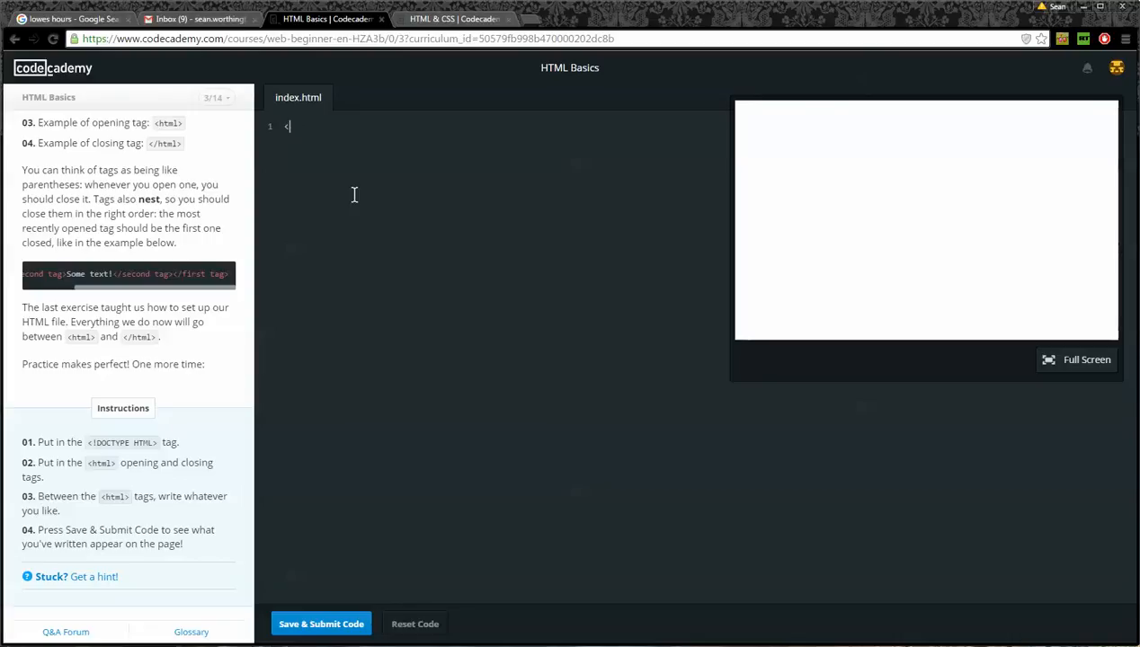
{"action": "type", "text": "!DOCTYPE h"}
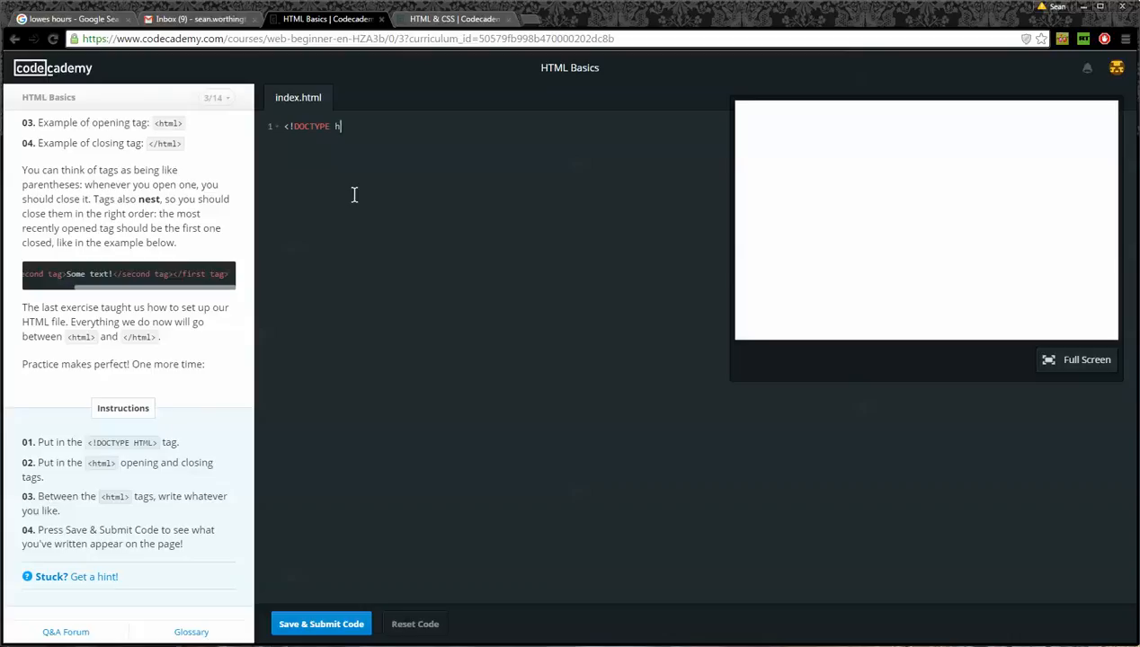
{"action": "type", "text": "t"}
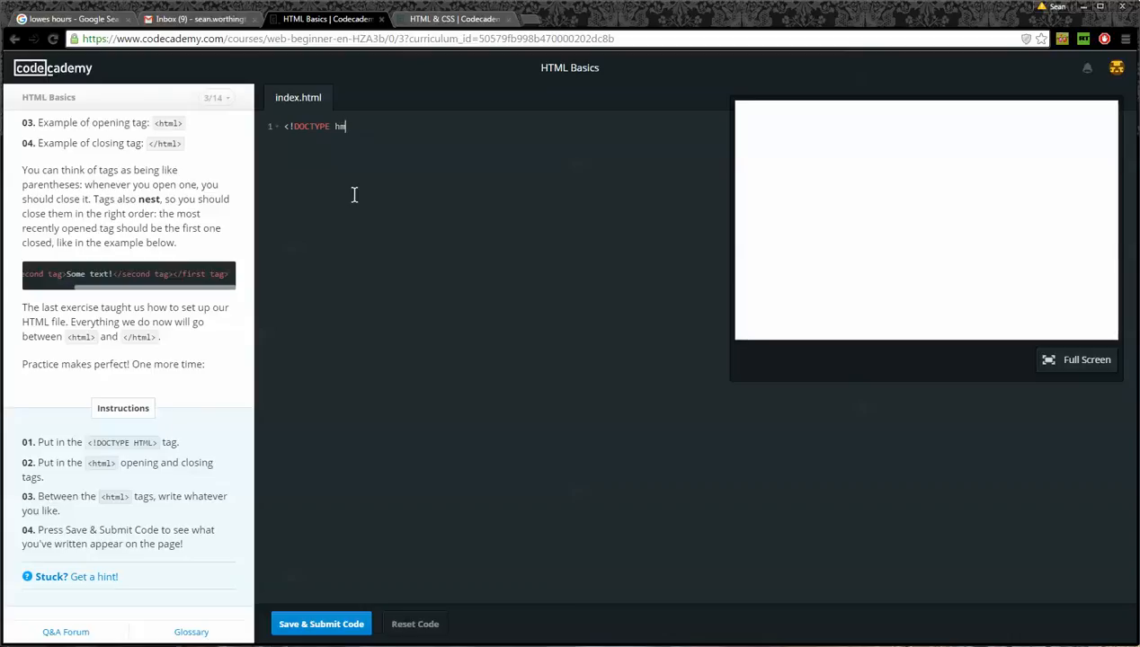
{"action": "type", "text": "tml>"}
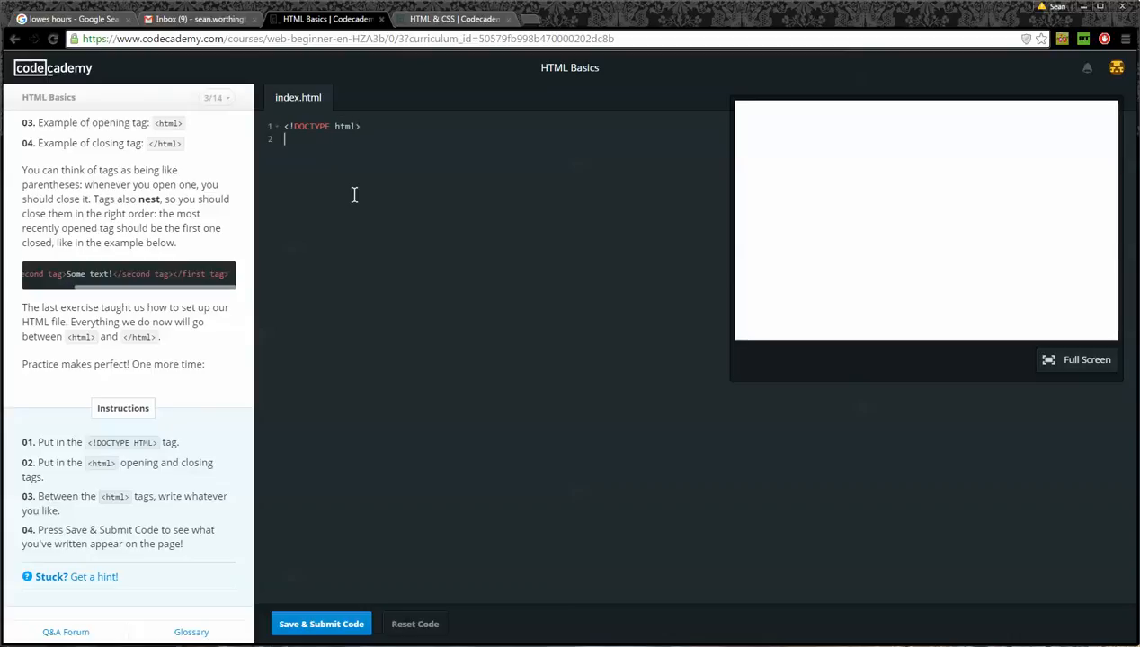
{"action": "type", "text": "<h"}
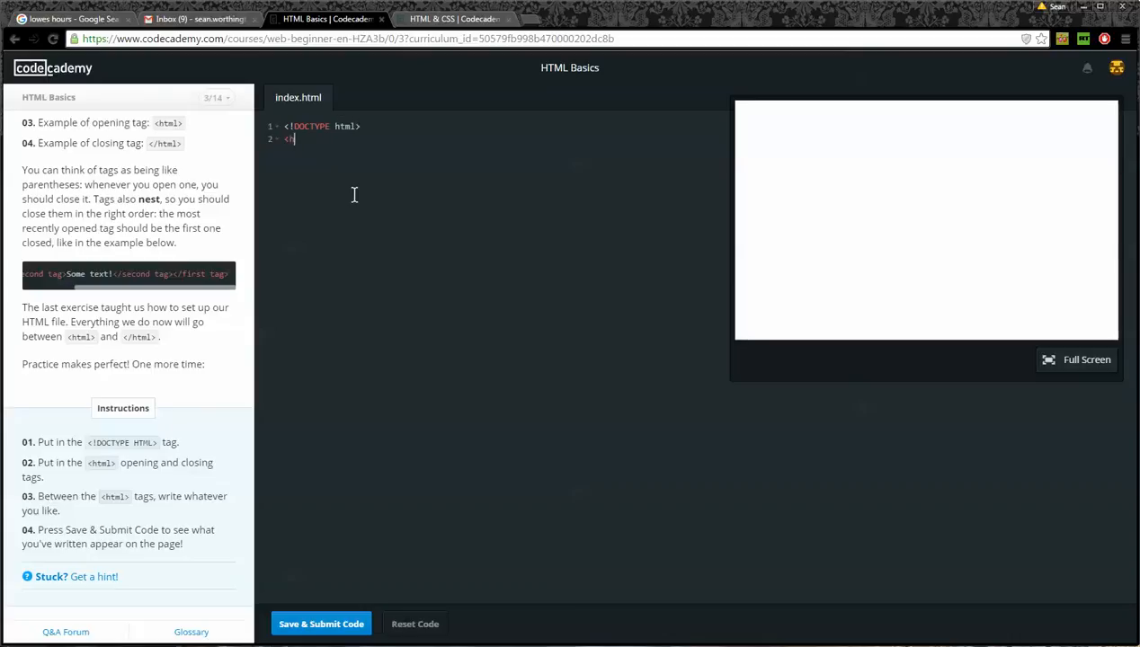
{"action": "type", "text": "html>"}
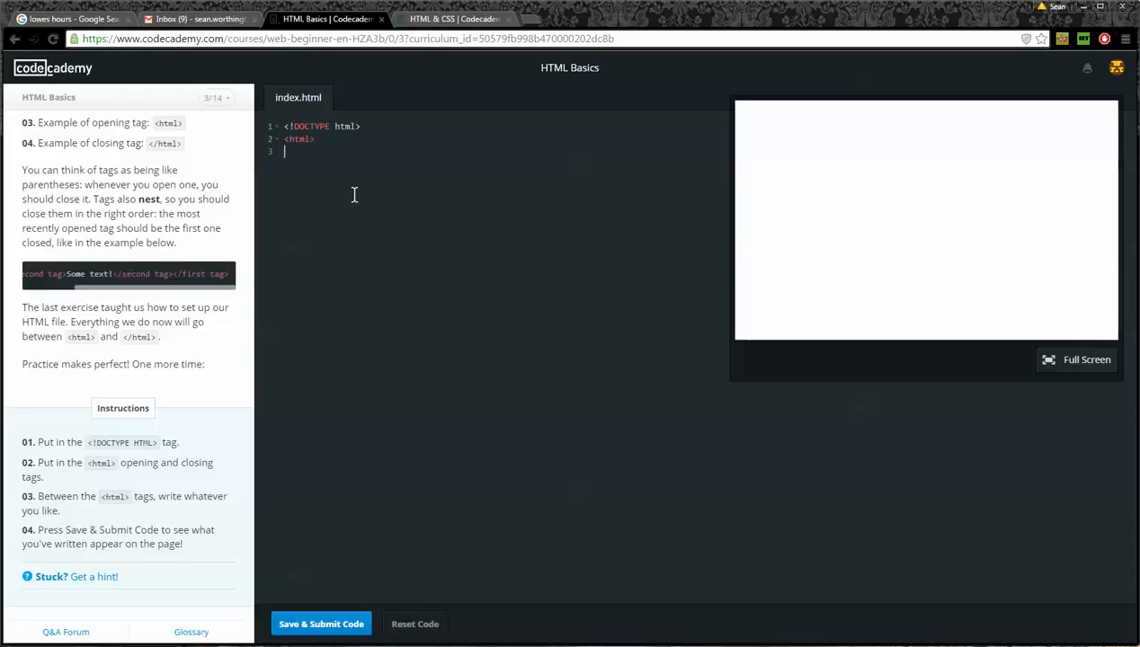
{"action": "type", "text": "</html>"}
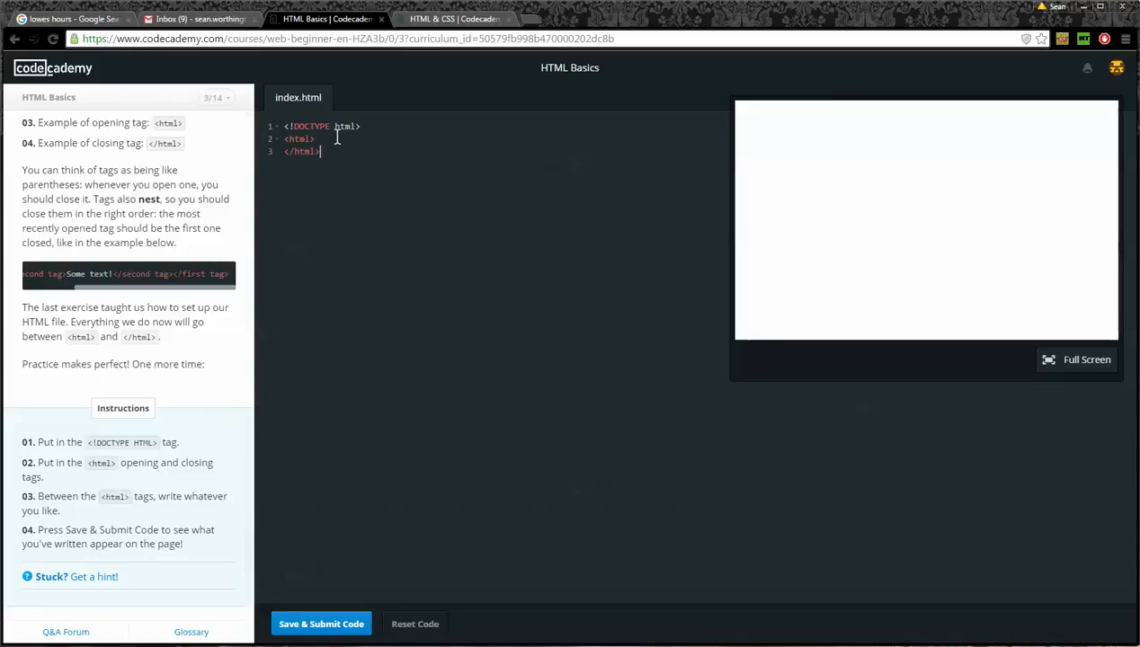
- Put 'Yea! We are learning!' between the html tags so the preview shows it
{"action": "type", "text": "Yea!"}
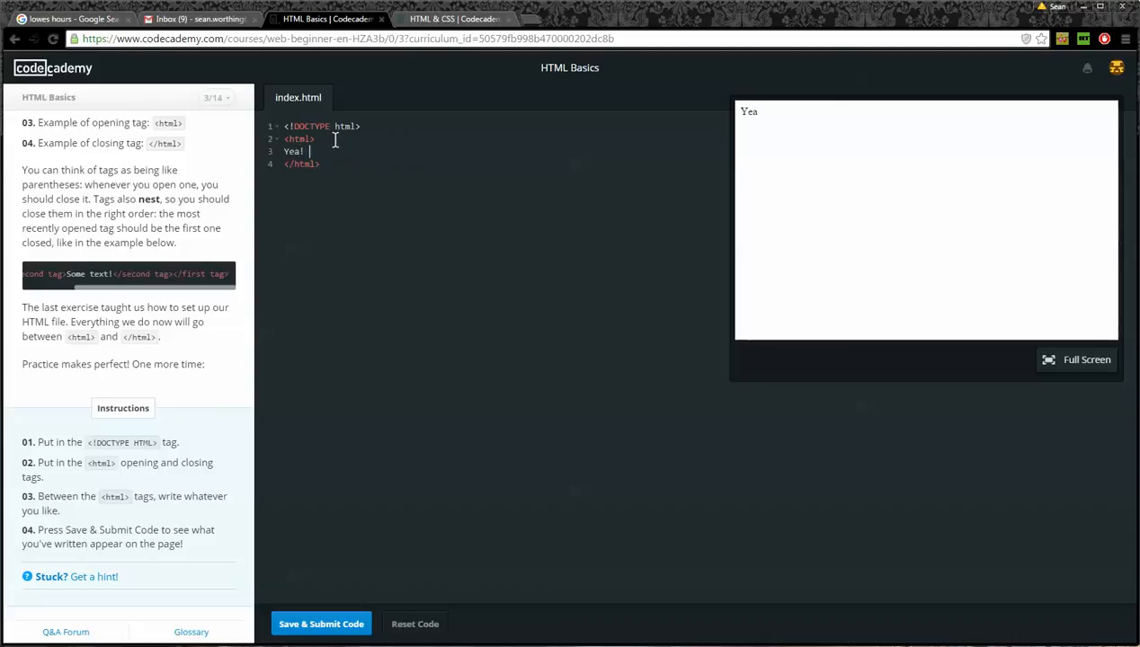
{"action": "type", "text": "We are learn"}
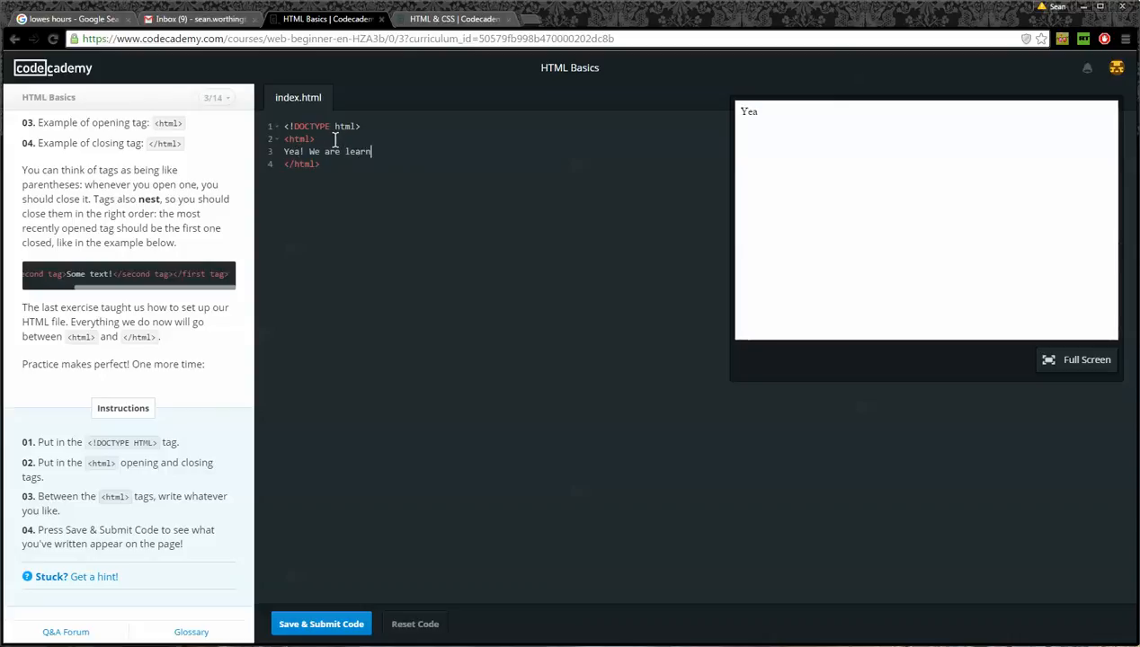
{"action": "type", "text": "ing!"}
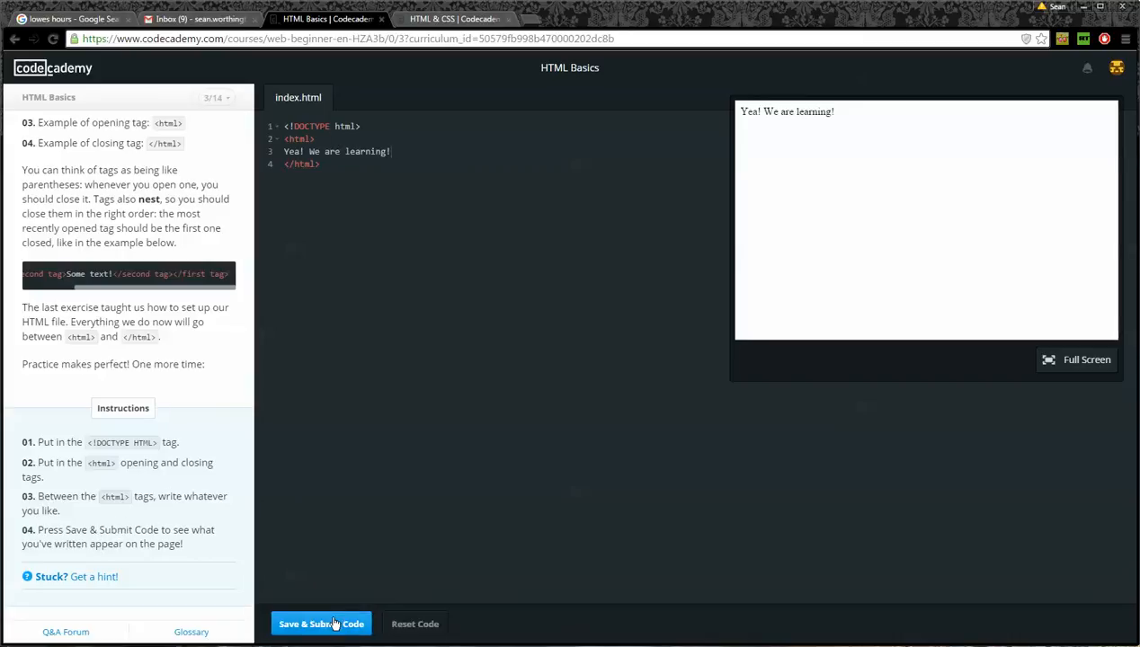
- Submit index.html and continue to the 'Make the head' lesson
{"action": "left_click", "coordinate": [322, 624]}
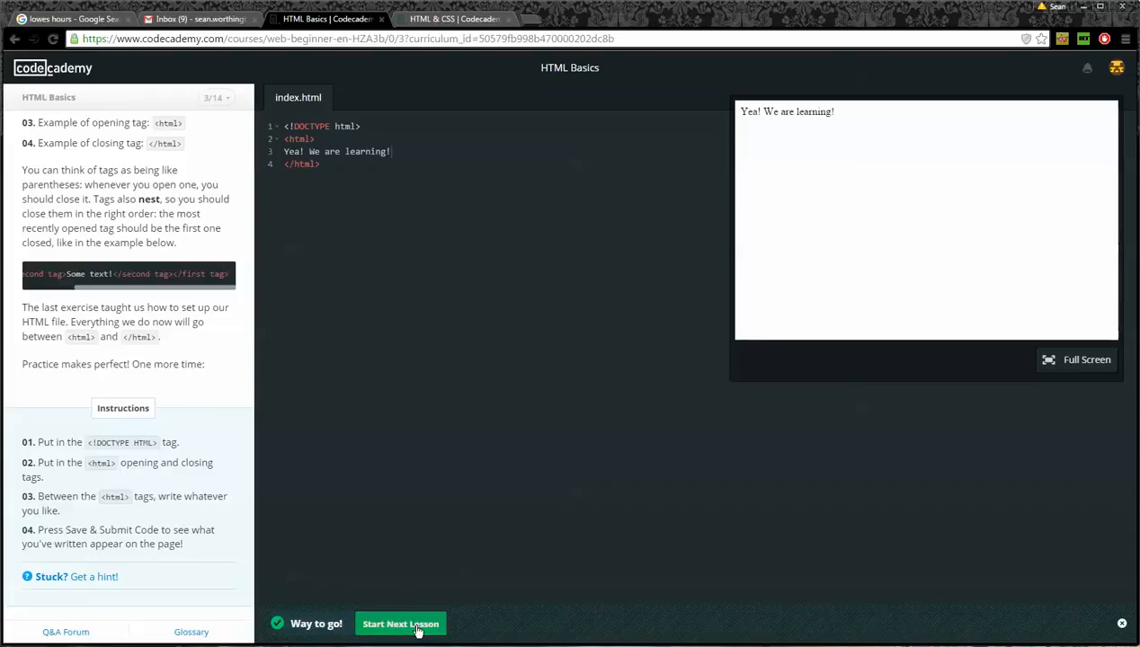
{"action": "left_click", "coordinate": [400, 622]}
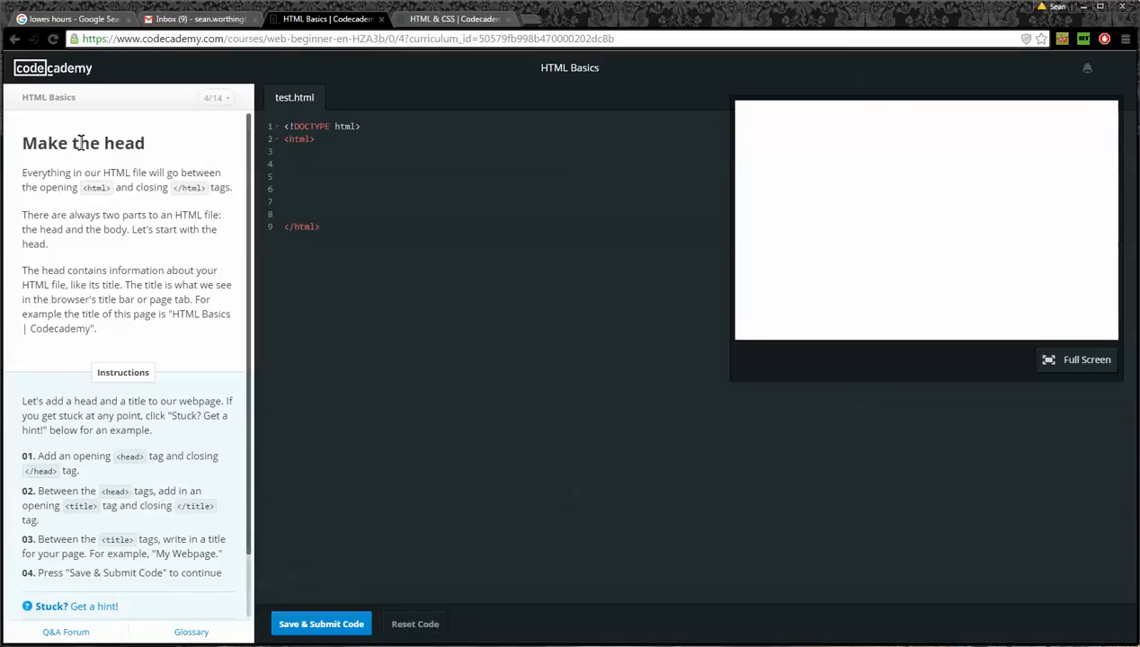
{"action": "mouse_move", "coordinate": [187, 320]}
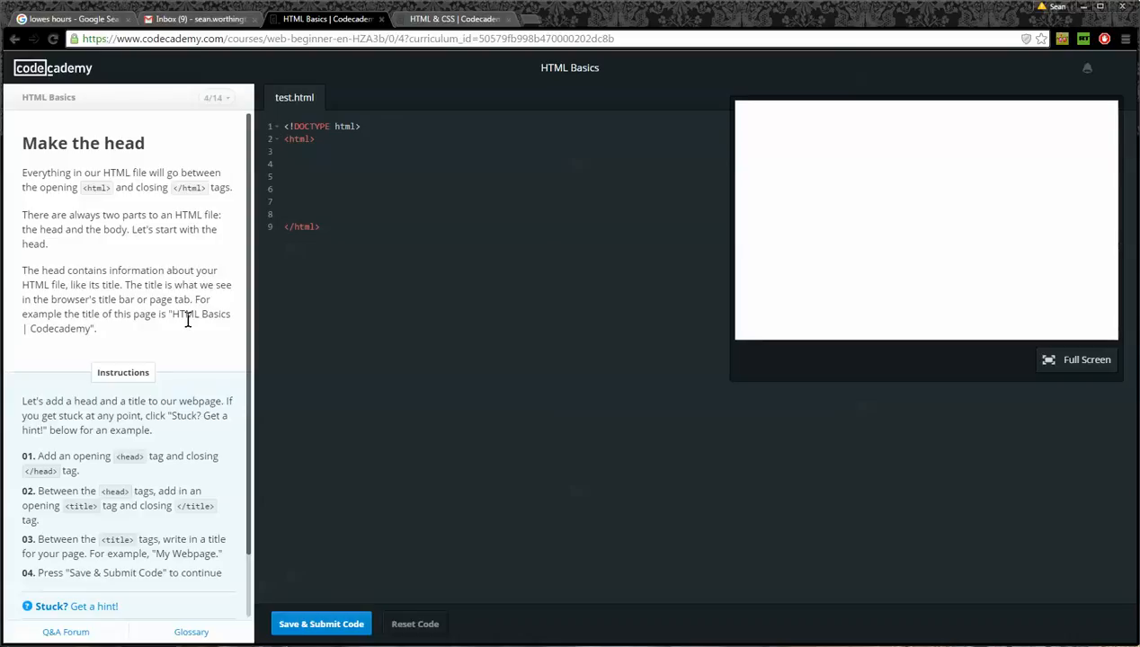
{"action": "mouse_move", "coordinate": [75, 213]}
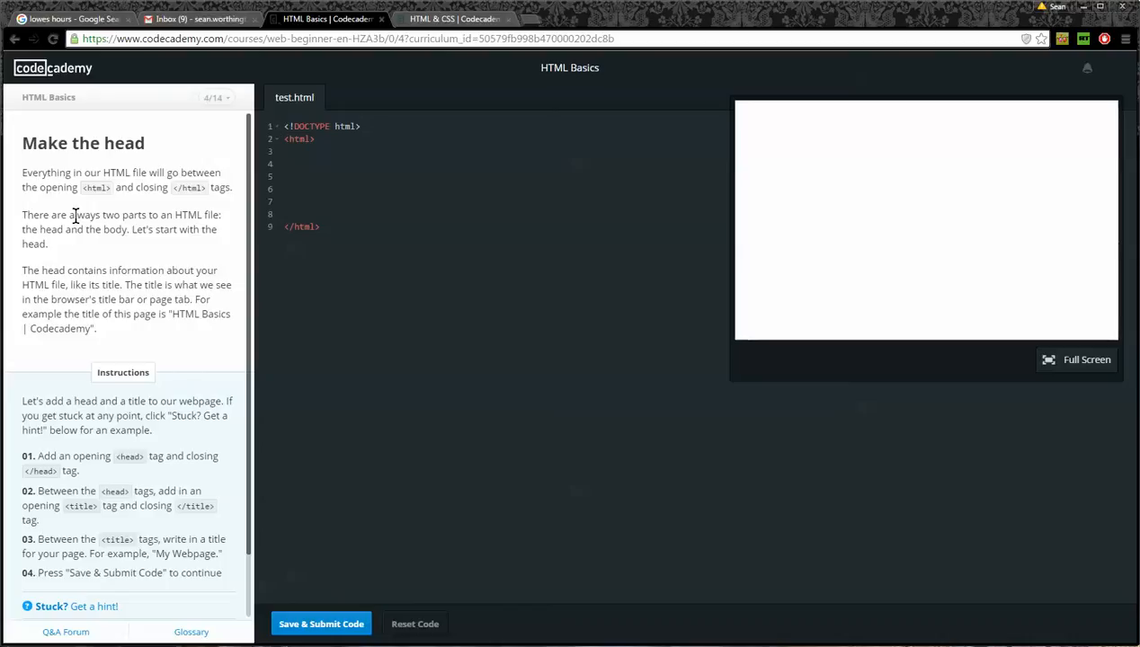
{"action": "mouse_move", "coordinate": [50, 231]}
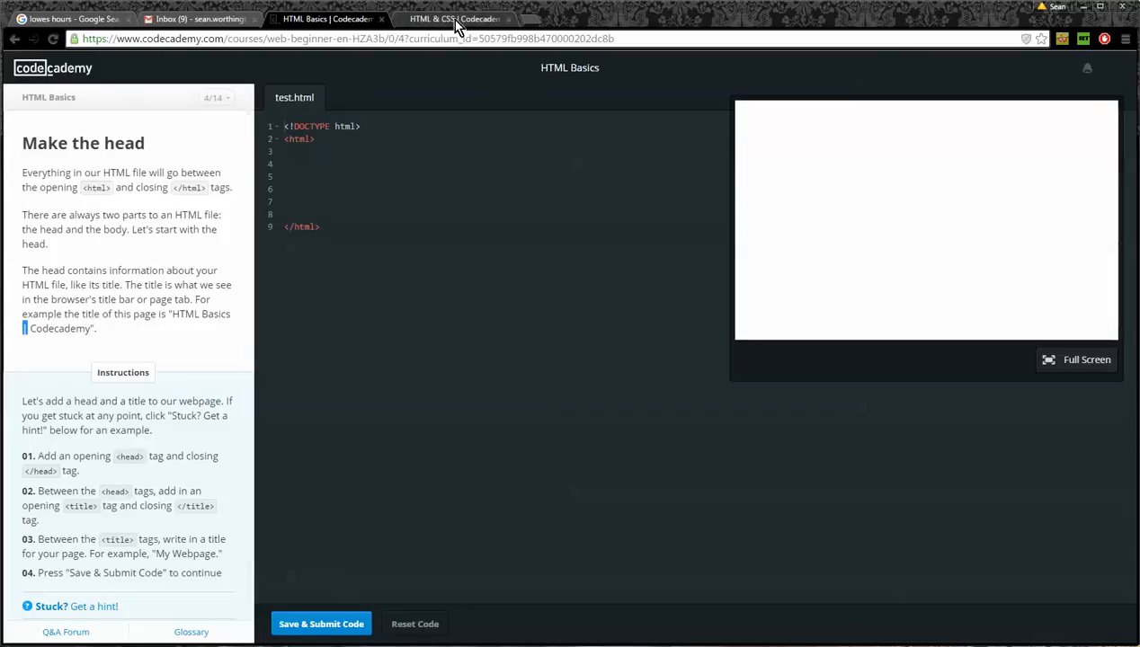
{"action": "mouse_move", "coordinate": [417, 25]}
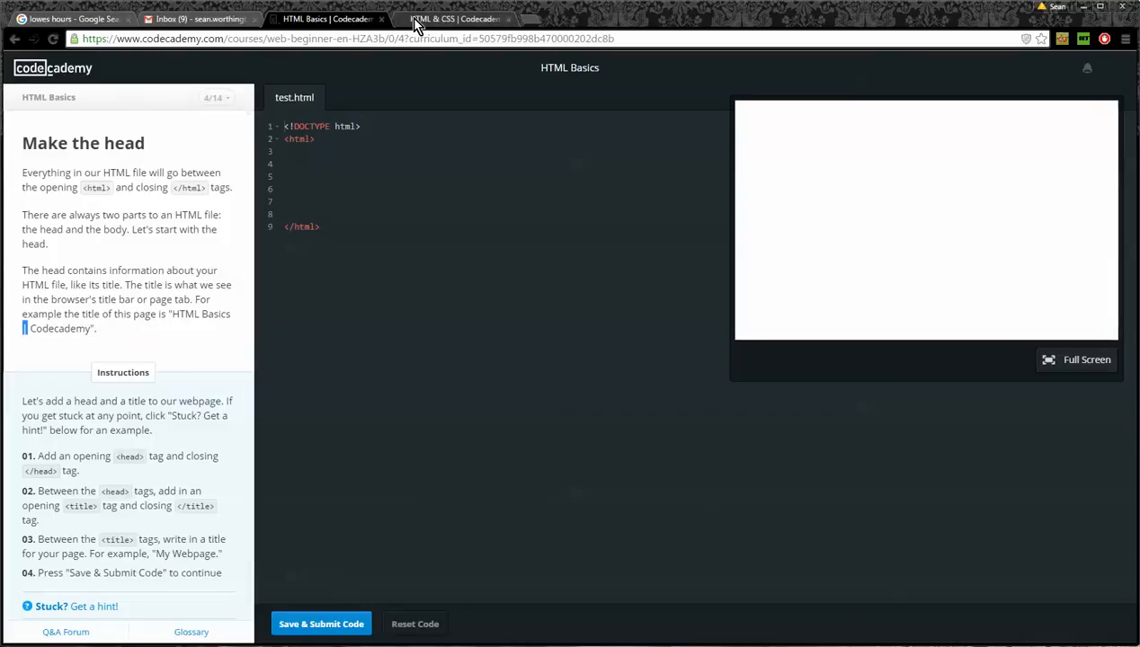
{"action": "mouse_move", "coordinate": [495, 20]}
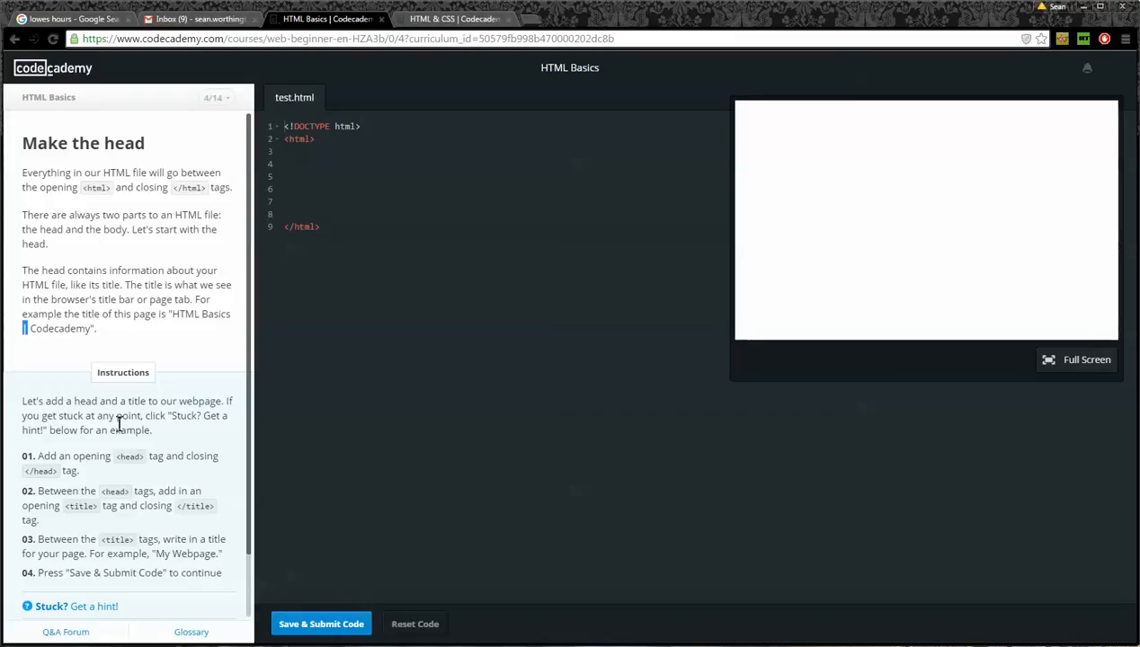
{"action": "mouse_move", "coordinate": [123, 453]}
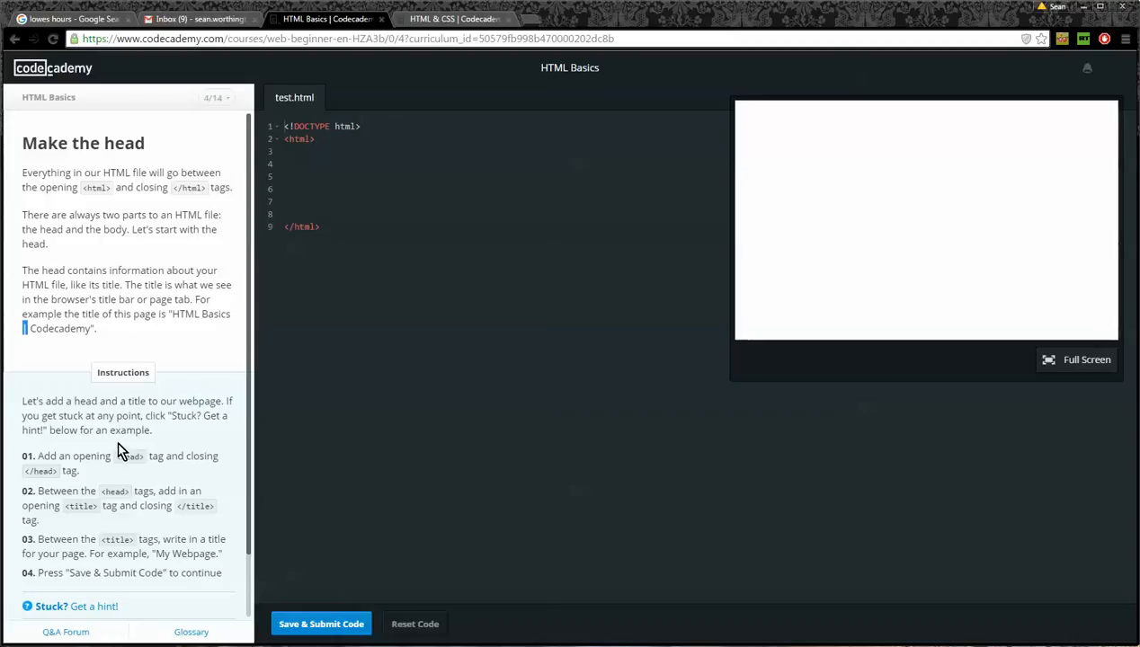
- Add a <head></head> section on the blank line inside the html element
{"action": "scroll", "scroll_direction": "down", "scroll_amount": 3}
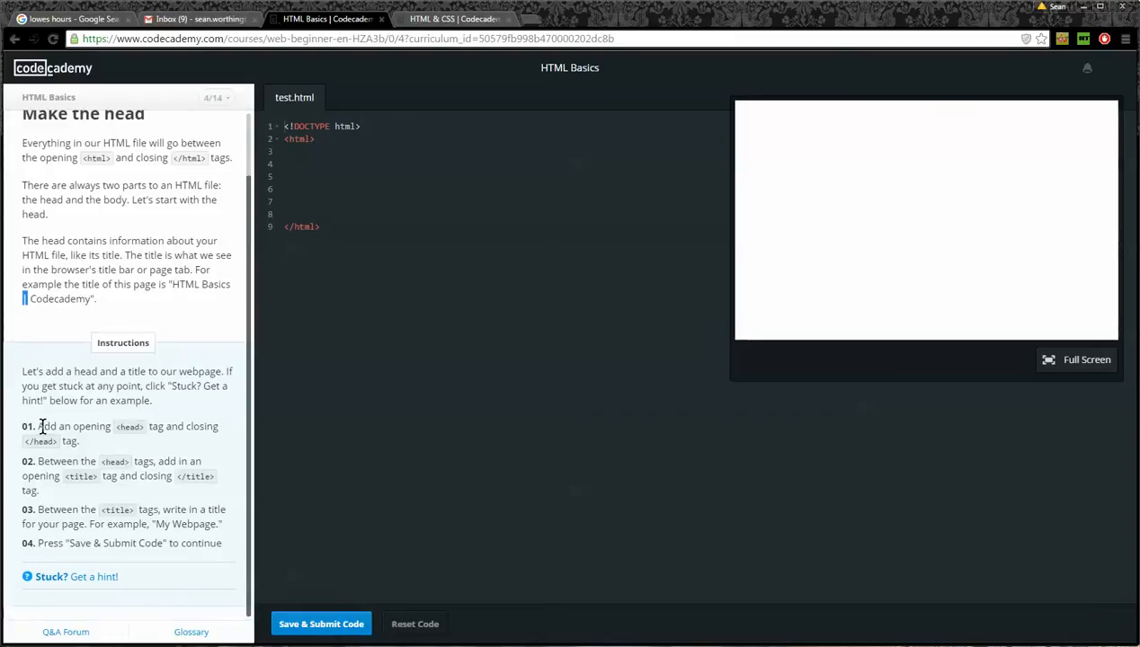
{"action": "left_click", "coordinate": [310, 152]}
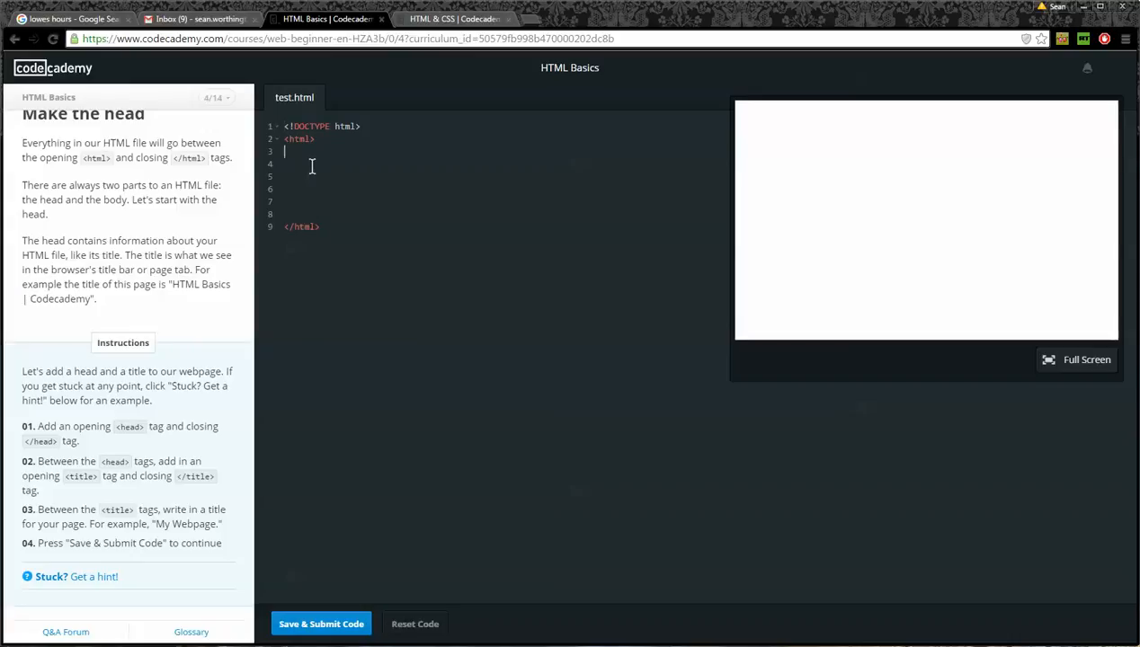
{"action": "type", "text": "<head>"}
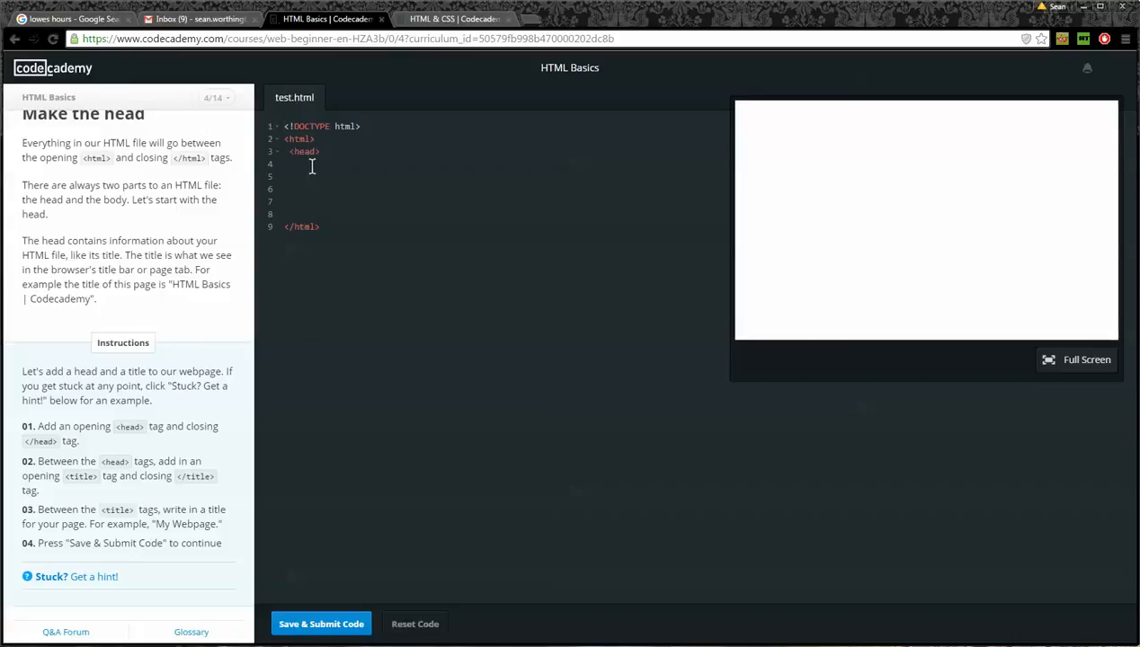
{"action": "type", "text": "</head>"}
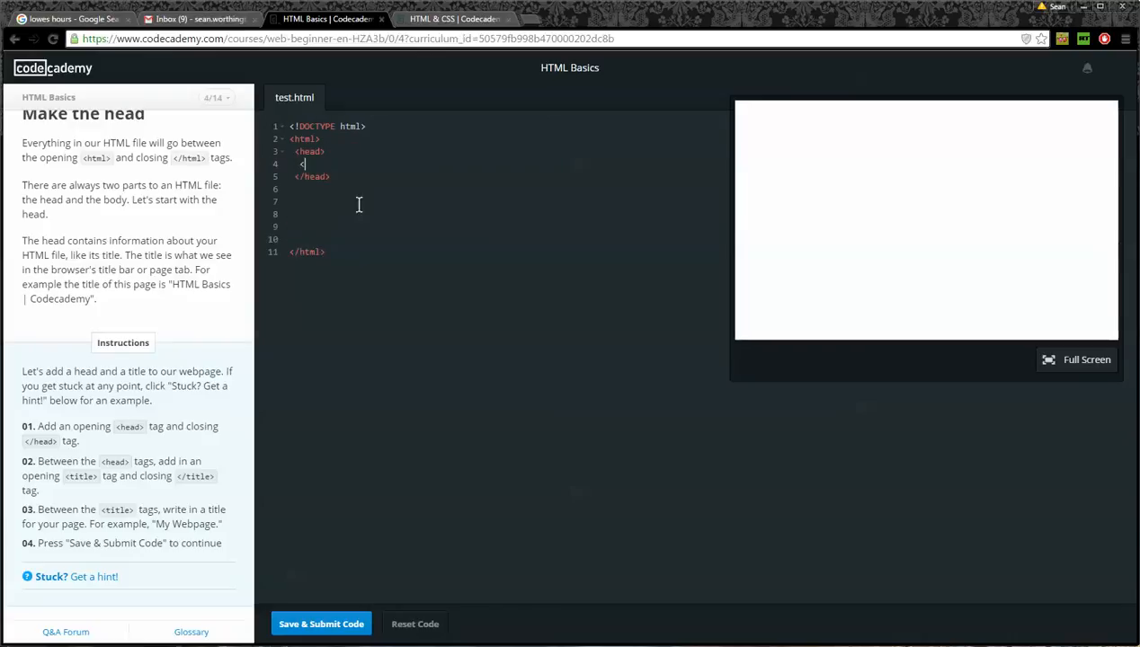
- Add a <title> element in the head reading 'Sean's Webpage'
{"action": "type", "text": "title"}
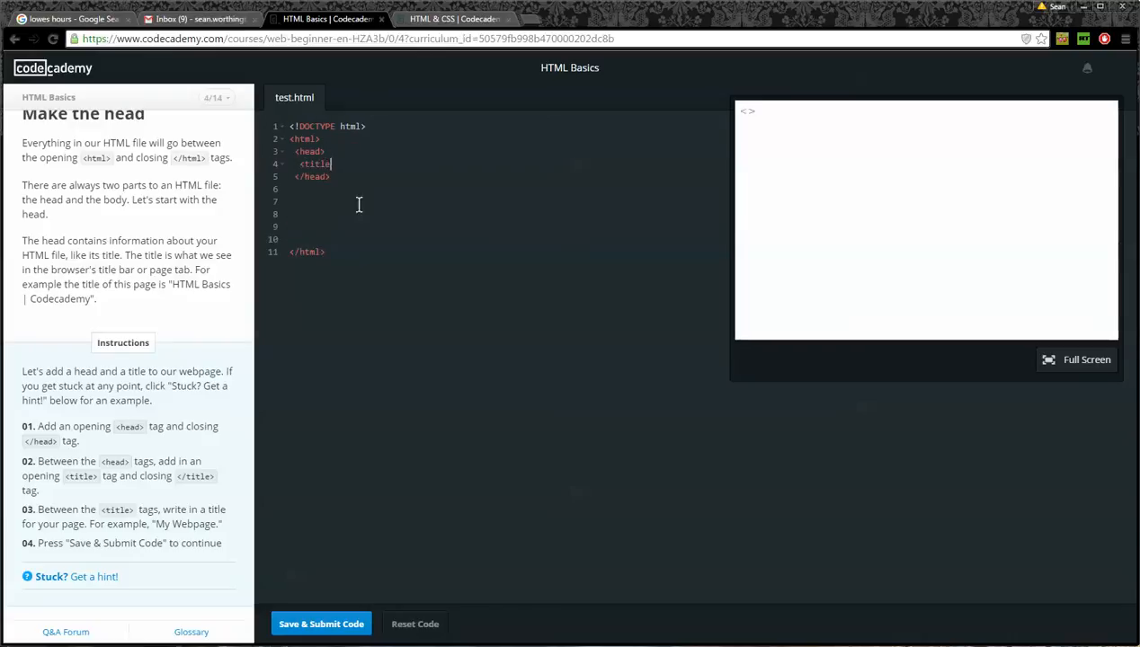
{"action": "type", "text": "></title>"}
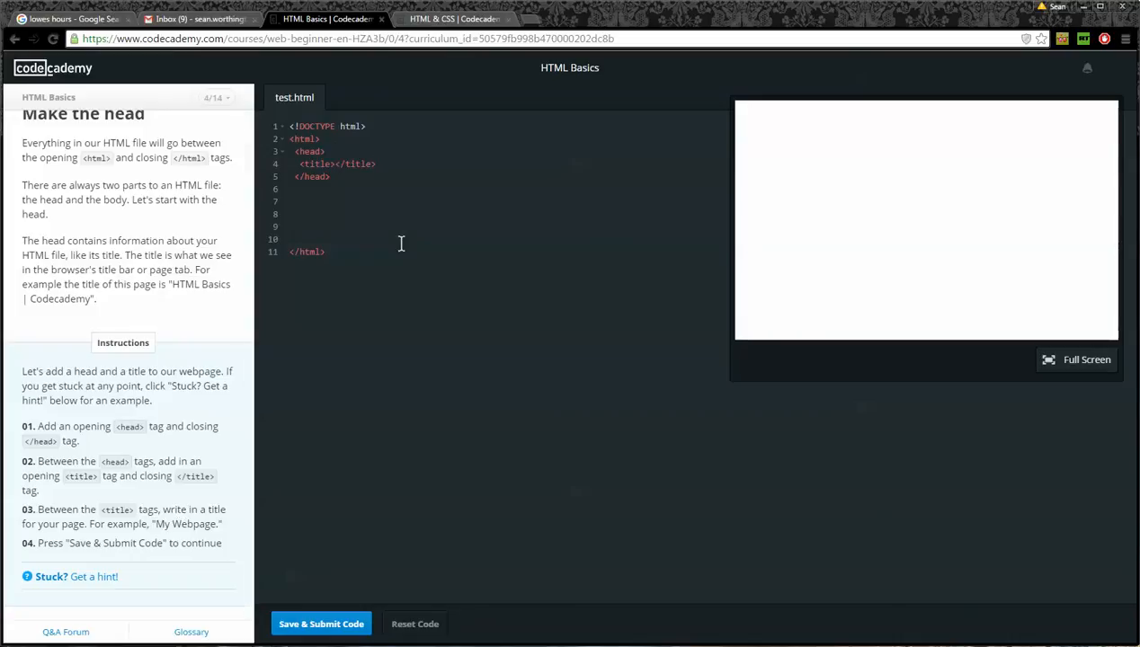
{"action": "type", "text": "Sean"}
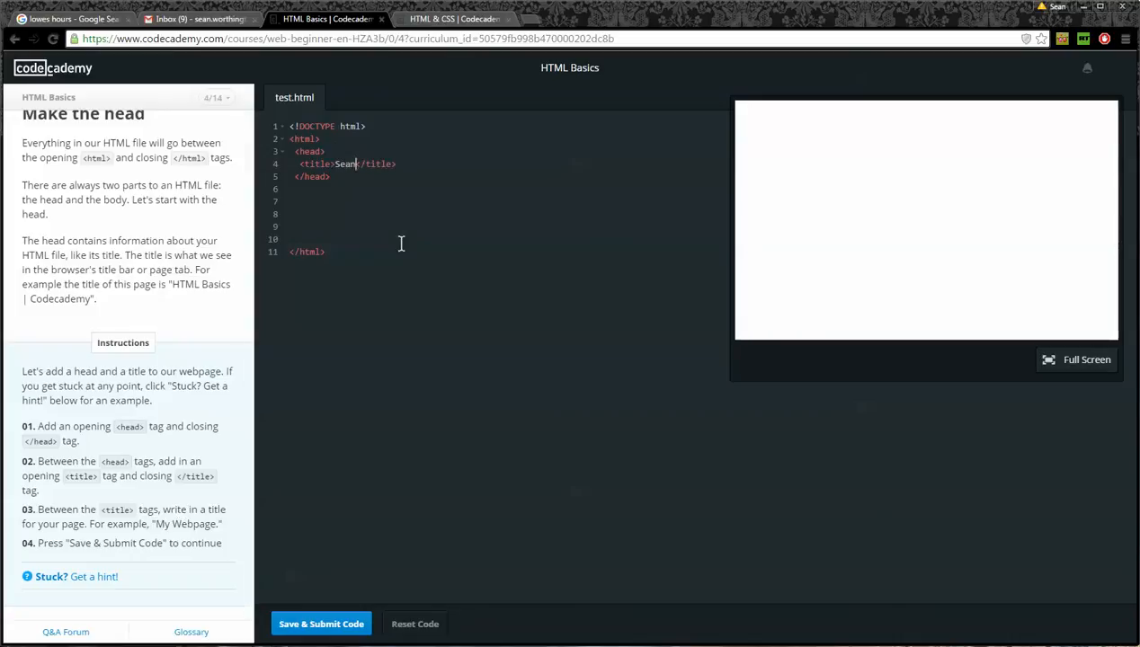
{"action": "type", "text": "'s Web"}
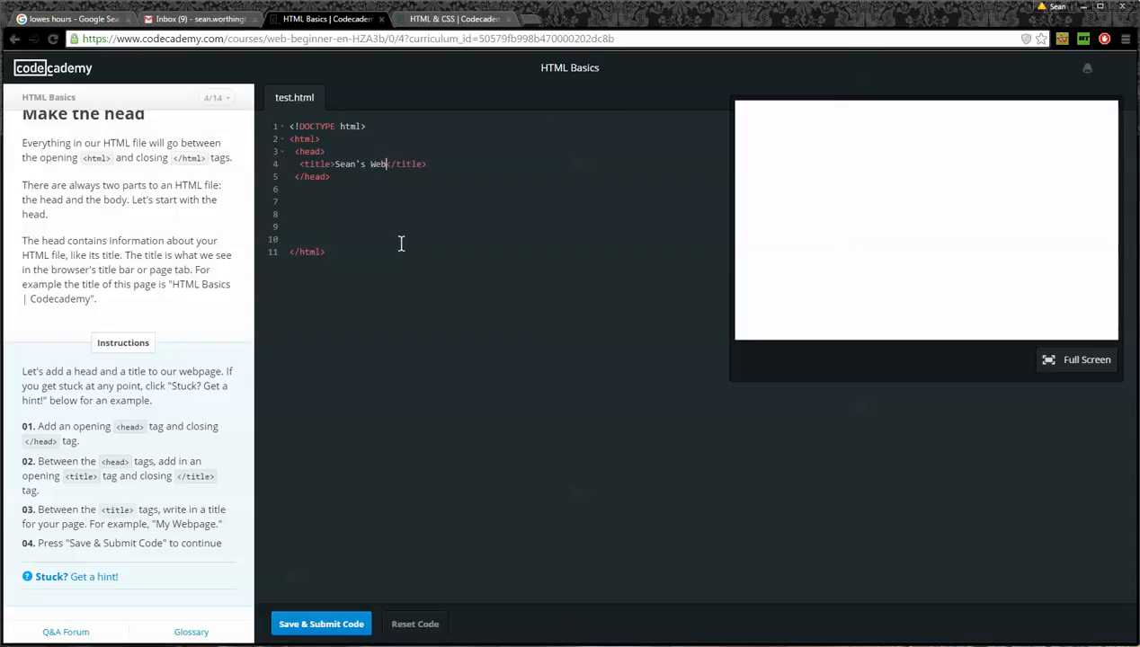
{"action": "type", "text": "page"}
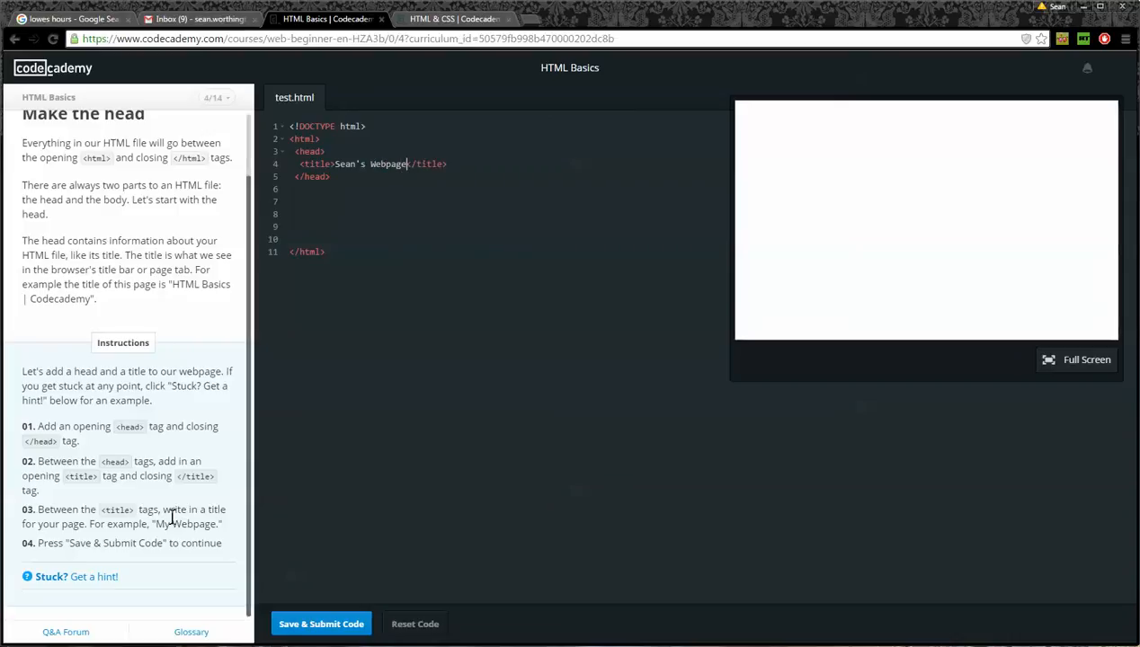
{"action": "mouse_move", "coordinate": [79, 544]}
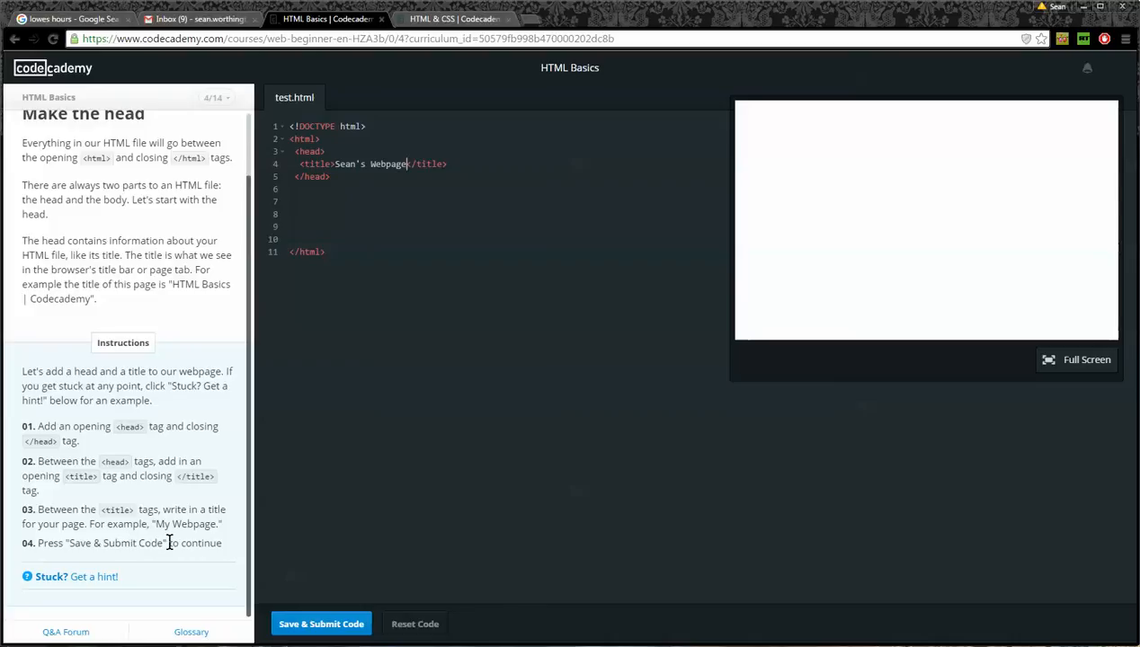
- Submit the head with its title and move on to the 'Paragraphs in the body' lesson instructions
{"action": "left_click", "coordinate": [322, 622]}
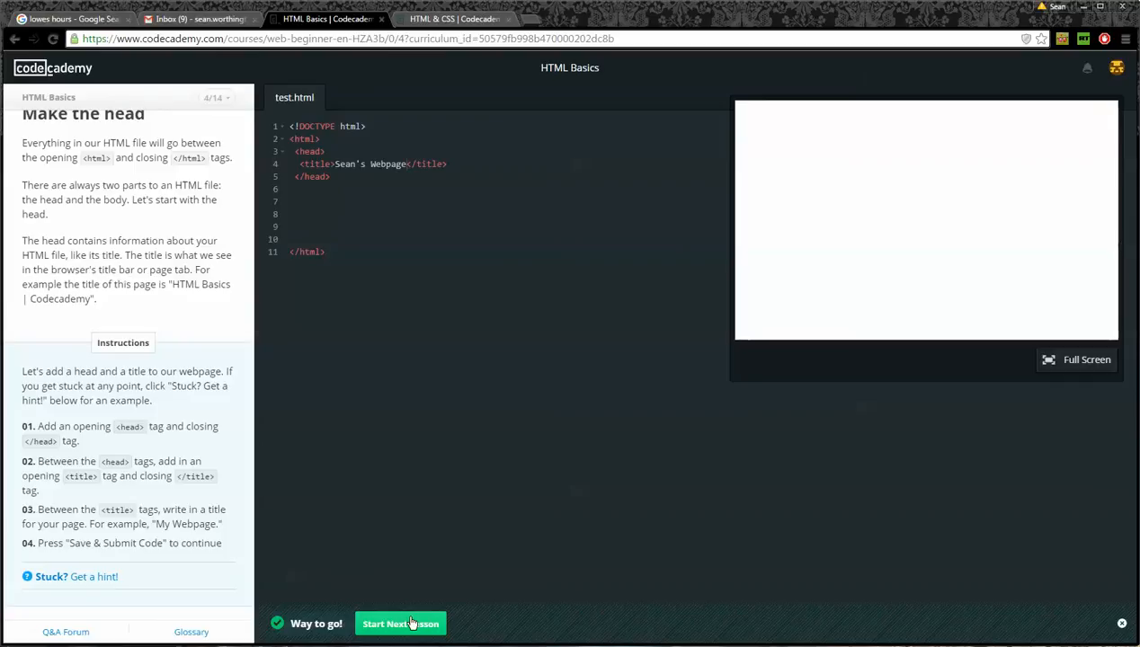
{"action": "left_click", "coordinate": [399, 622]}
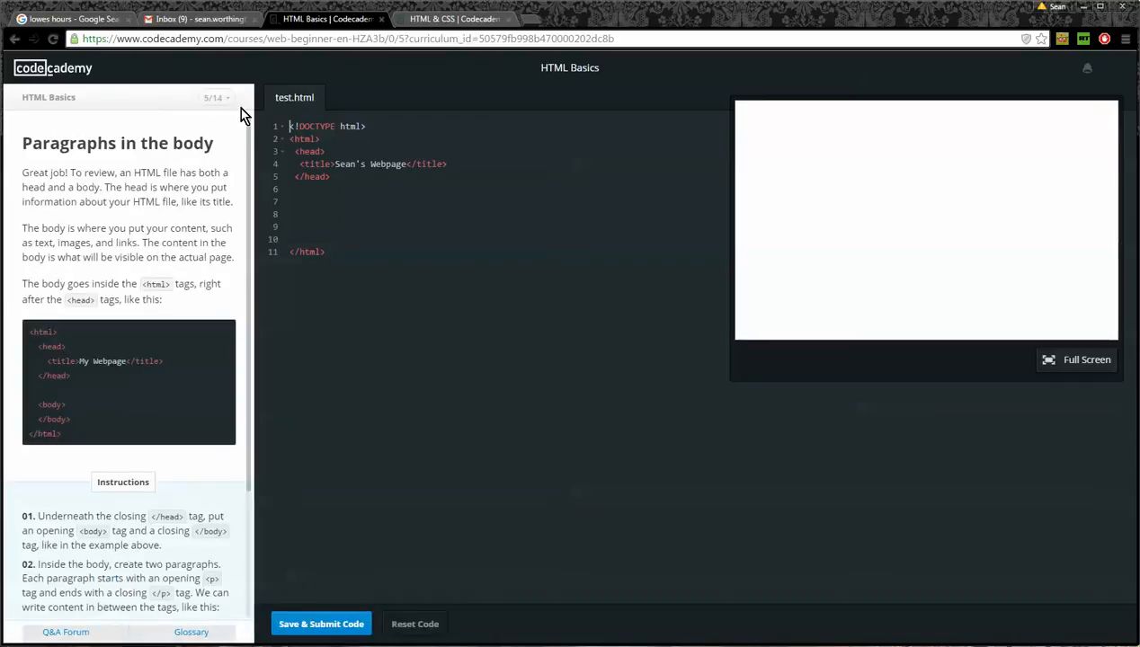
{"action": "mouse_move", "coordinate": [243, 206]}
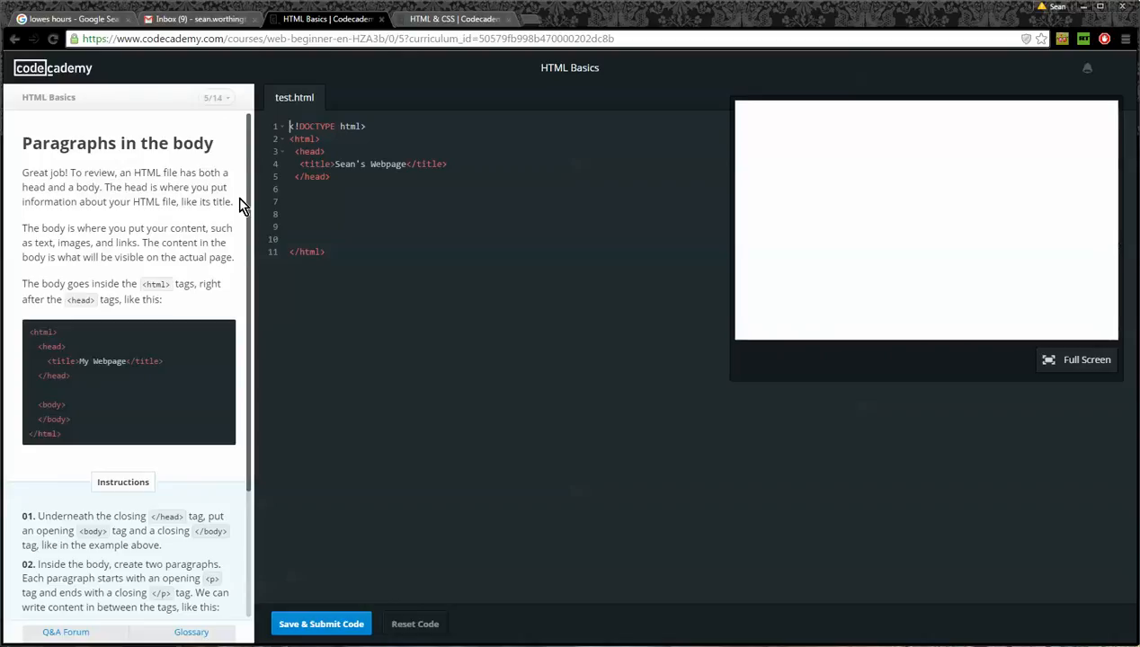
{"action": "mouse_move", "coordinate": [207, 286]}
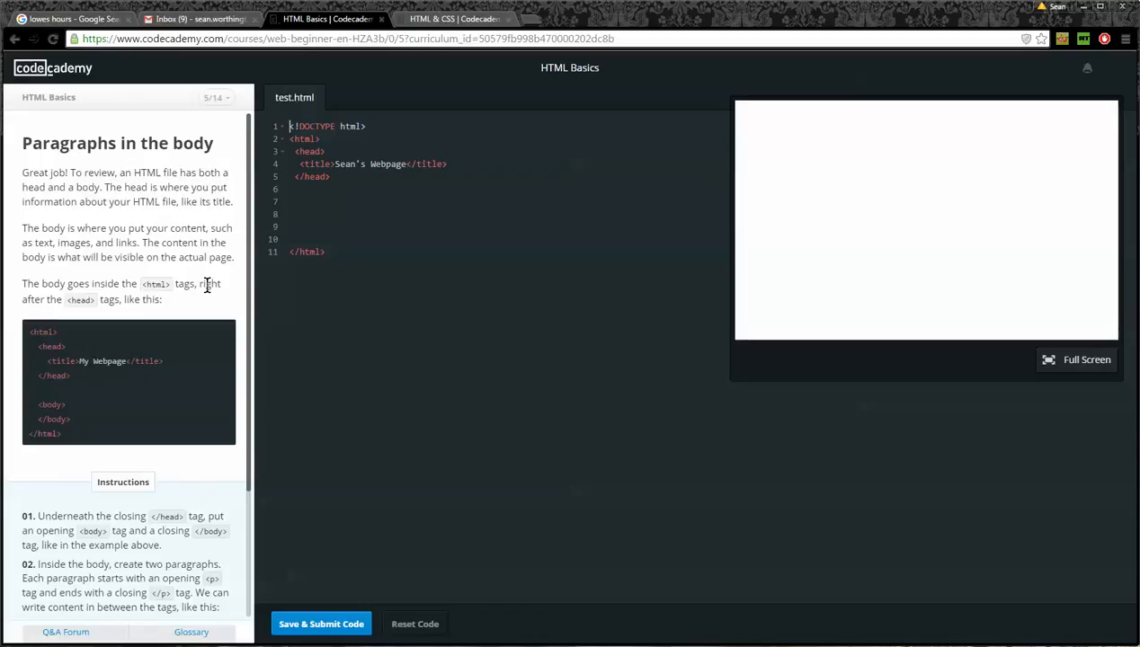
{"action": "mouse_move", "coordinate": [50, 284]}
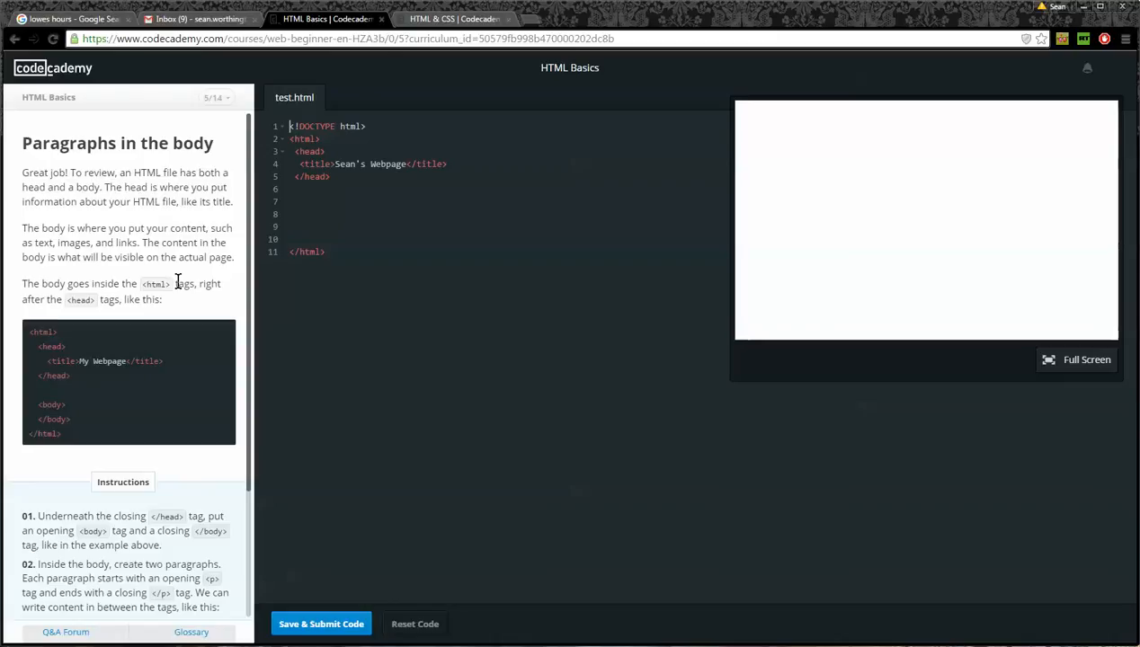
{"action": "mouse_move", "coordinate": [115, 426]}
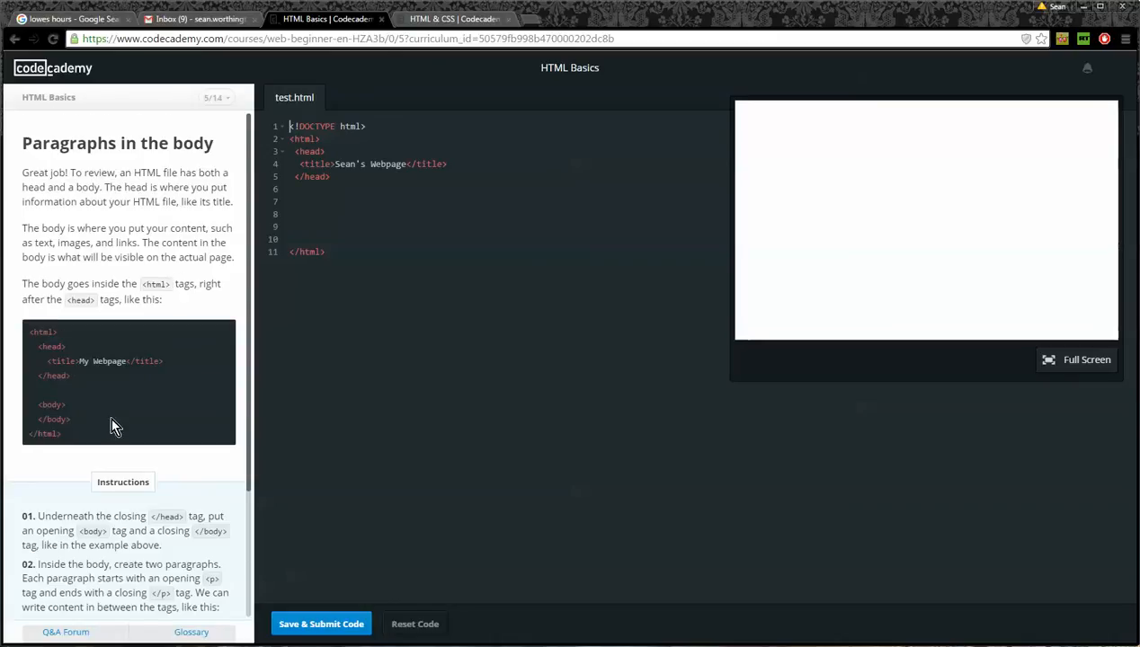
{"action": "scroll", "scroll_direction": "down", "scroll_amount": 3}
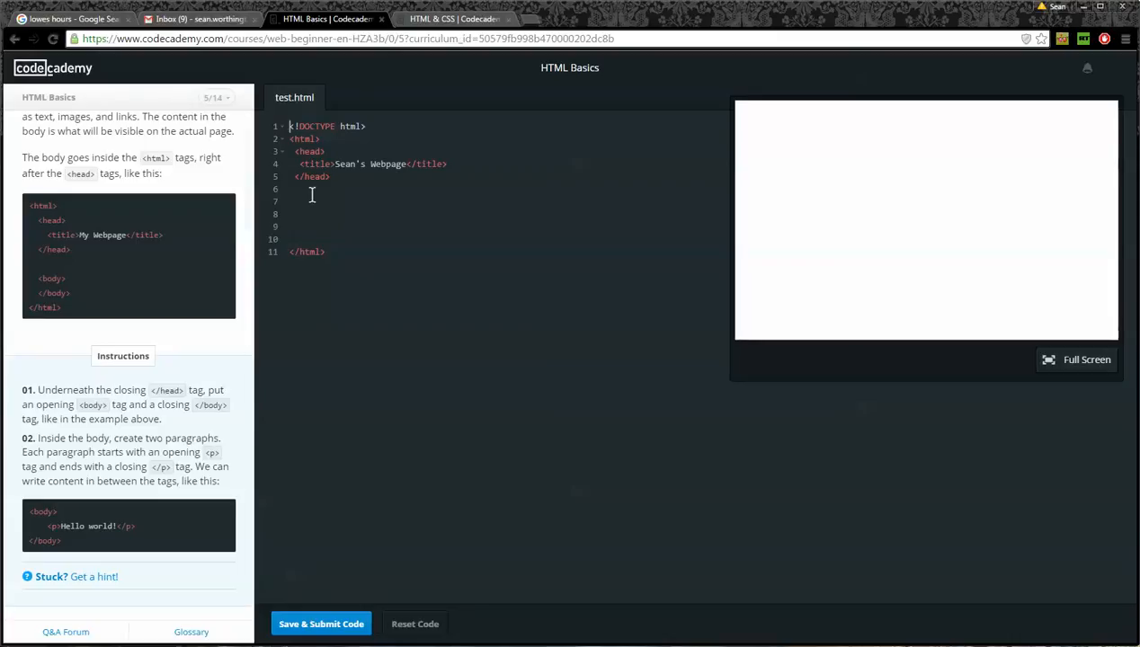
- Add an empty <body></body> section below the closing </head> tag
{"action": "type", "text": "<"}
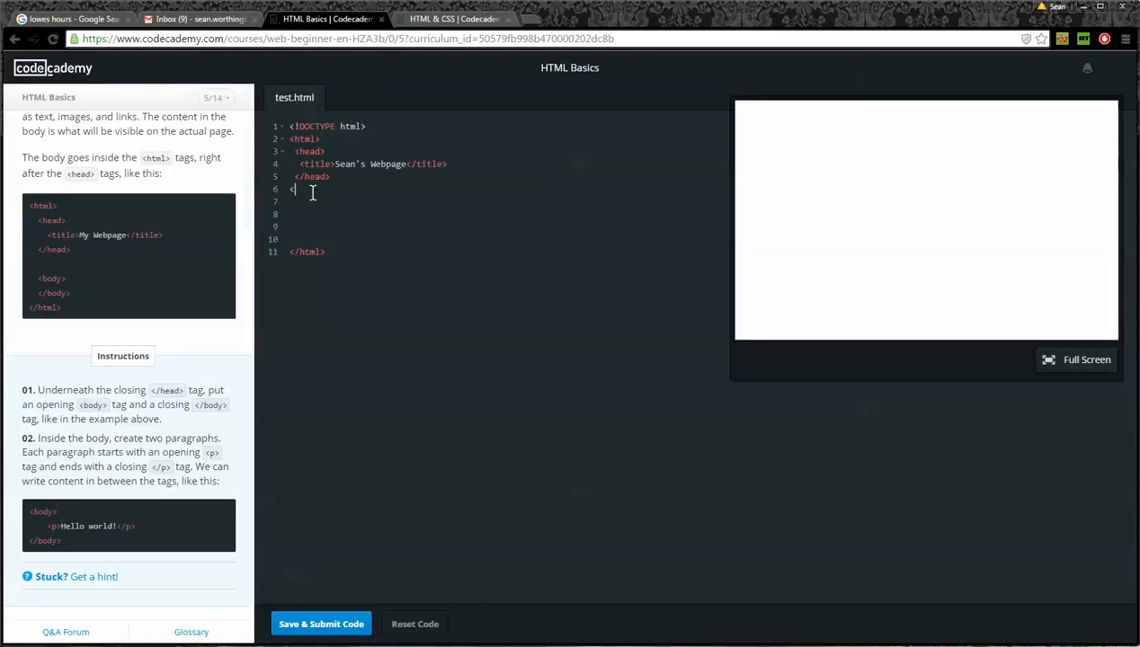
{"action": "type", "text": "body>"}
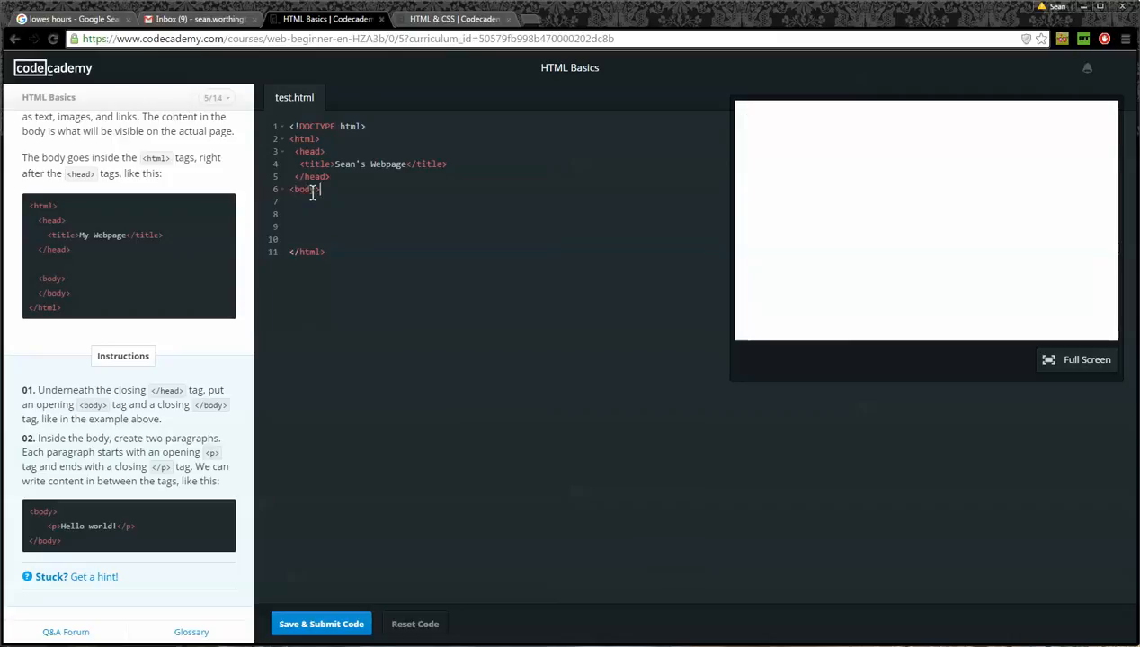
{"action": "type", "text": "<"}
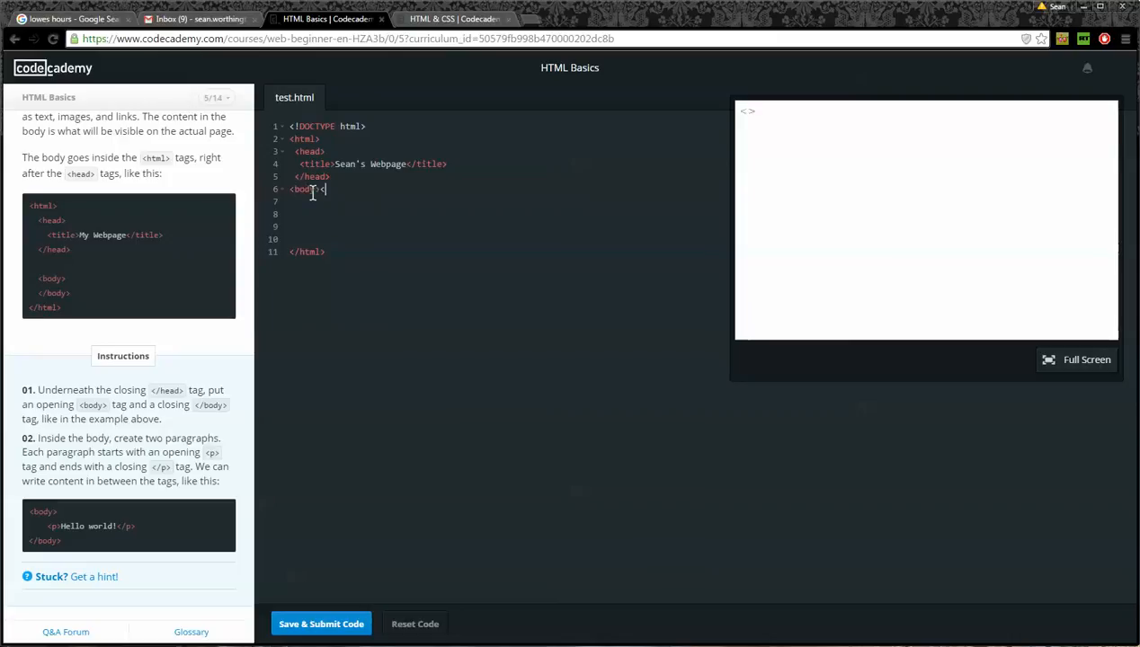
{"action": "type", "text": "</body>"}
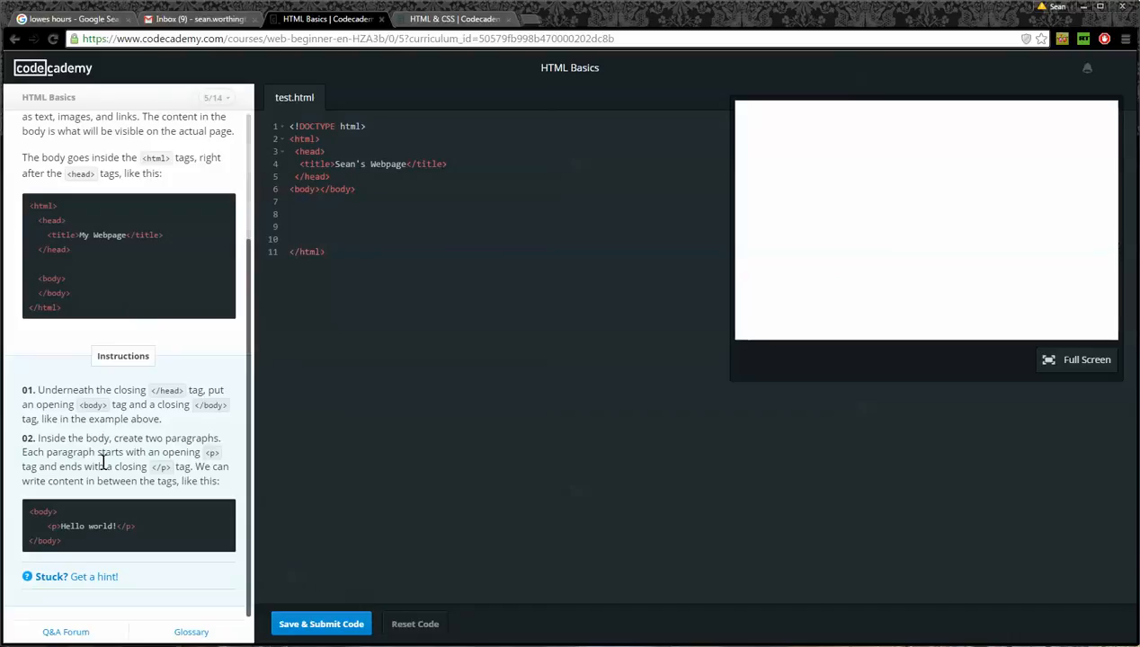
{"action": "mouse_move", "coordinate": [79, 441]}
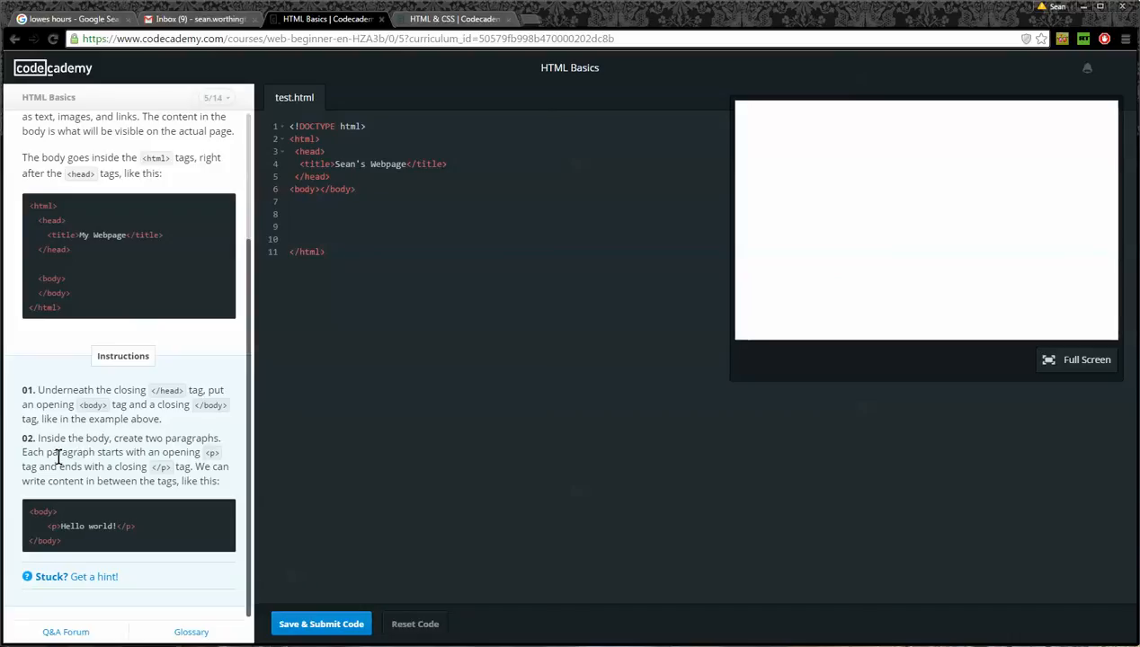
{"action": "mouse_move", "coordinate": [213, 454]}
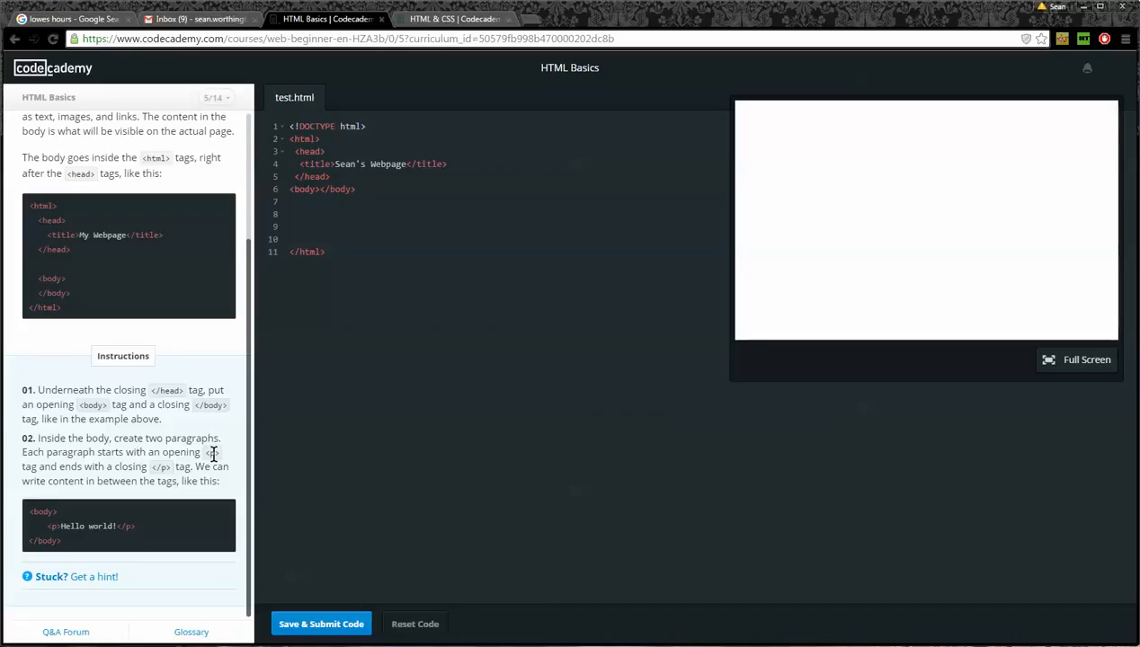
{"action": "mouse_move", "coordinate": [147, 466]}
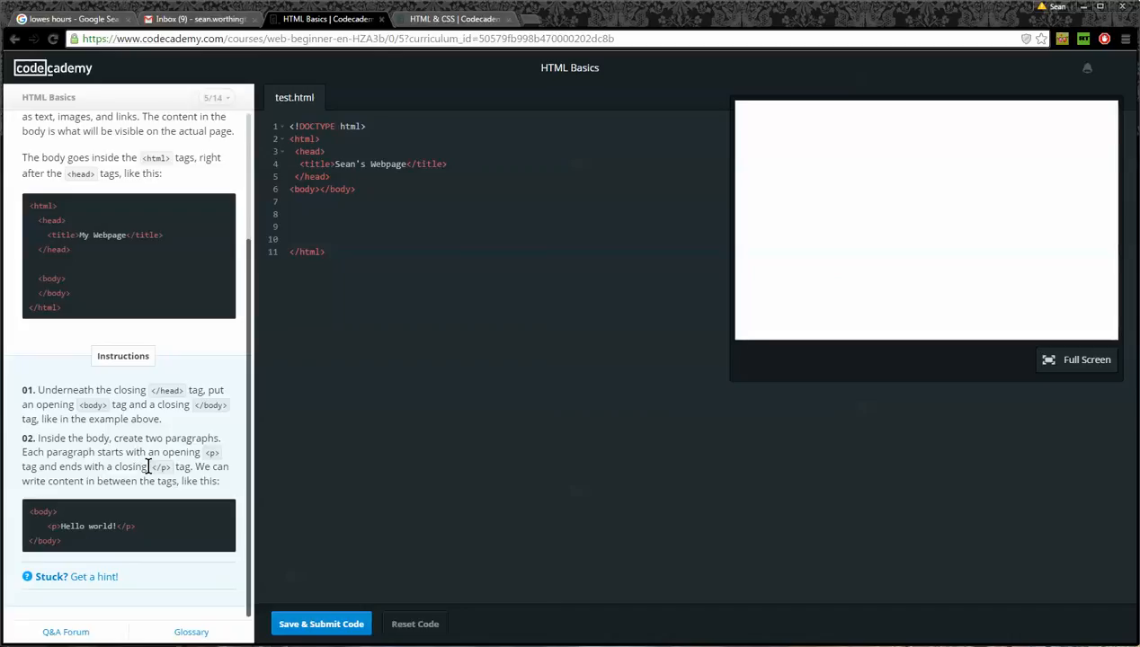
{"action": "mouse_move", "coordinate": [144, 468]}
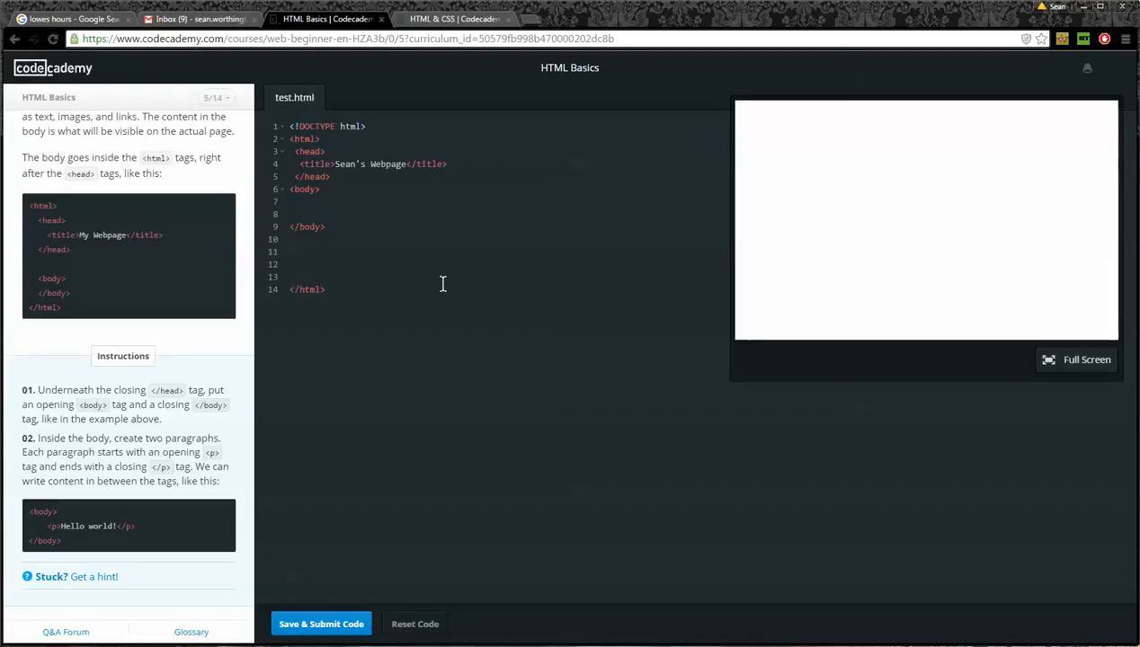
- Add a first paragraph 'Hello World!' inside the body
{"action": "type", "text": "<"}
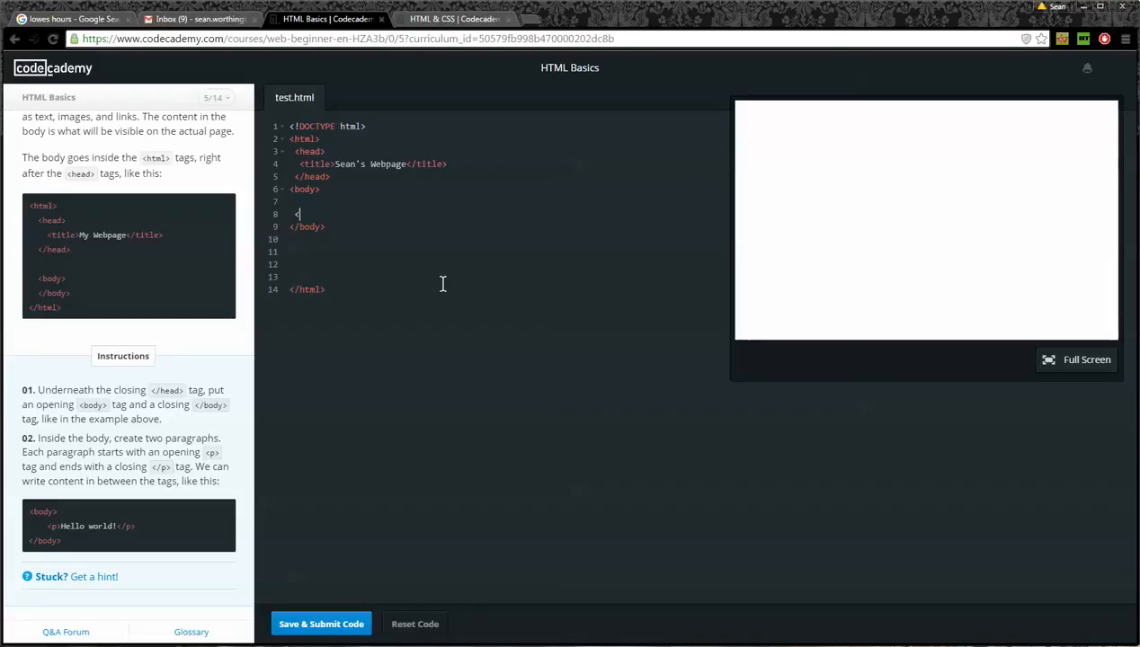
{"action": "type", "text": "p>"}
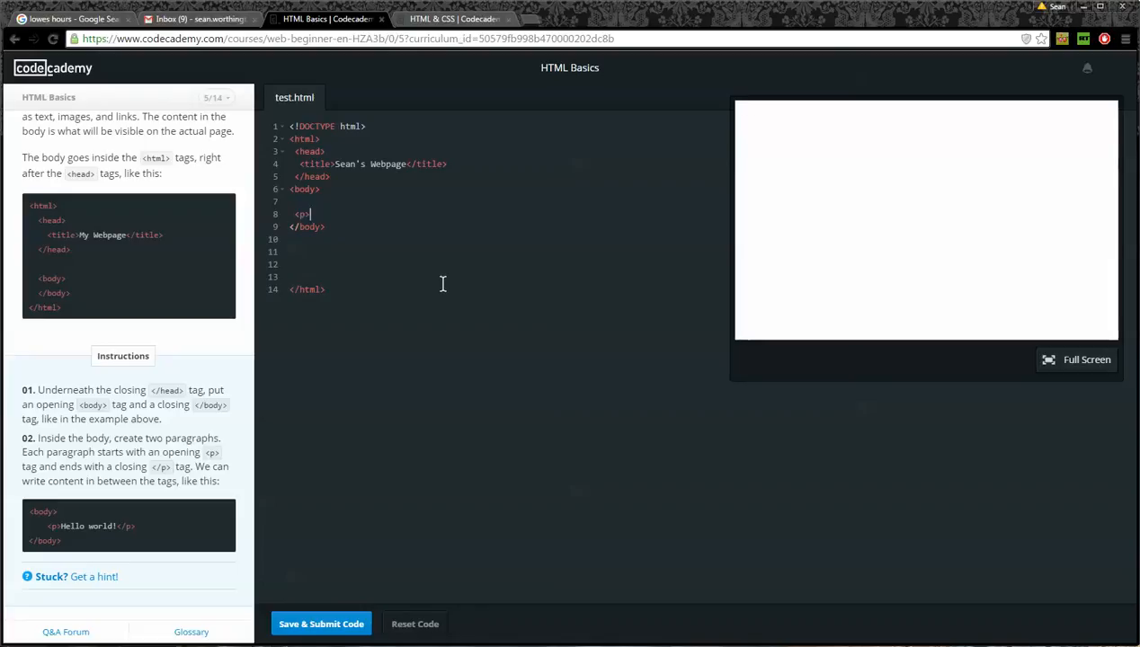
{"action": "type", "text": "Hello"}
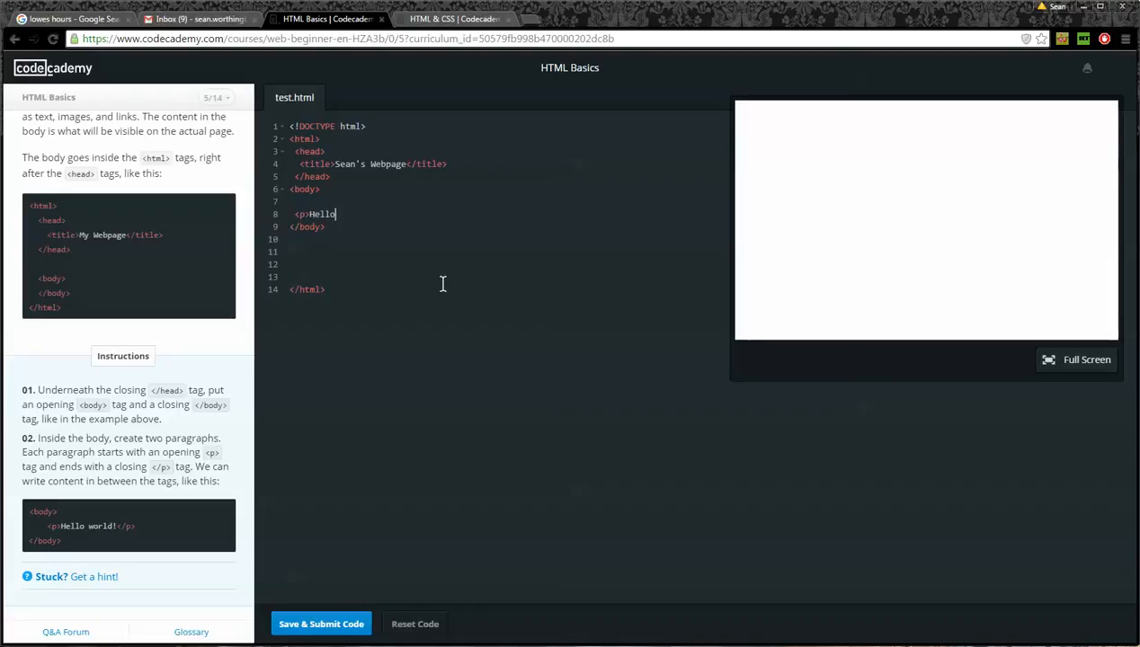
{"action": "type", "text": "World!</p>"}
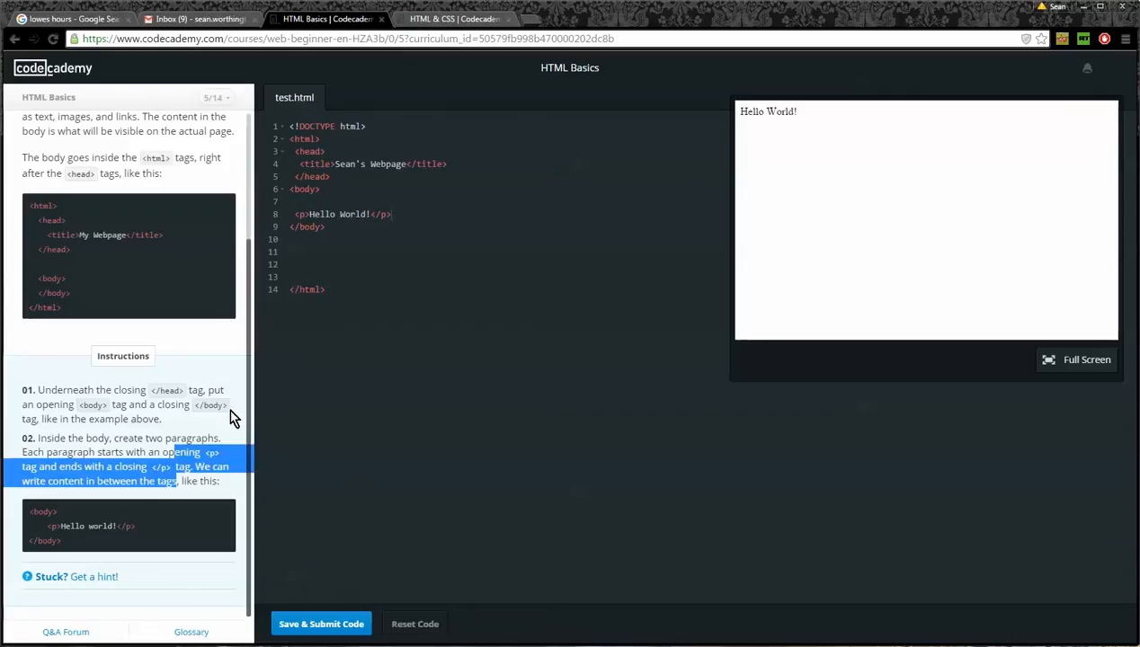
- Submit, add a second paragraph 'Hello World 2!', and resubmit so the lesson passes
{"action": "left_click", "coordinate": [322, 622]}
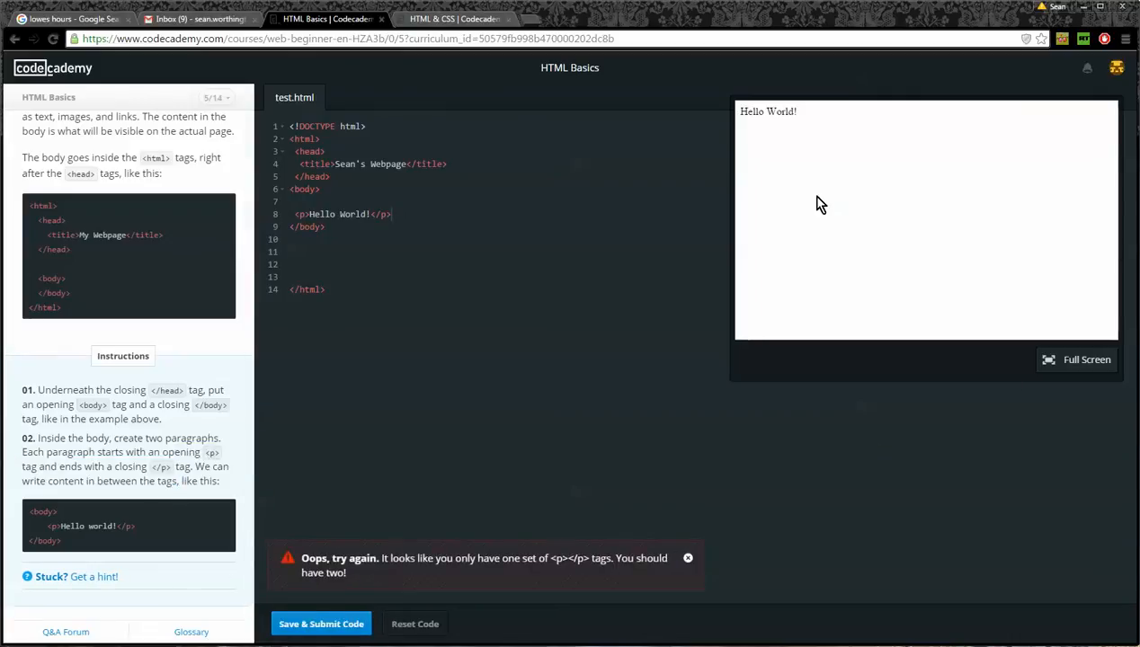
{"action": "mouse_move", "coordinate": [371, 590]}
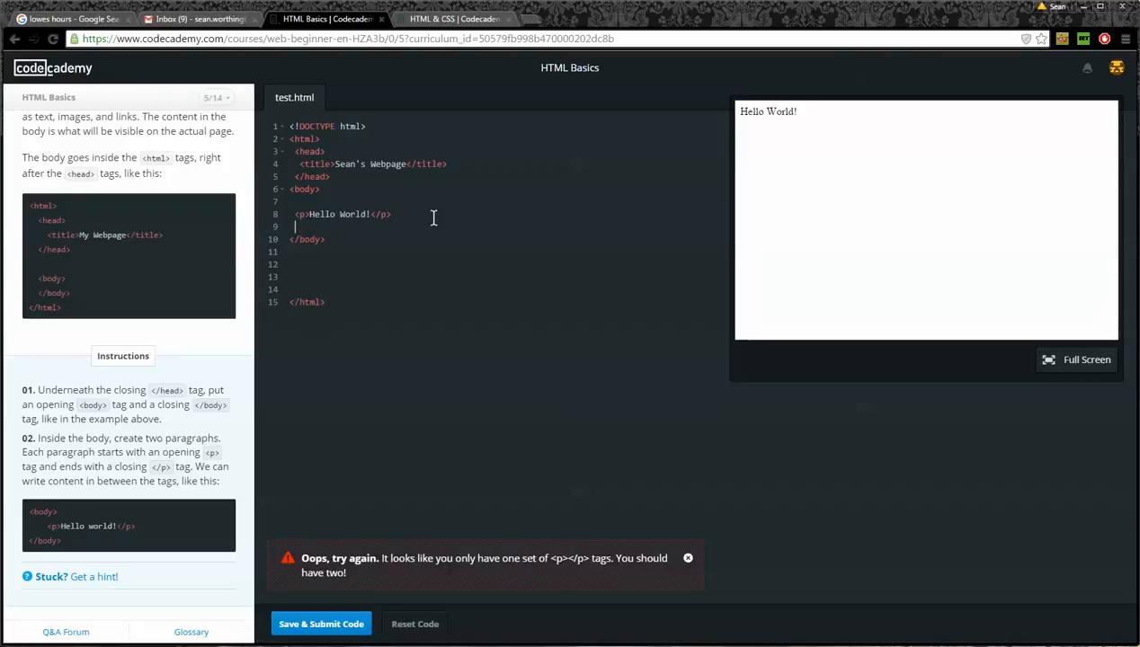
{"action": "type", "text": "<p>Hello World!</p>"}
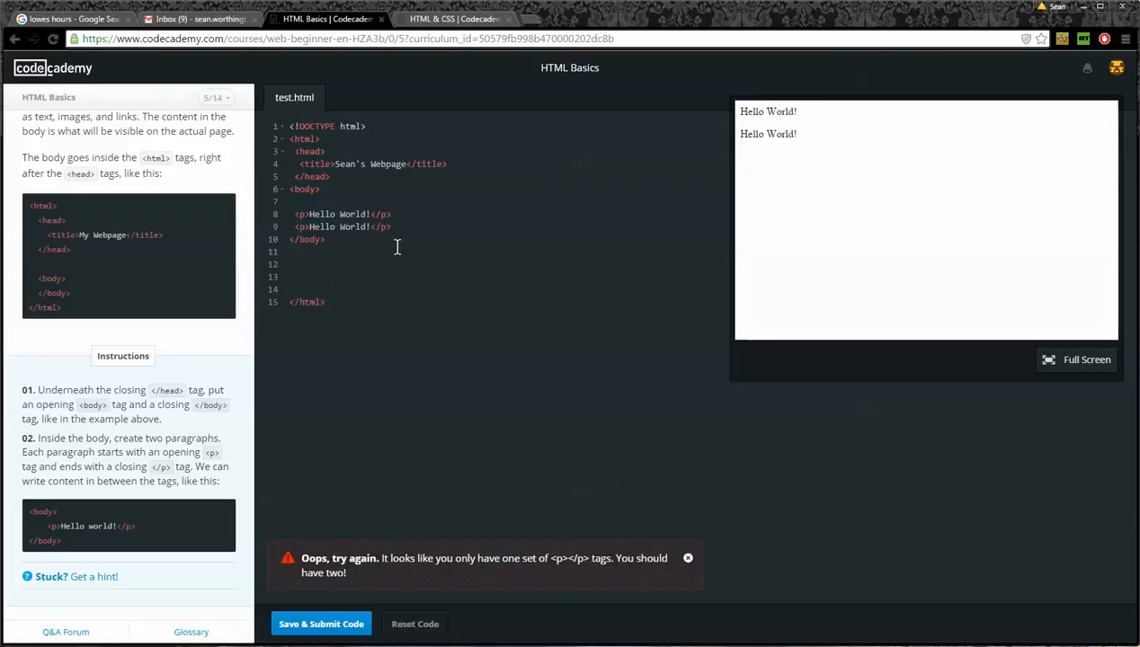
{"action": "type", "text": "2"}
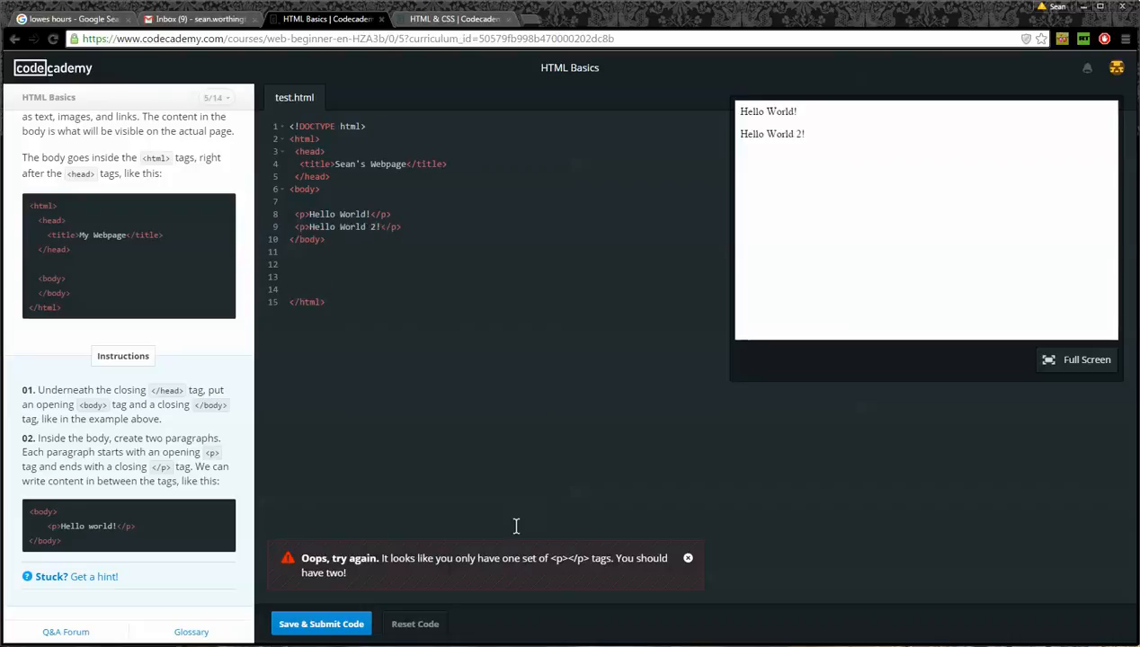
{"action": "left_click", "coordinate": [321, 624]}
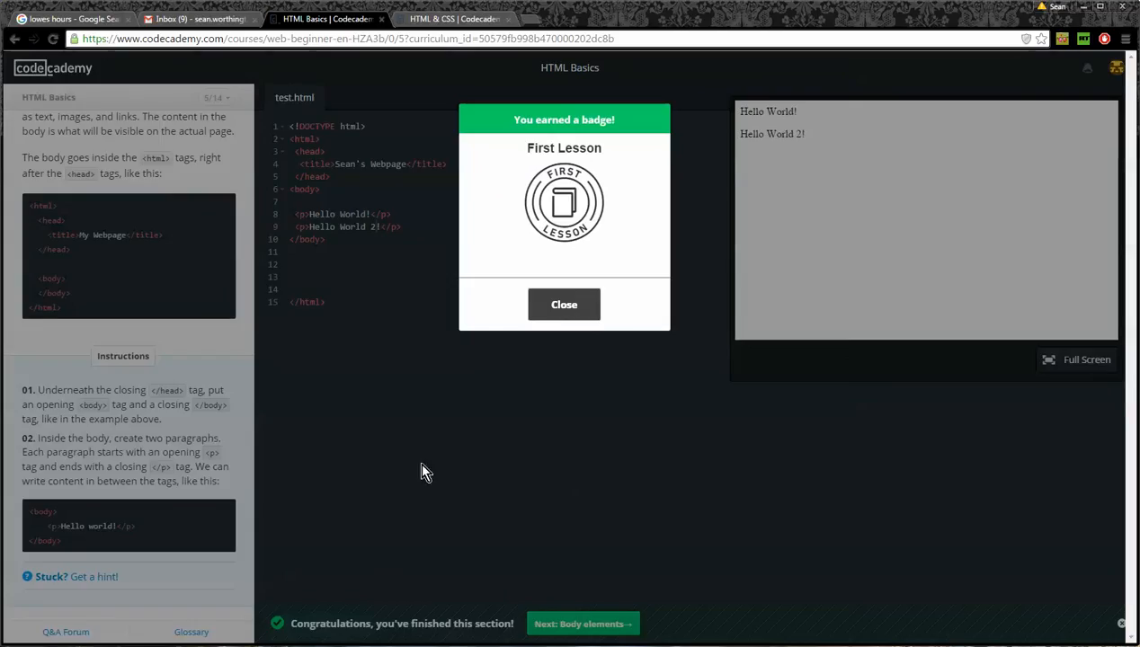
{"action": "mouse_move", "coordinate": [435, 460]}
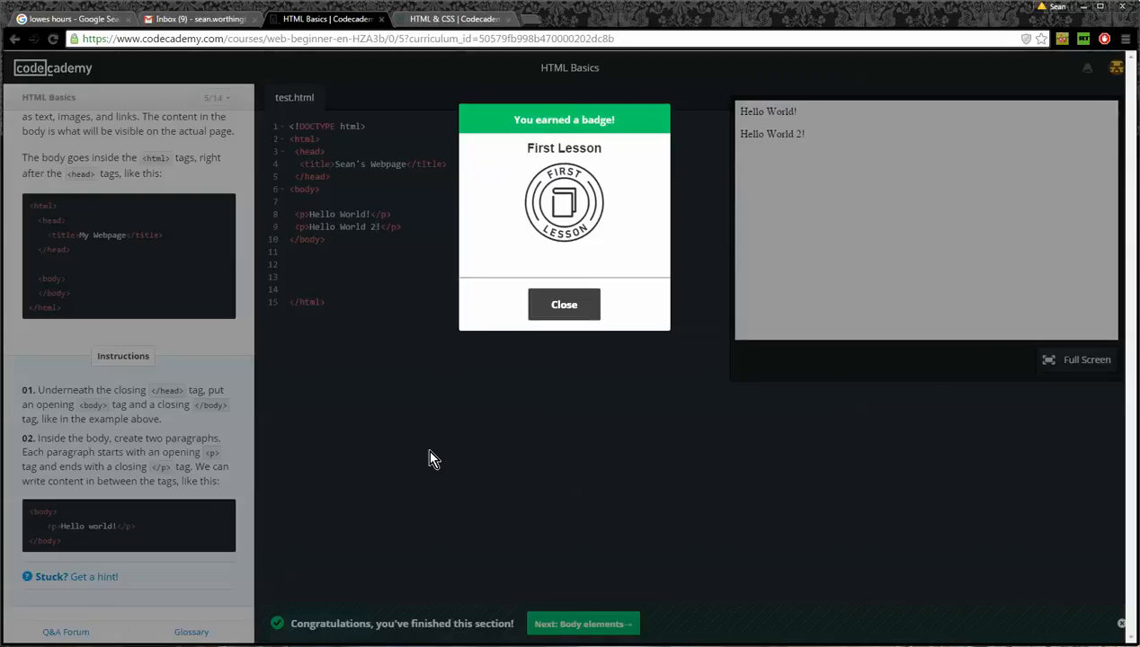
- Dismiss the badge notice and move on to the Paragraphs and headings lesson
{"action": "left_click", "coordinate": [565, 304]}
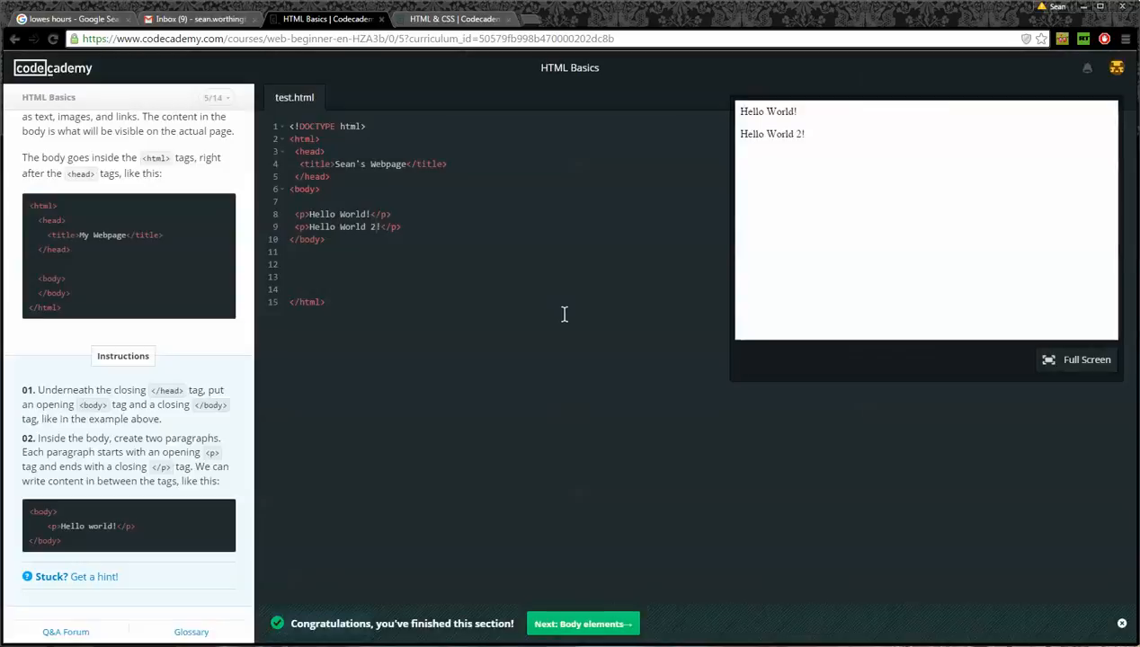
{"action": "mouse_move", "coordinate": [461, 363]}
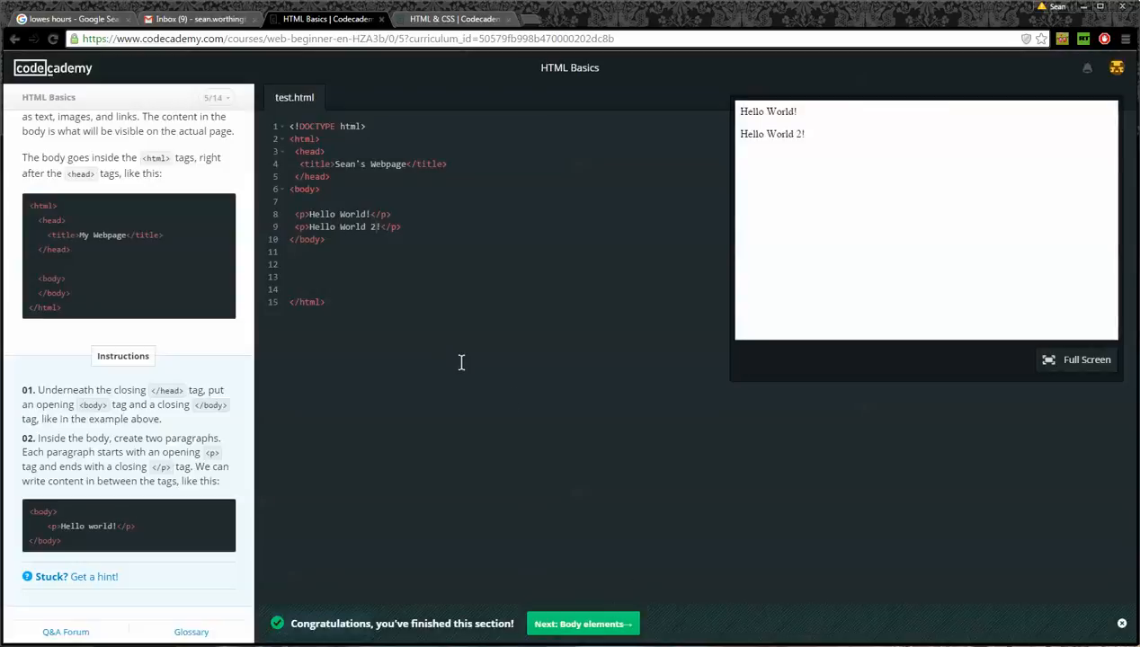
{"action": "left_click", "coordinate": [583, 624]}
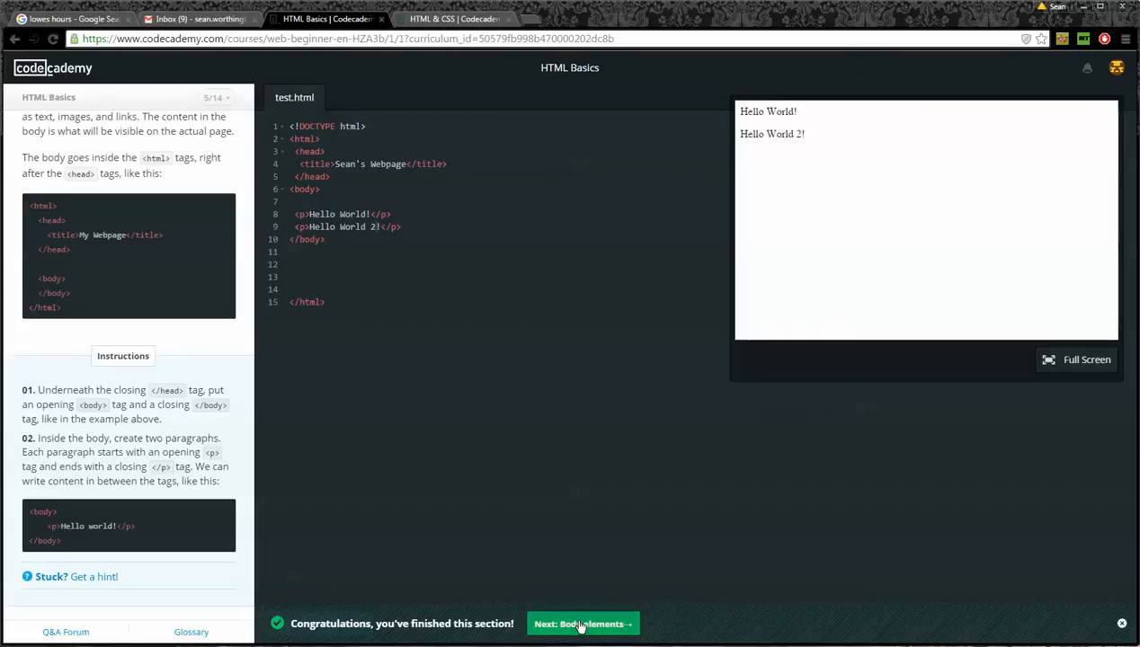
{"action": "left_click", "coordinate": [583, 624]}
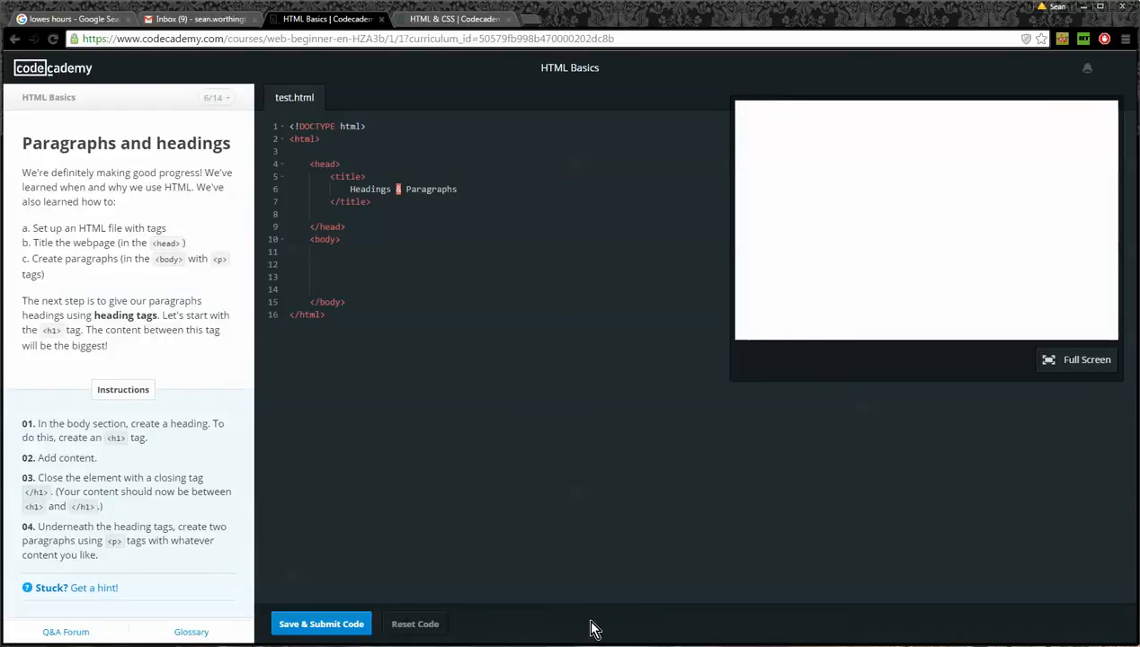
{"action": "mouse_move", "coordinate": [563, 534]}
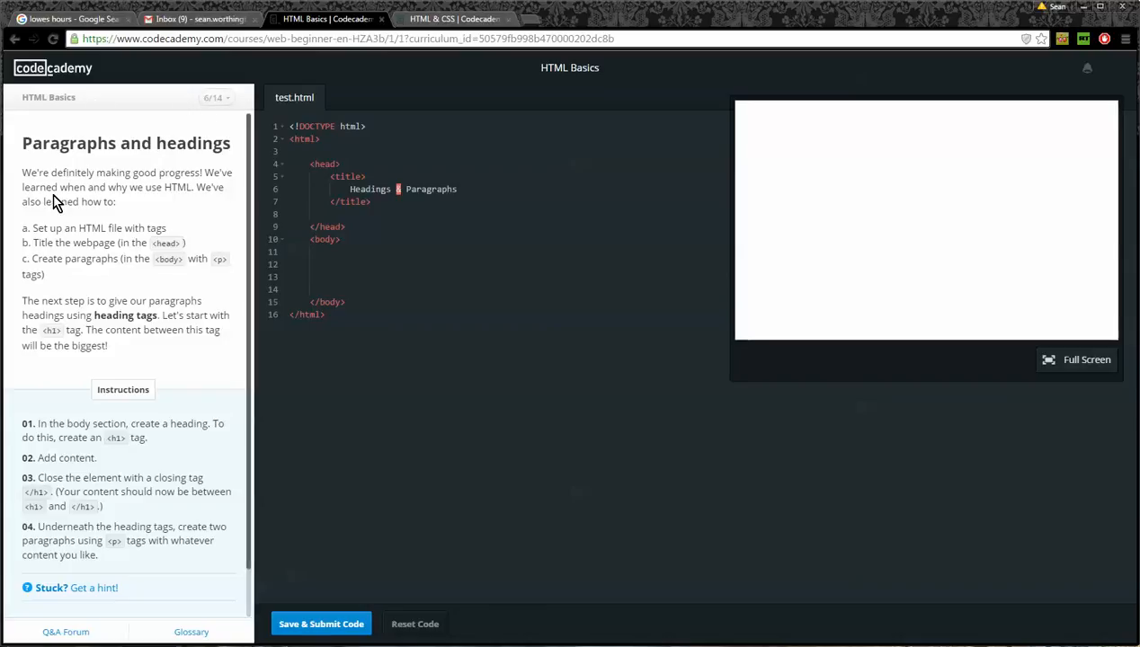
{"action": "mouse_move", "coordinate": [205, 151]}
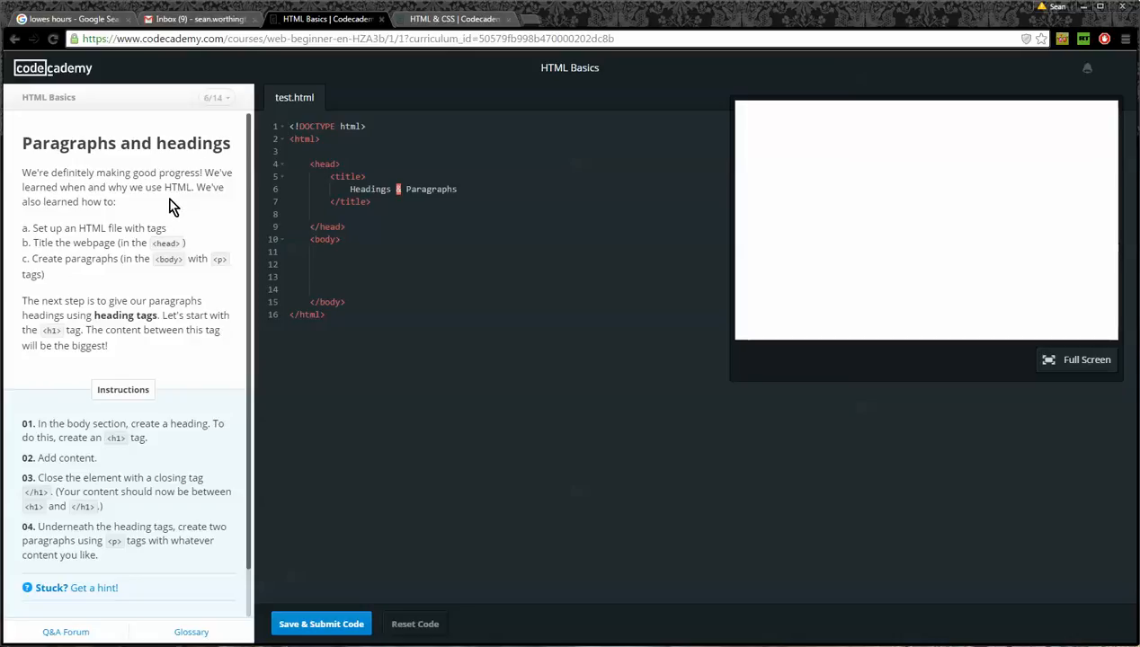
{"action": "mouse_move", "coordinate": [175, 227]}
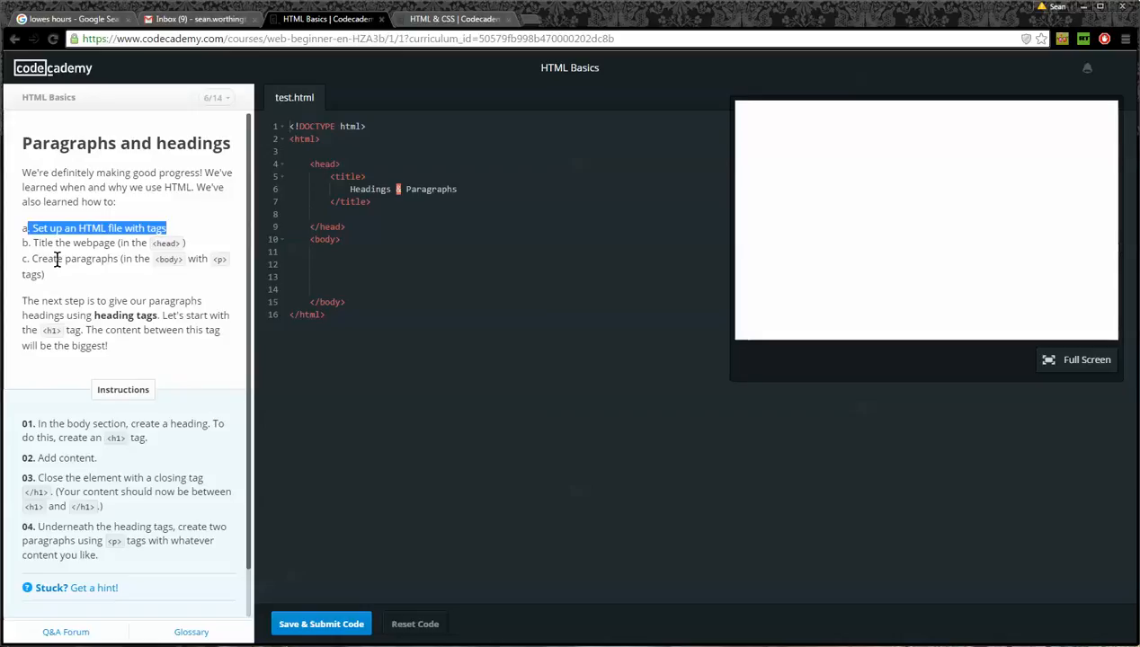
{"action": "mouse_move", "coordinate": [174, 352]}
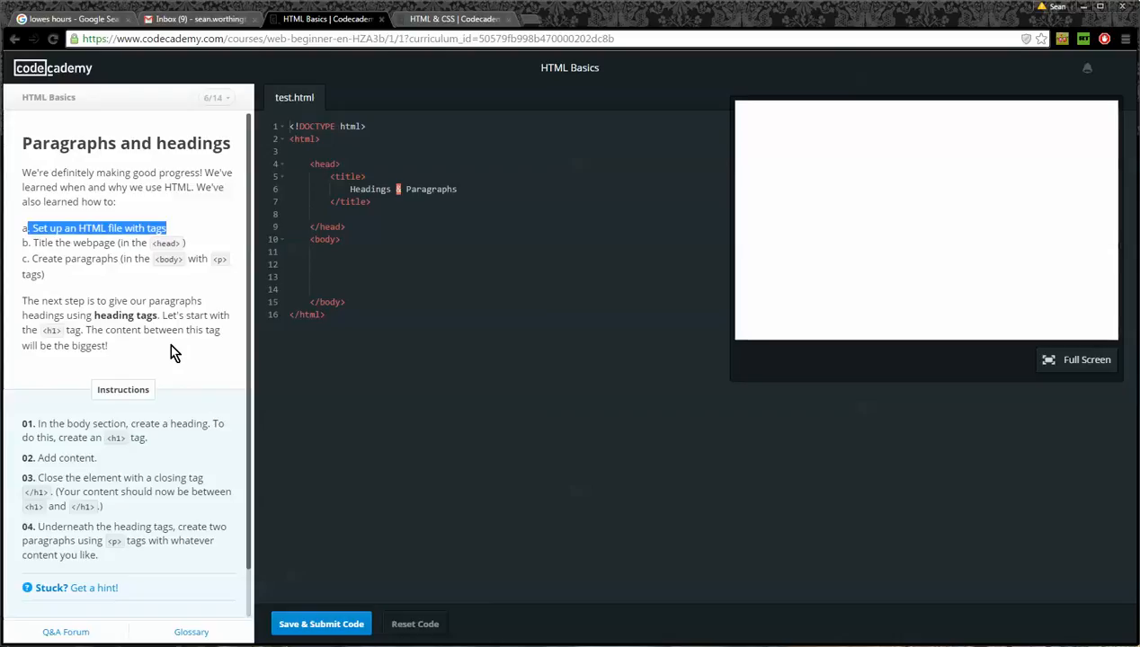
{"action": "mouse_move", "coordinate": [90, 333]}
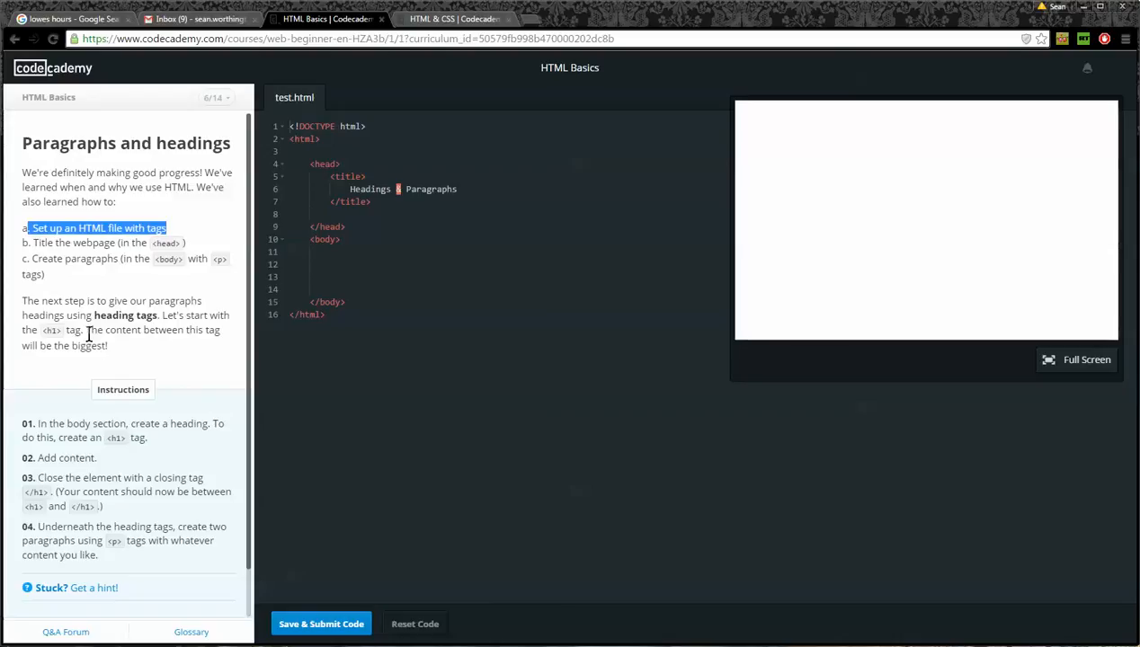
{"action": "left_click_drag", "start_coordinate": [86, 331], "coordinate": [108, 345]}
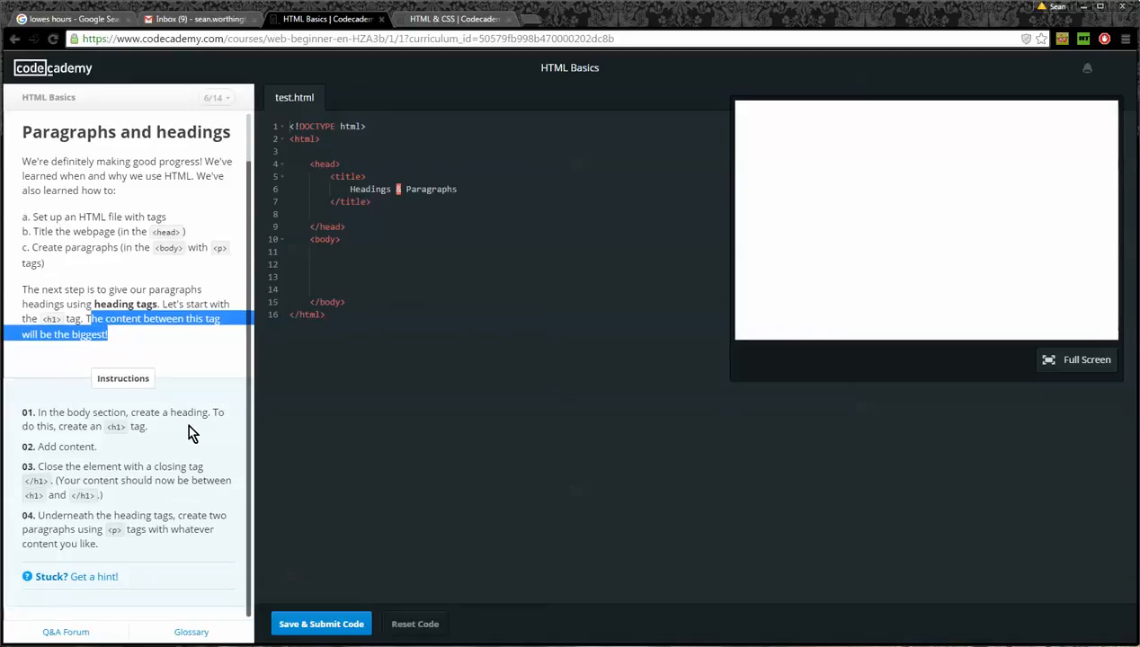
{"action": "mouse_move", "coordinate": [176, 439]}
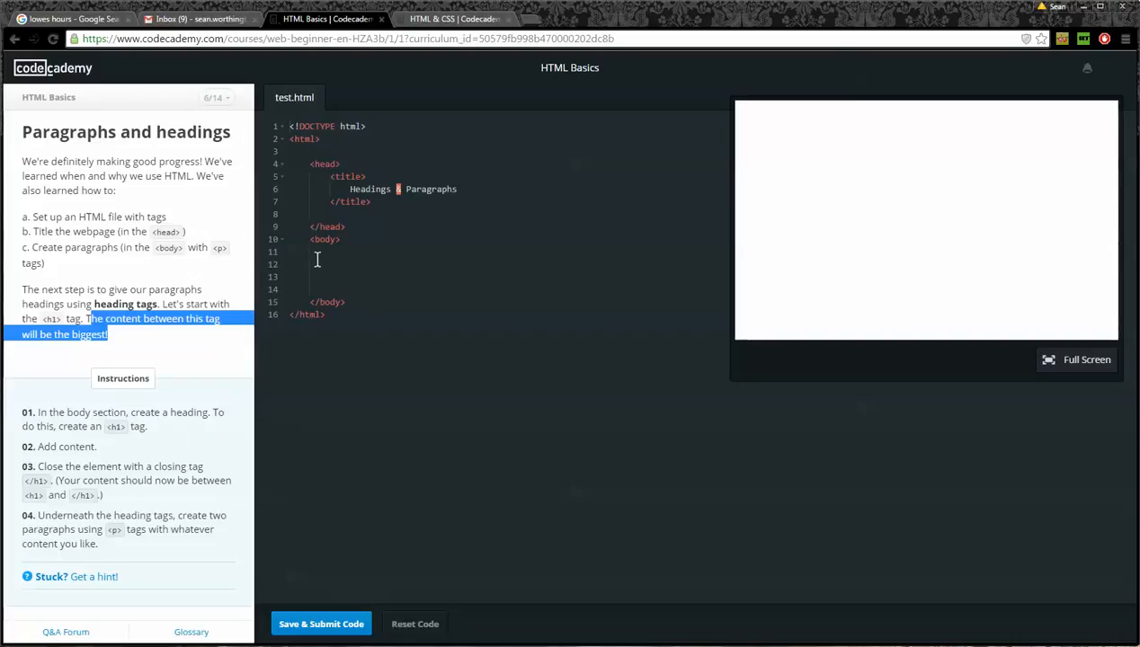
- Write an h1 heading 'Hello and welcome to my page!' inside the body
{"action": "type", "text": "<"}
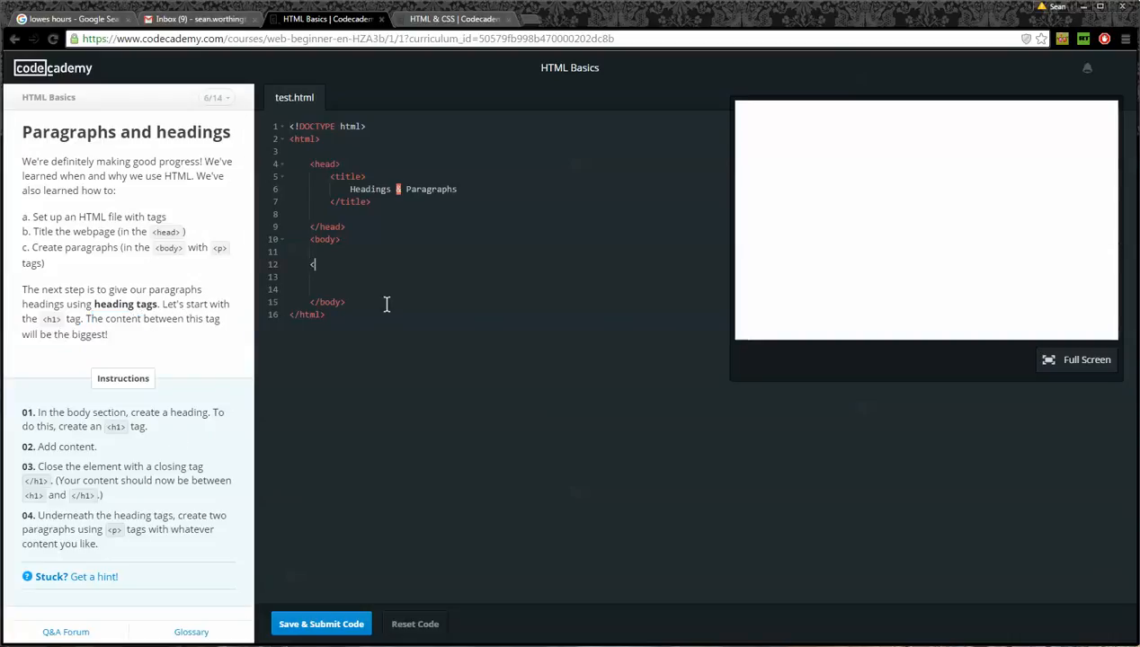
{"action": "type", "text": "h1"}
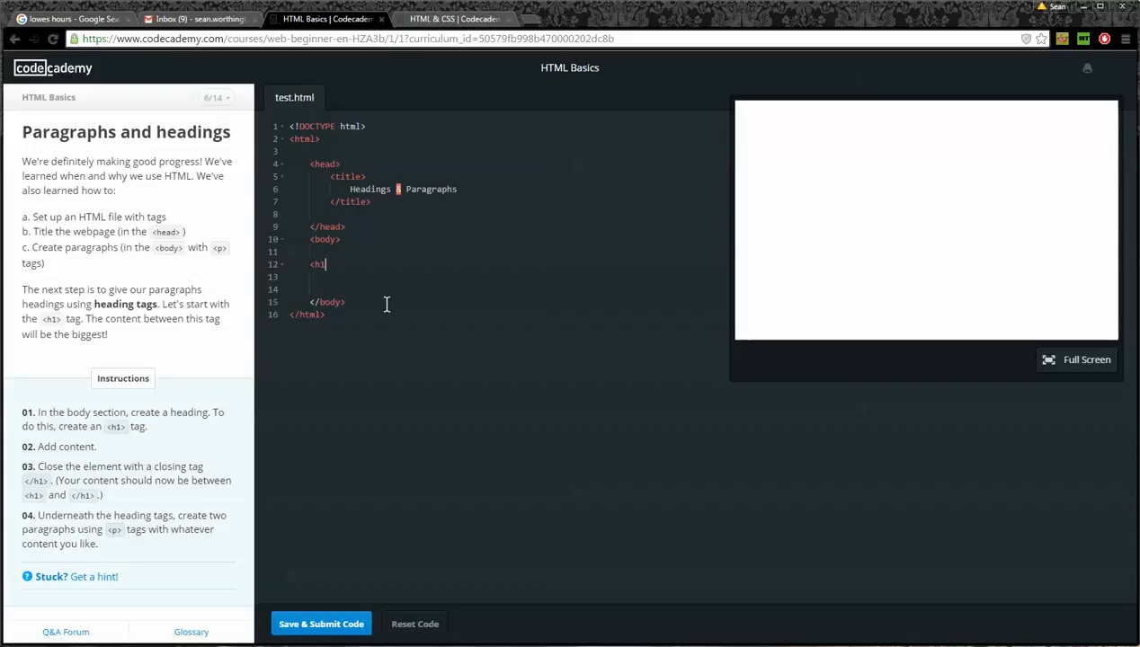
{"action": "type", "text": ">"}
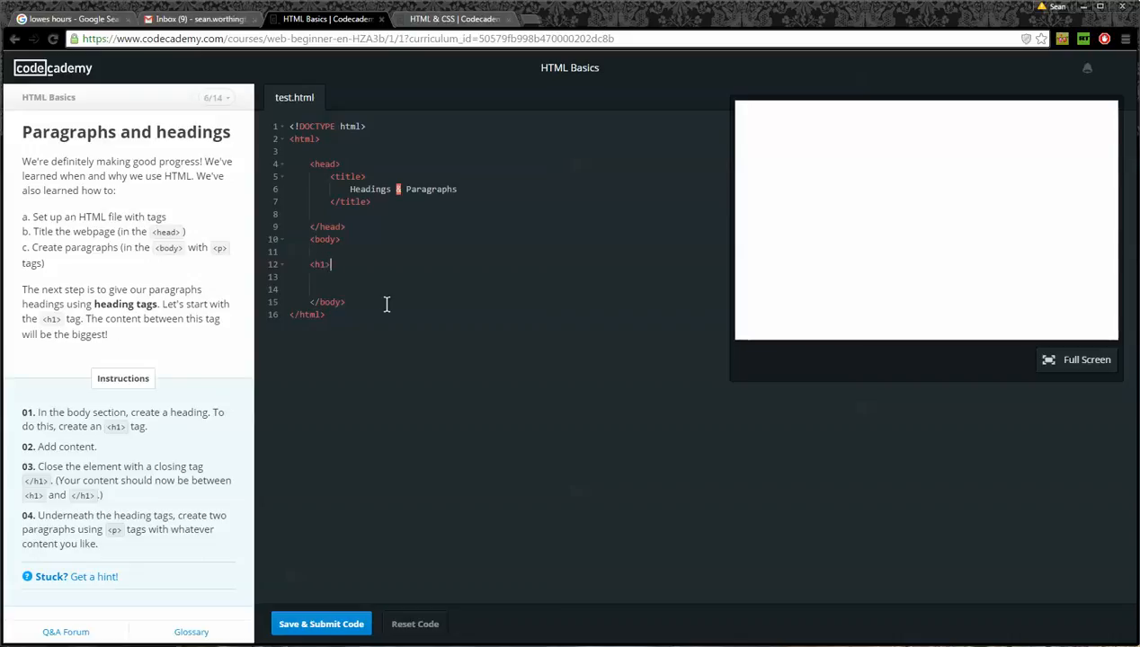
{"action": "type", "text": "Hello and"}
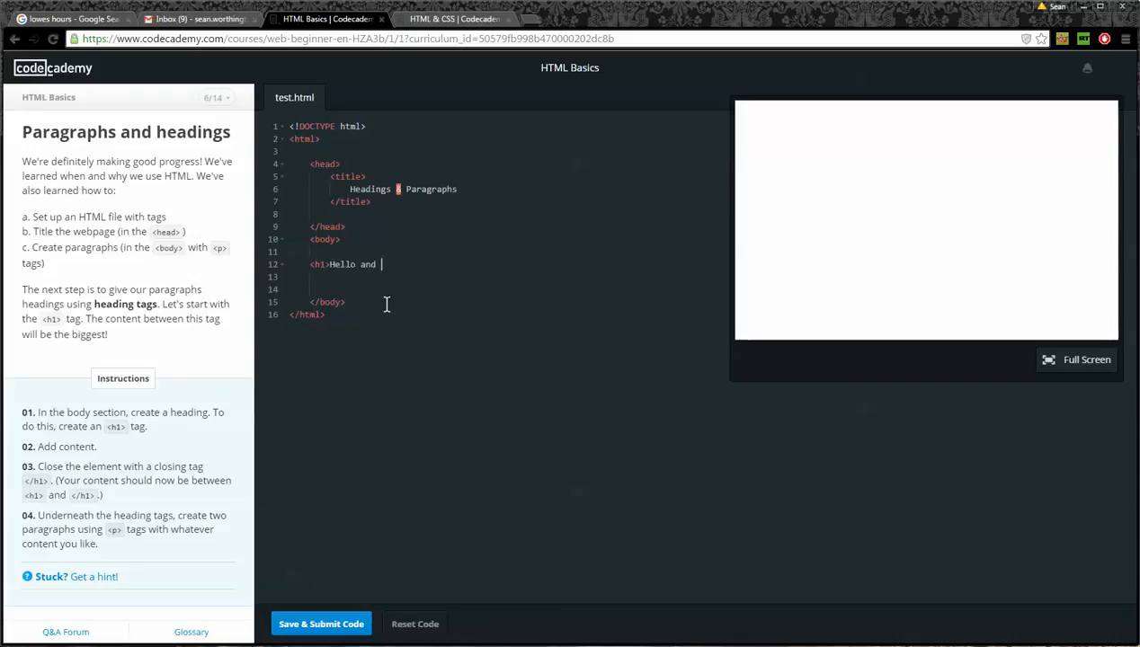
{"action": "type", "text": "welcome to my"}
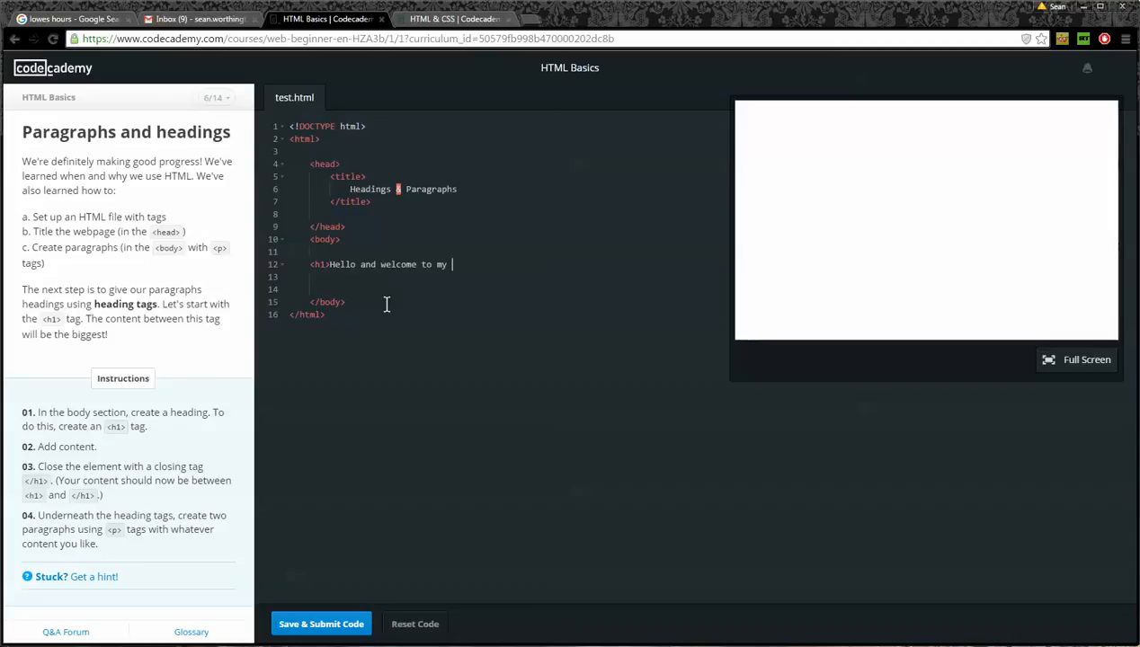
{"action": "type", "text": "page!"}
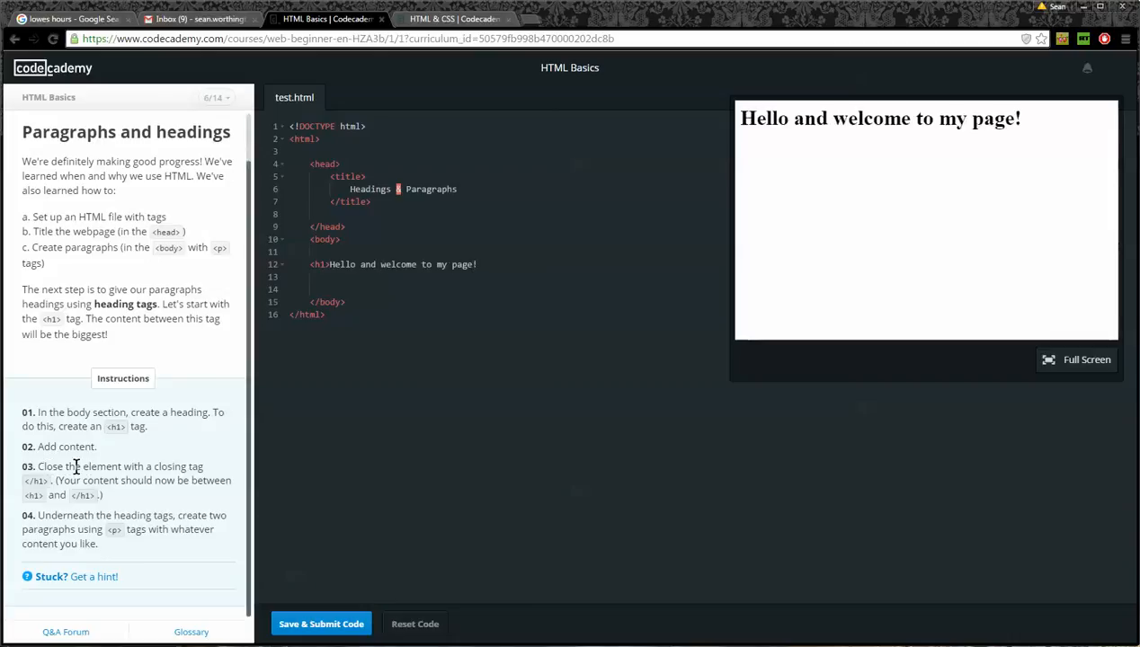
{"action": "mouse_move", "coordinate": [539, 286]}
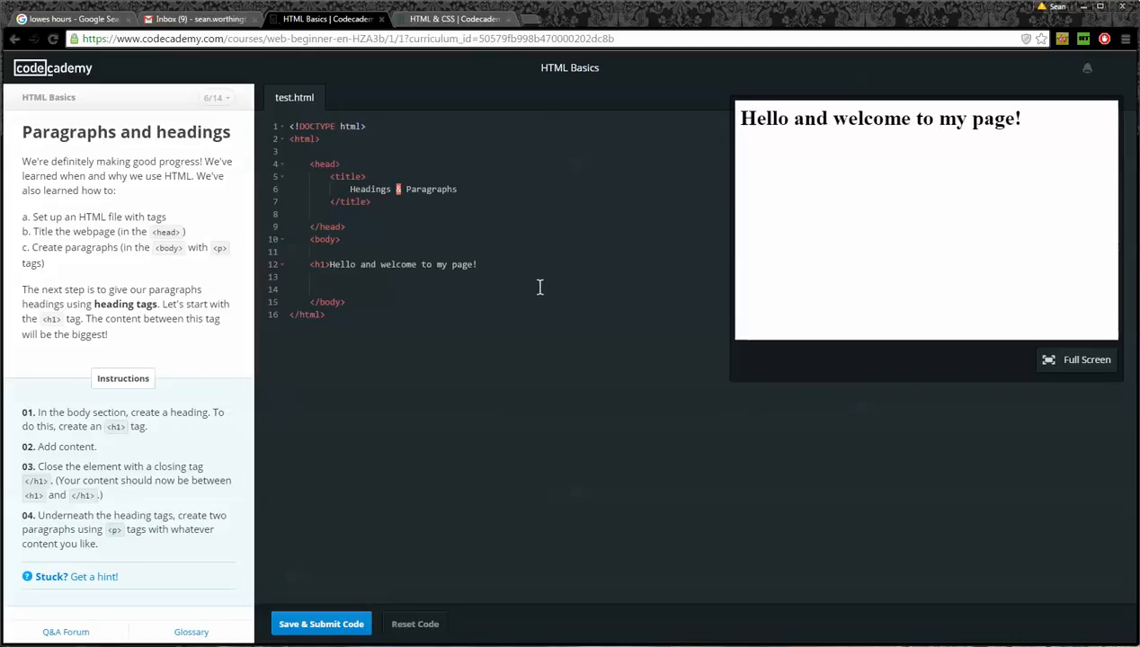
{"action": "type", "text": "<"}
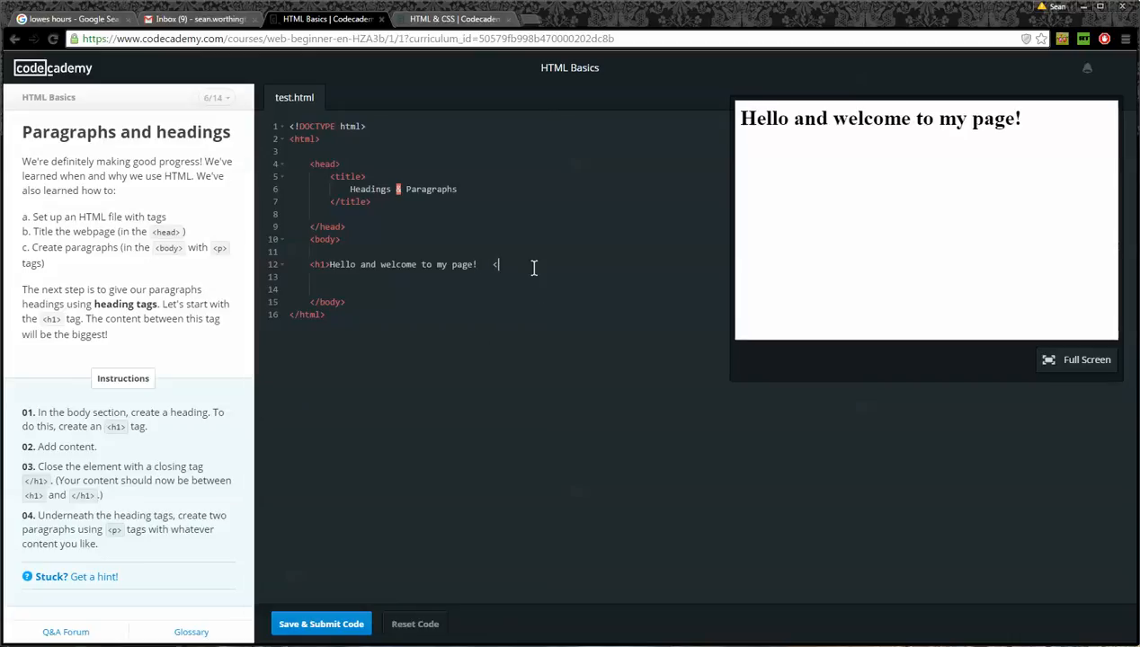
{"action": "type", "text": "/h1>"}
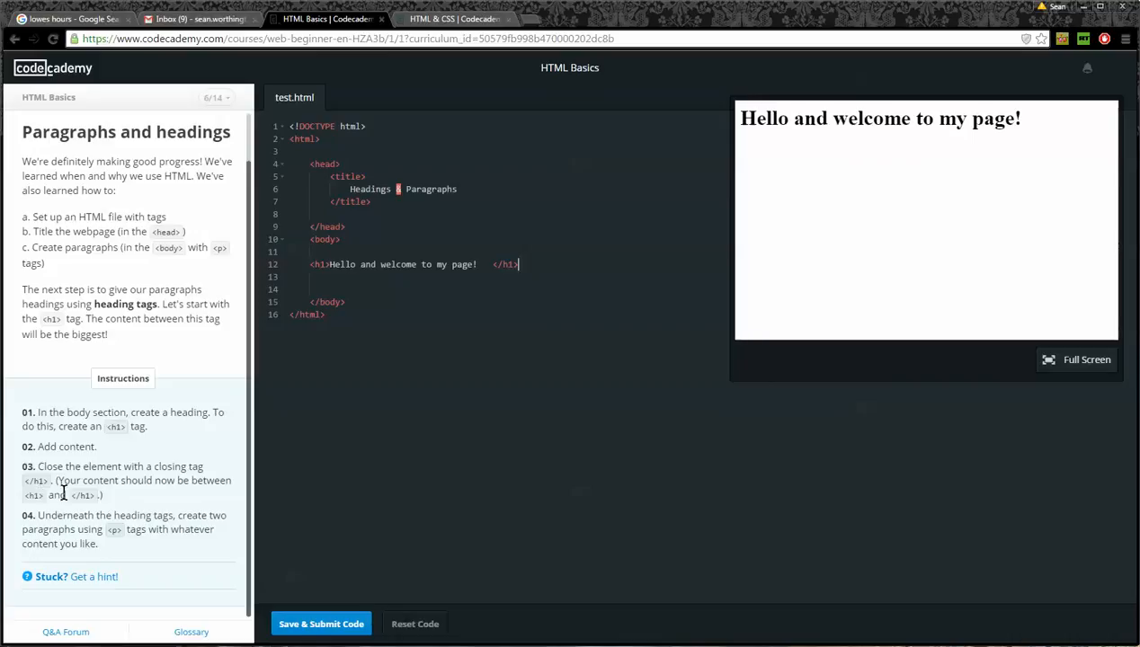
{"action": "mouse_move", "coordinate": [65, 493]}
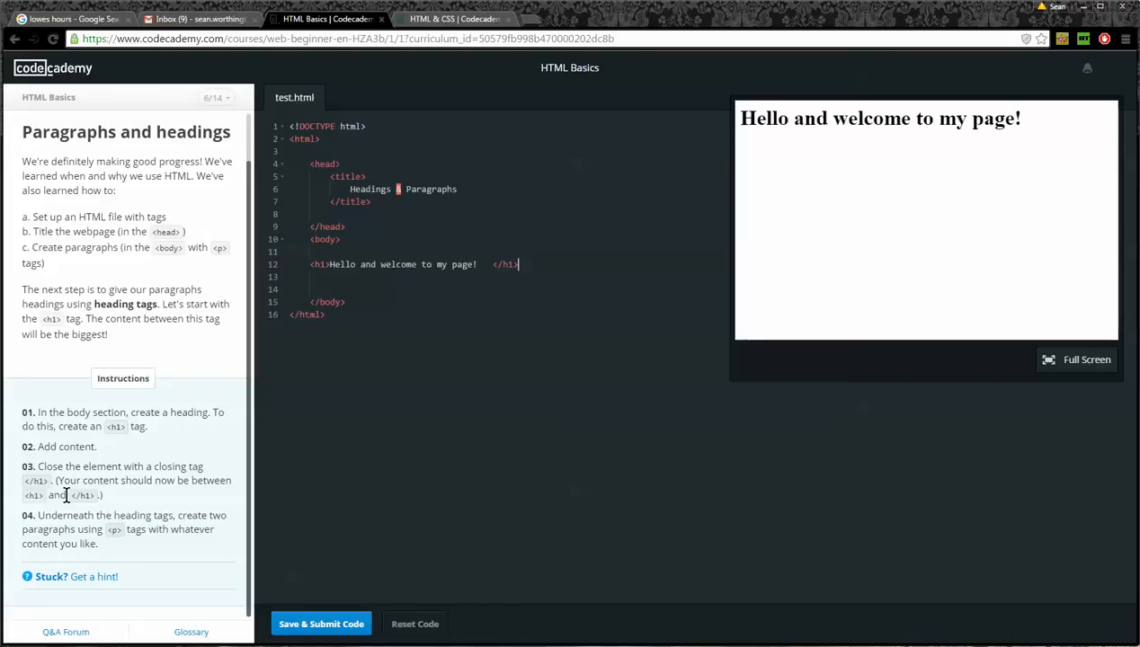
{"action": "mouse_move", "coordinate": [390, 464]}
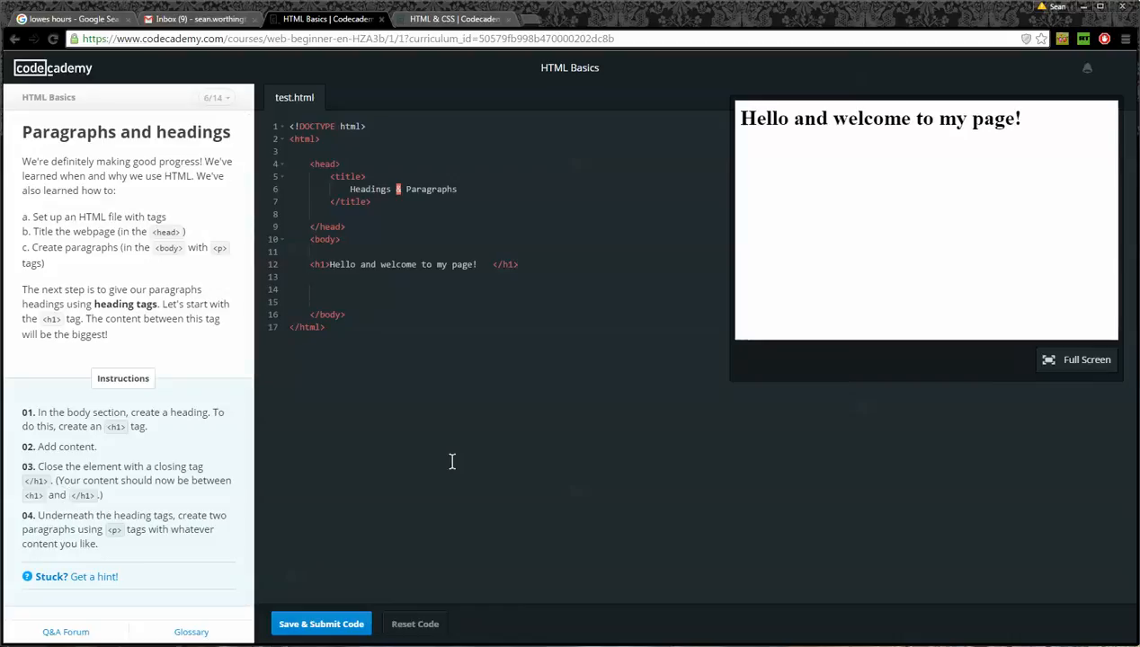
- Add a paragraph 'Codecademy.com is a good place to learn' under the heading
{"action": "type", "text": "<p>"}
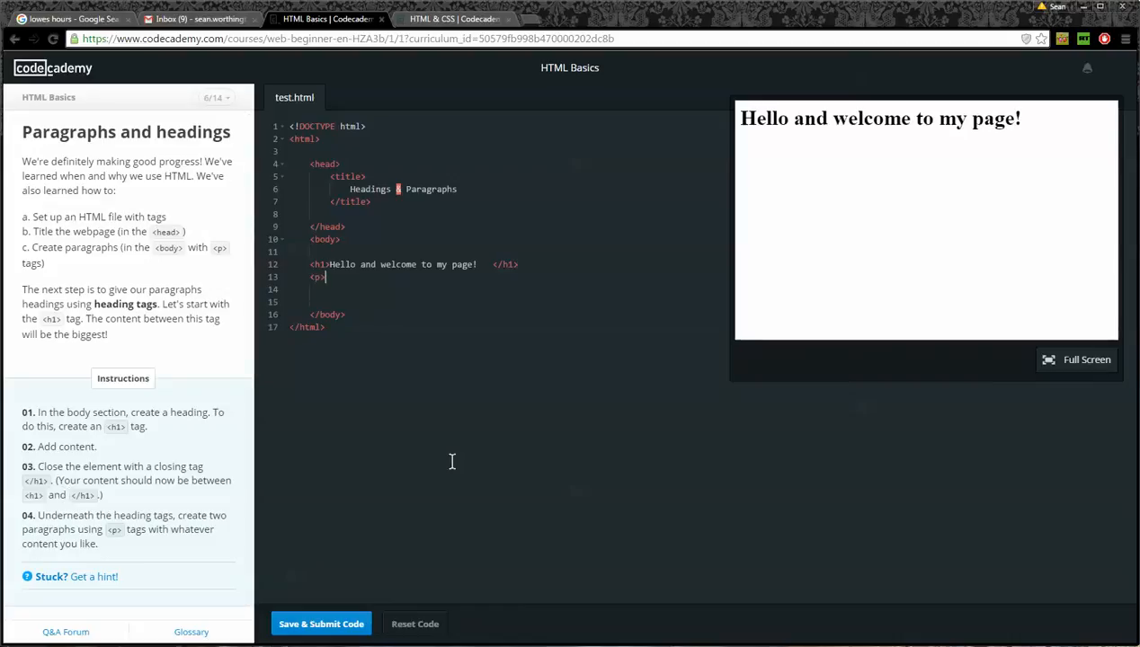
{"action": "type", "text": "c"}
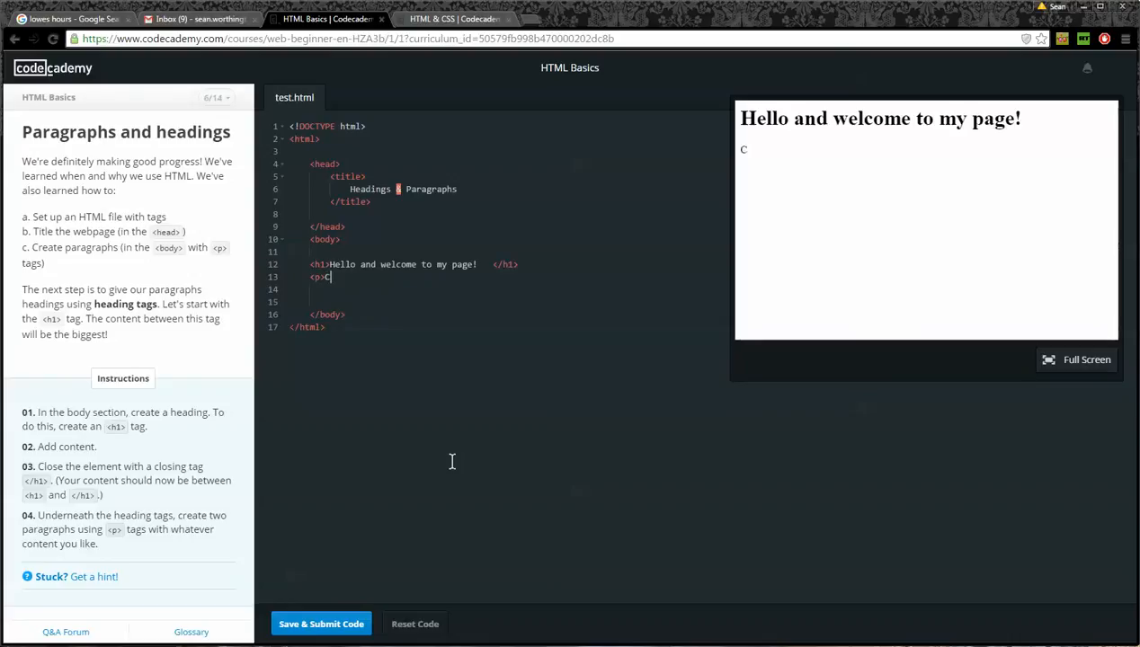
{"action": "type", "text": "odecade"}
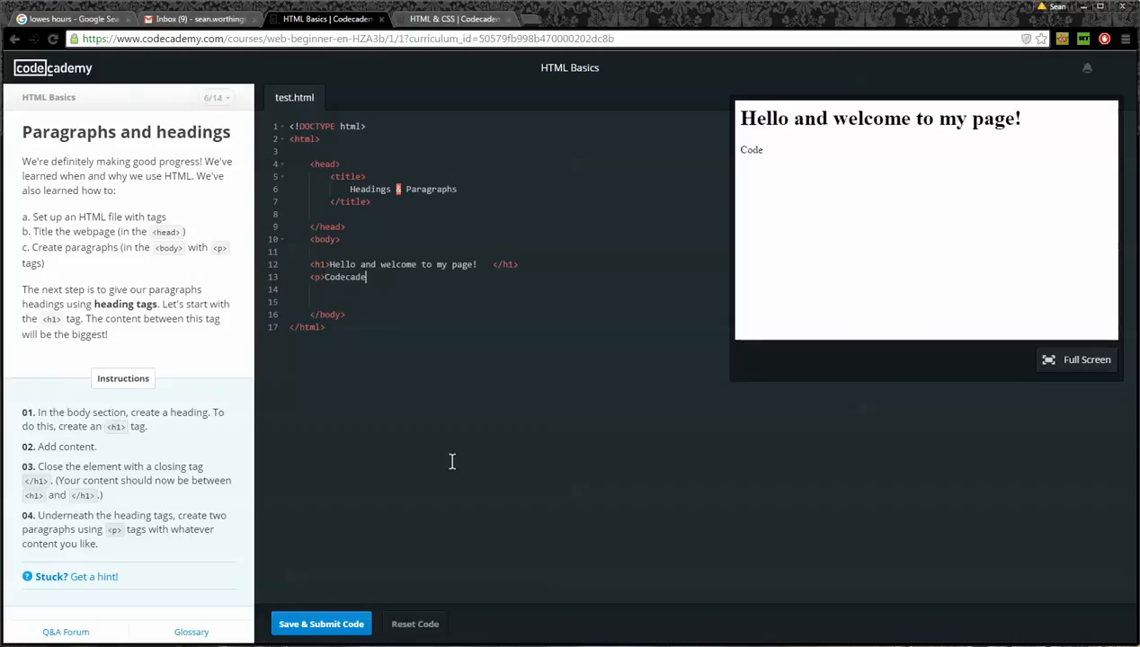
{"action": "type", "text": ".com is"}
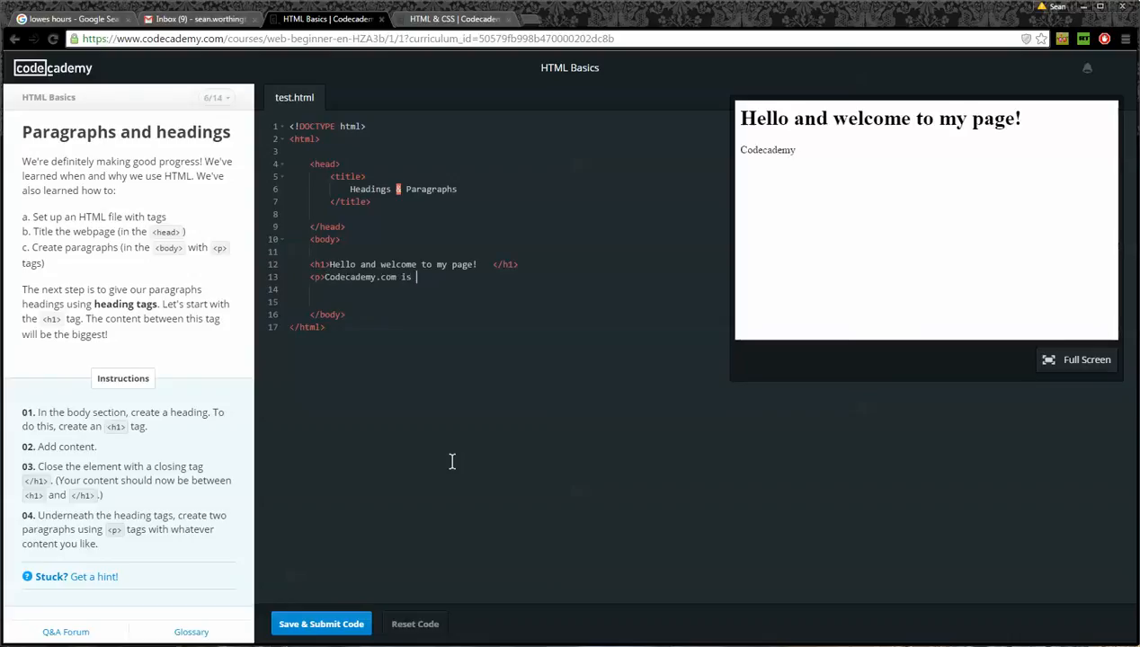
{"action": "type", "text": "a good place"}
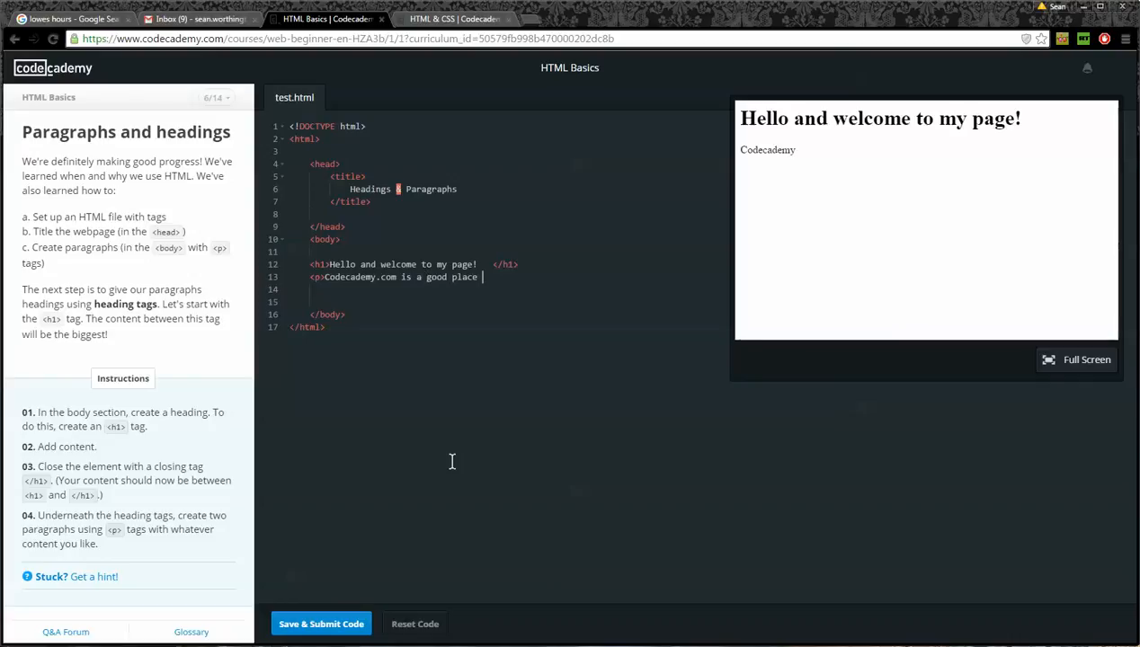
{"action": "type", "text": "to learn</"}
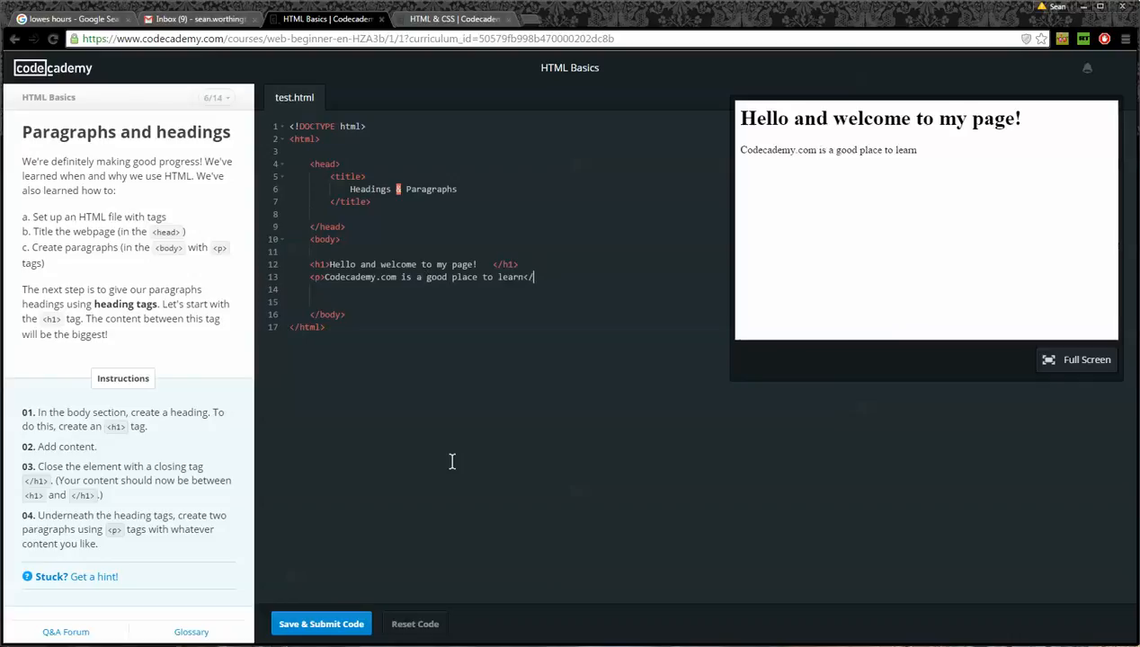
{"action": "key", "text": "enter"}
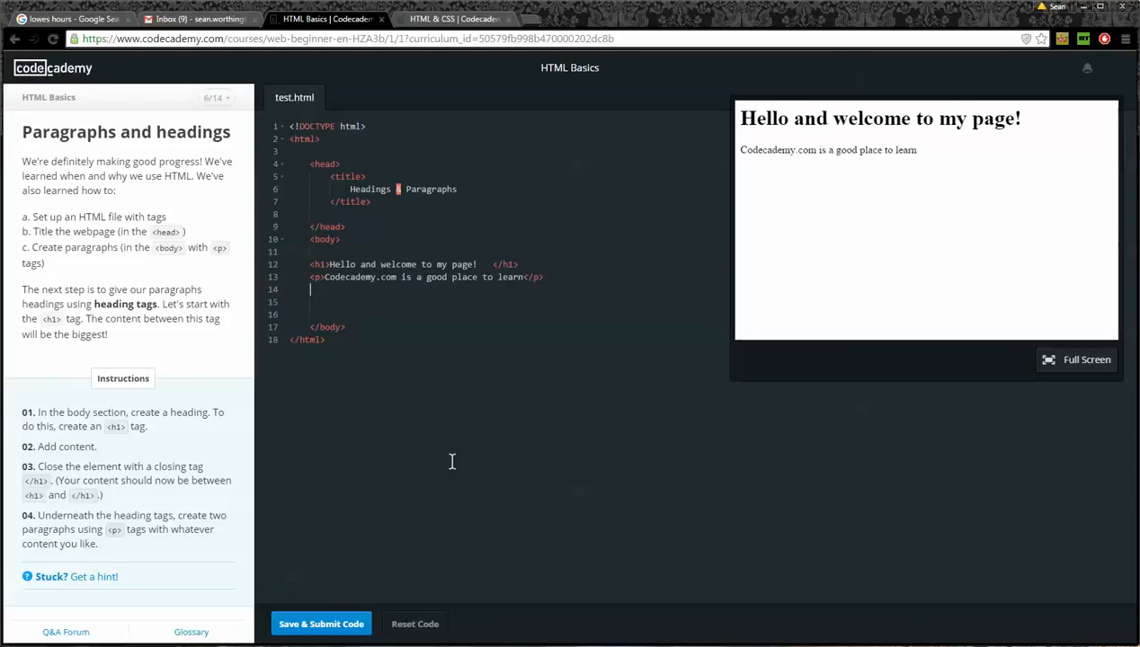
- Add a second paragraph 'Please come here all you like' and submit the code
{"action": "type", "text": "<p>"}
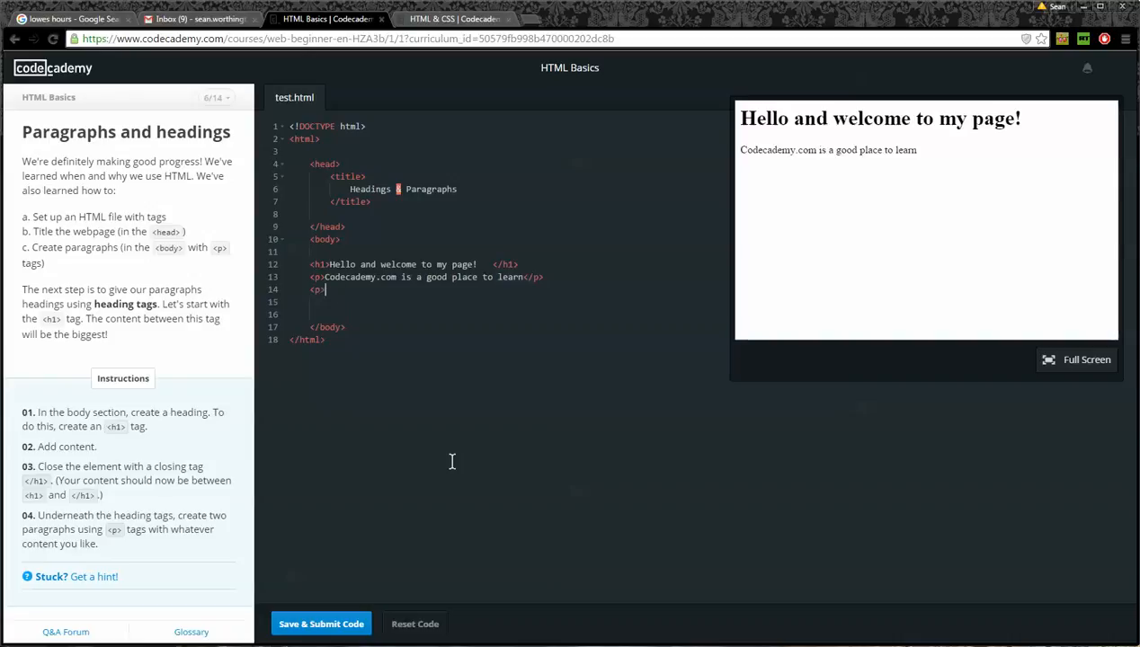
{"action": "type", "text": "Please h"}
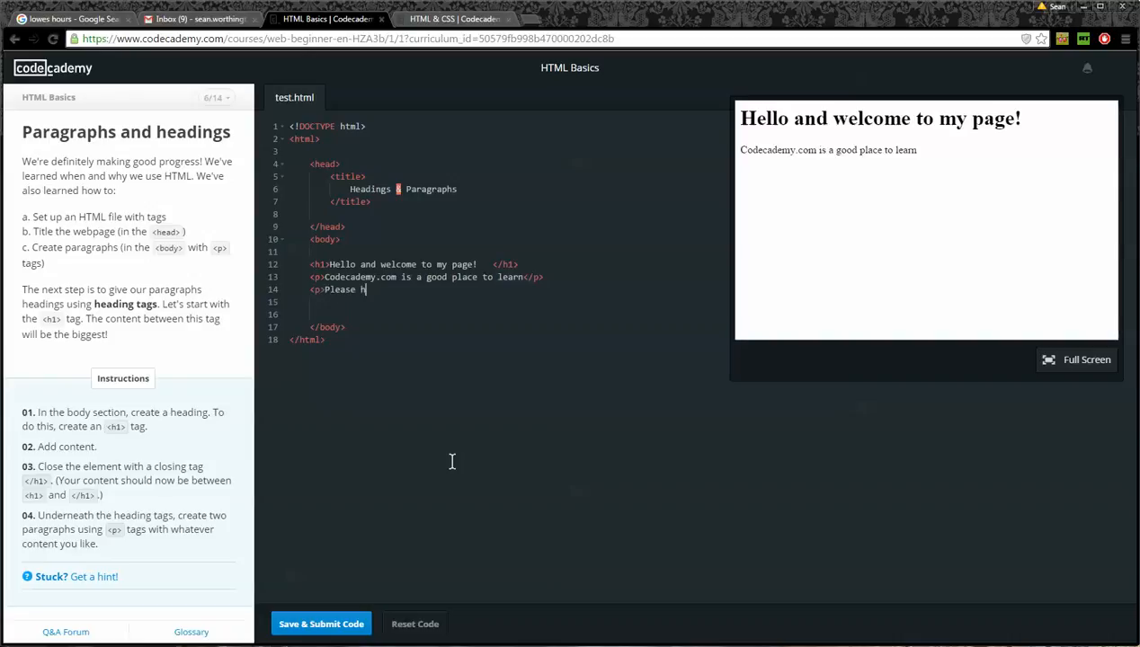
{"action": "type", "text": "come here all"}
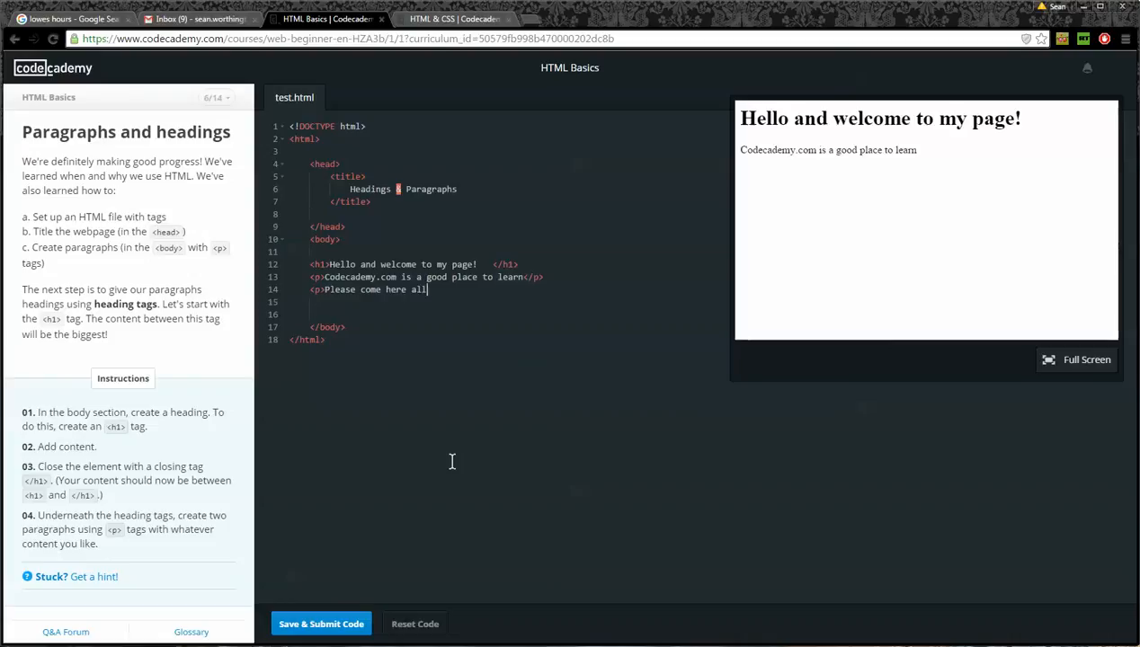
{"action": "type", "text": "you like"}
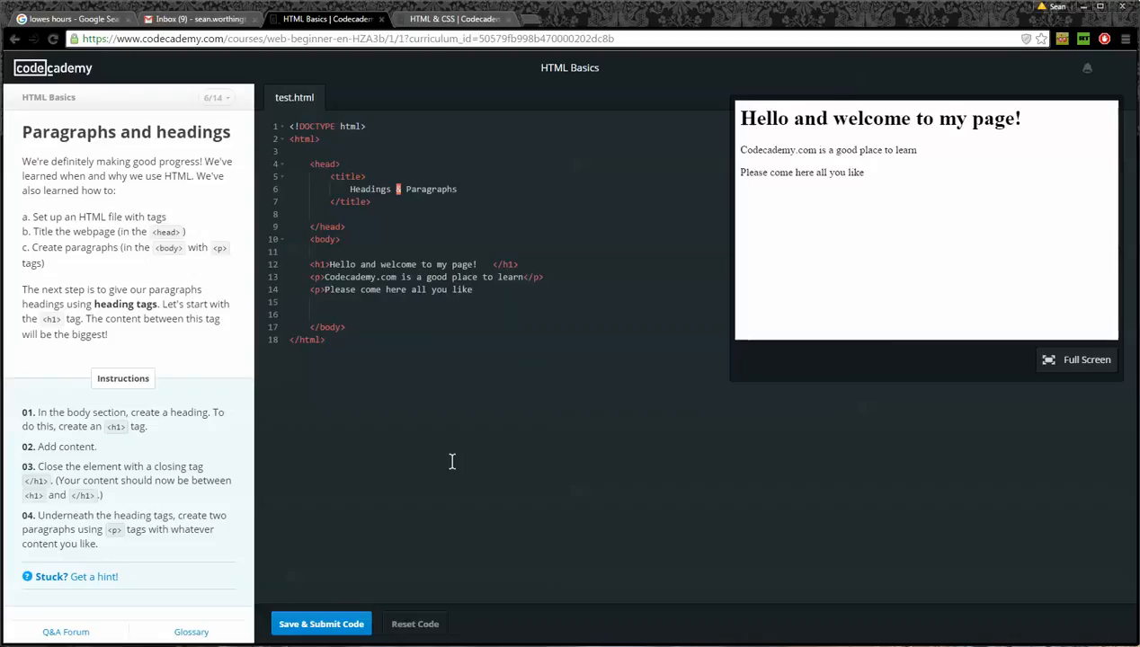
{"action": "type", "text": "</p>"}
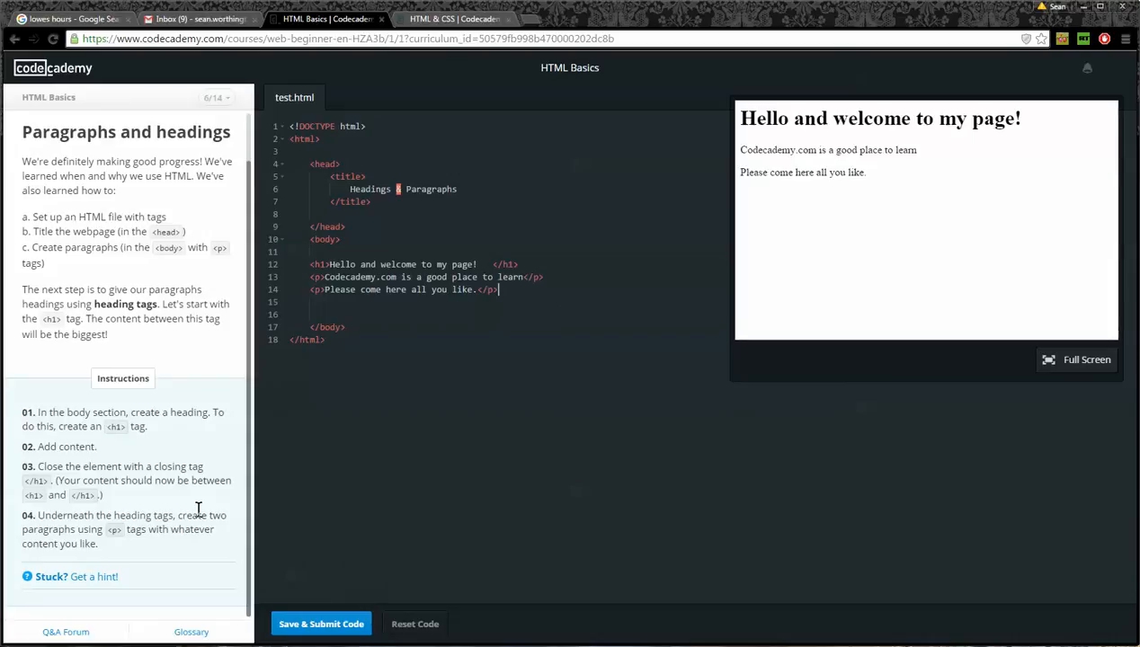
{"action": "left_click", "coordinate": [322, 624]}
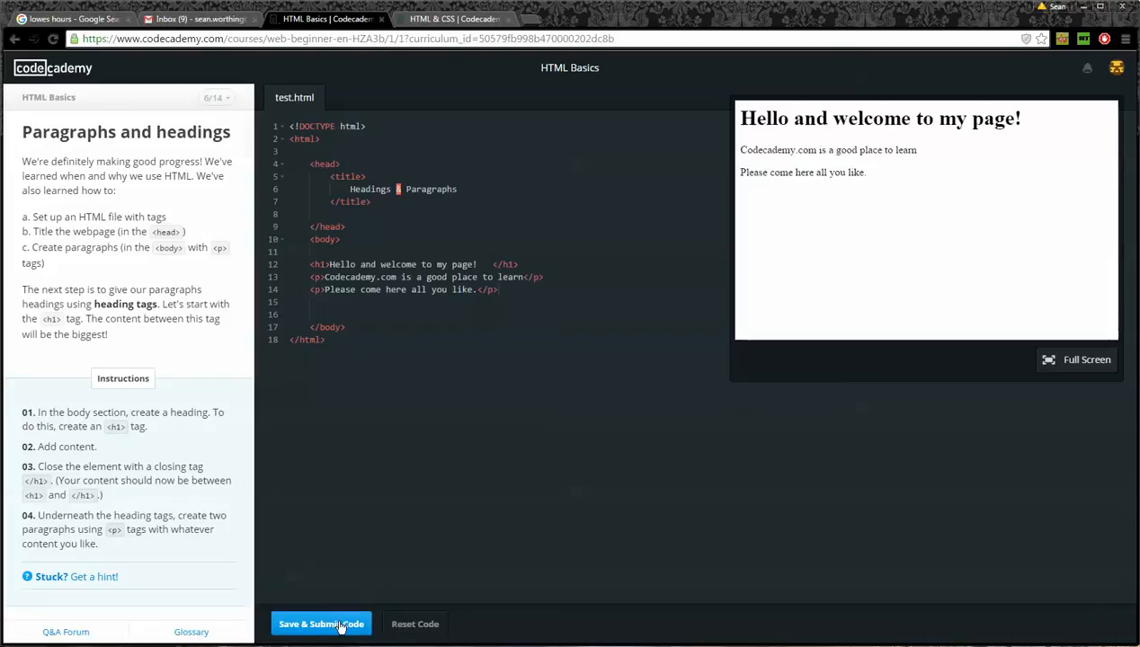
- Submit the page and get the 'Way to go!' success message
{"action": "left_click", "coordinate": [322, 624]}
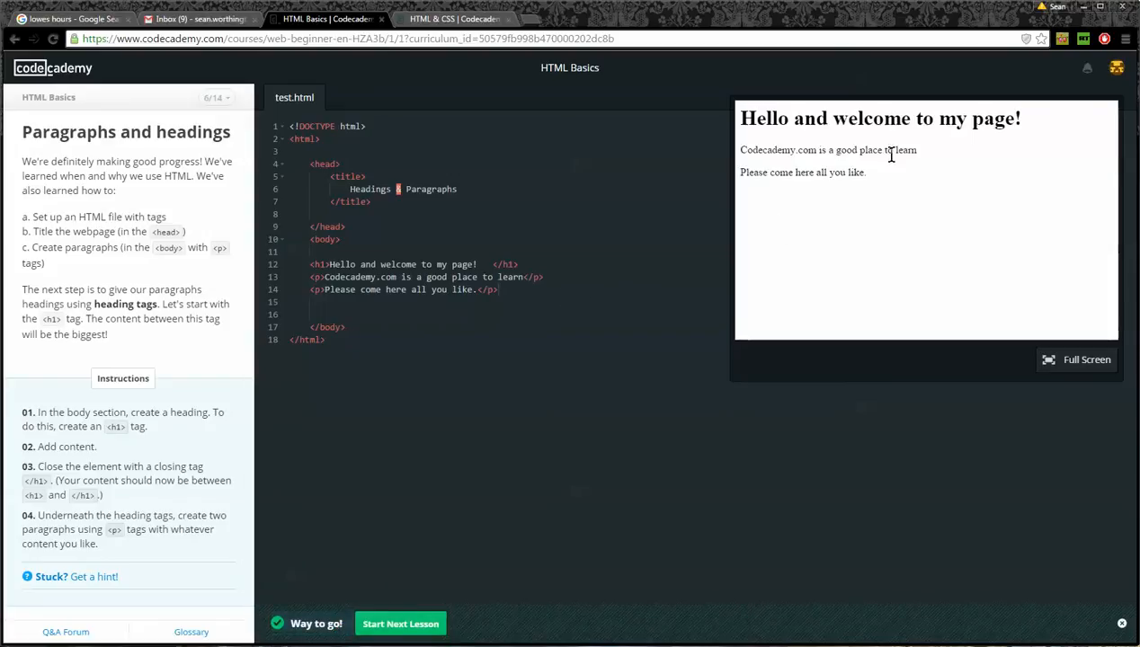
{"action": "mouse_move", "coordinate": [865, 178]}
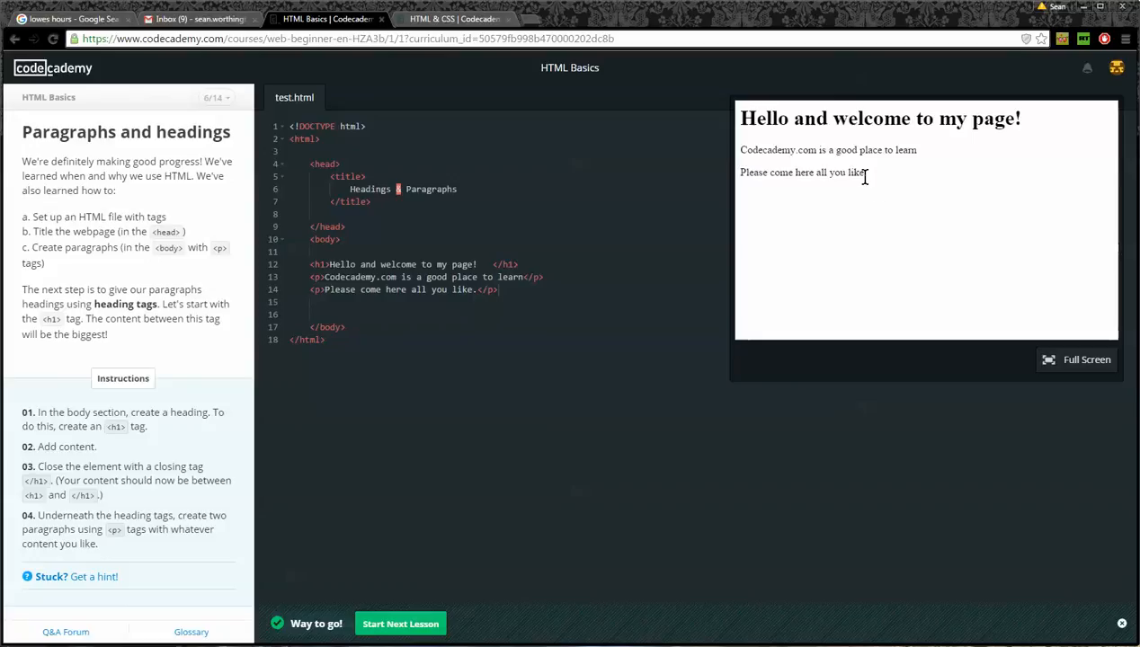
{"action": "mouse_move", "coordinate": [856, 176]}
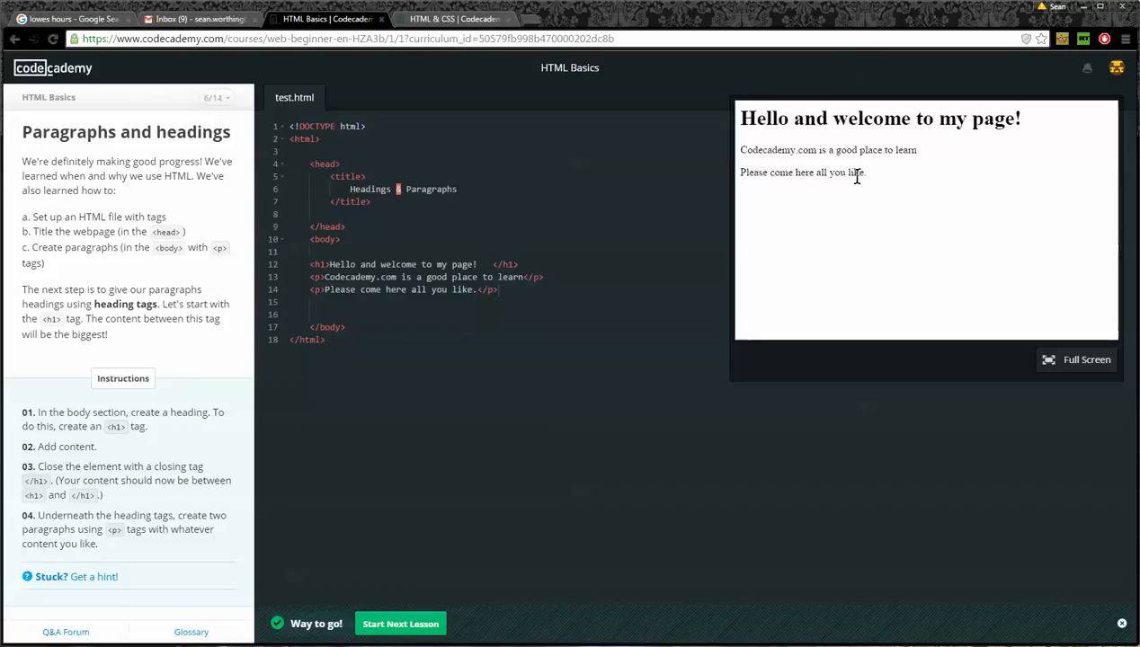
{"action": "mouse_move", "coordinate": [183, 110]}
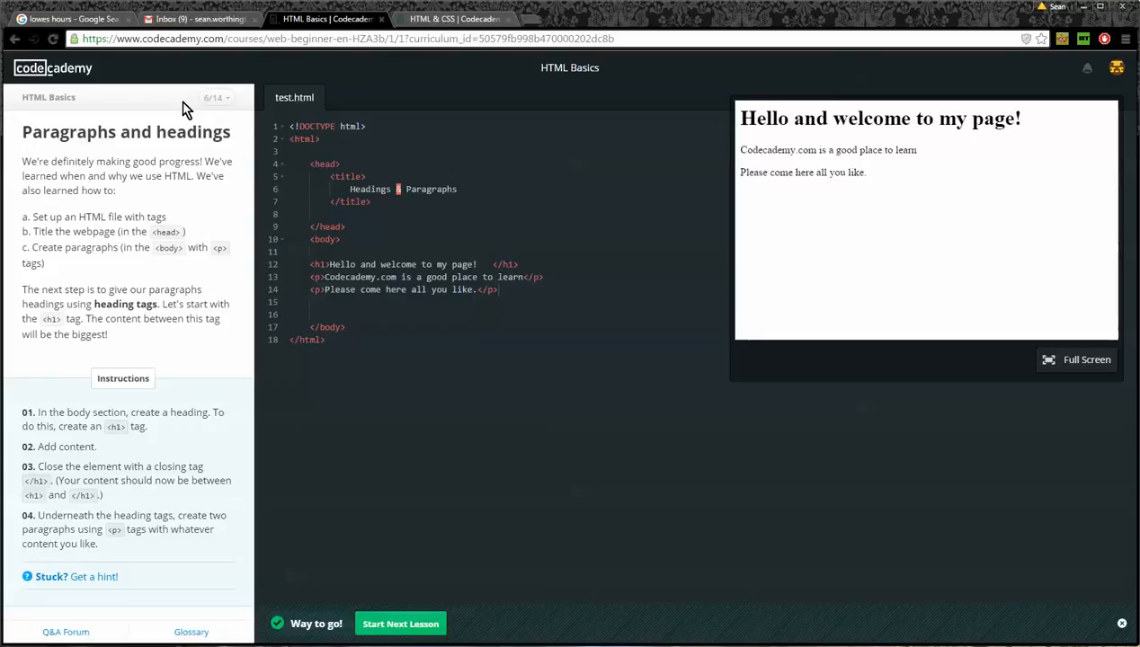